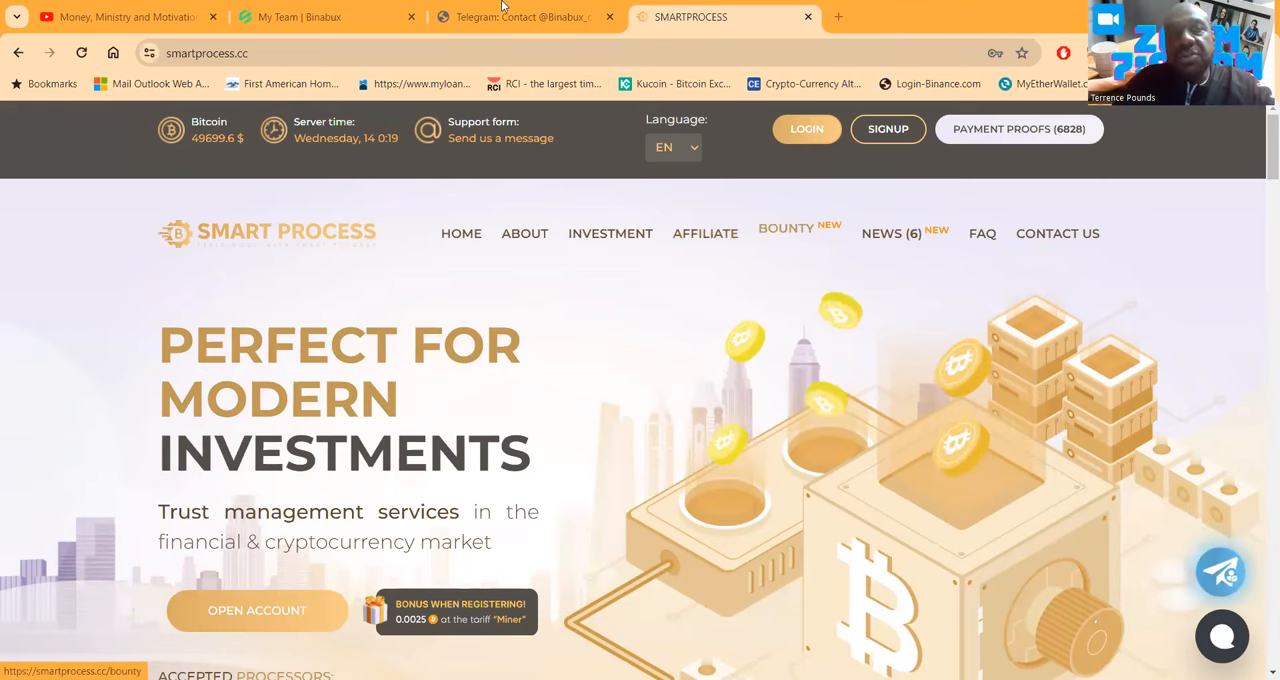
{"action": "mouse_move", "coordinate": [84, 198]}
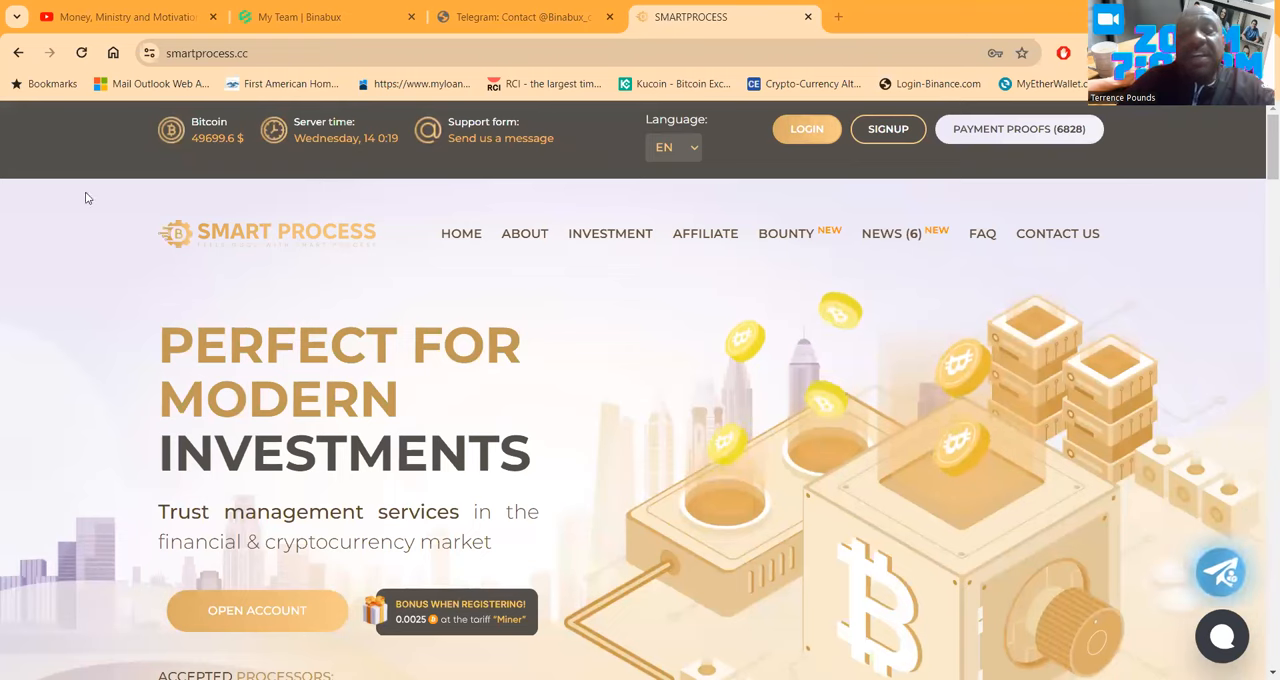
{"action": "mouse_move", "coordinate": [626, 340]}
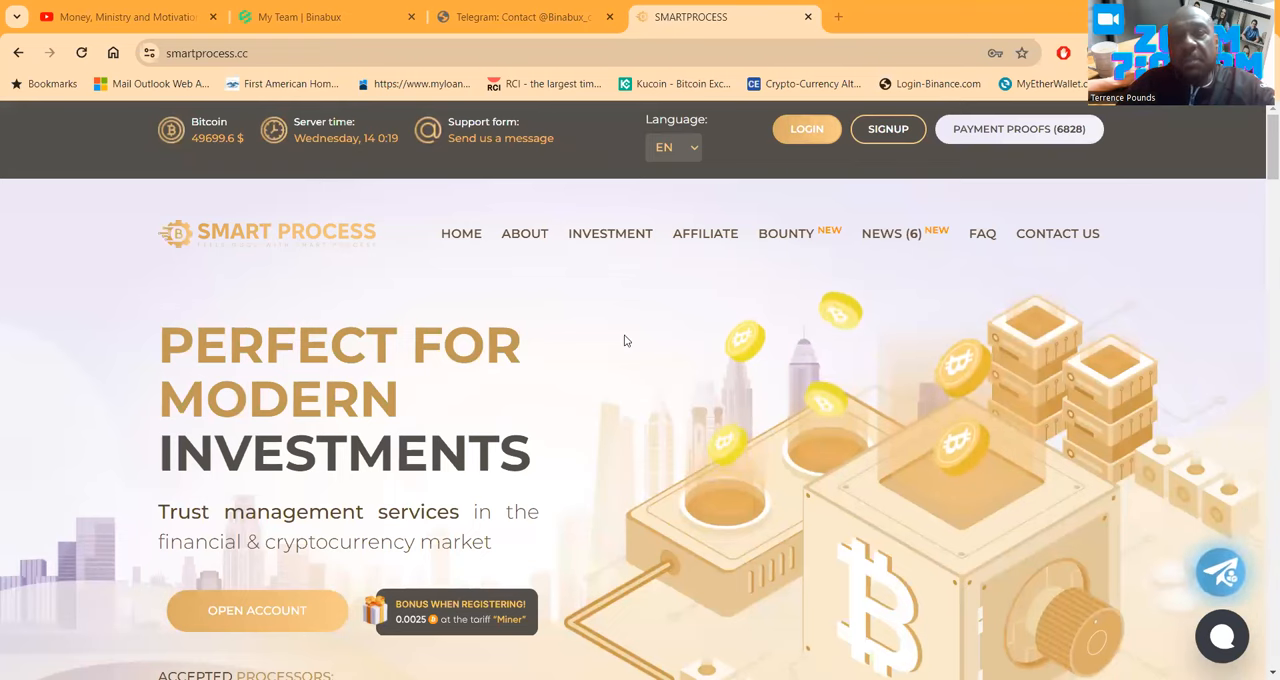
Scroll to the investment plans and select the Miner plan (102% during 1 day).
{"action": "scroll", "scroll_direction": "down", "scroll_amount": 3}
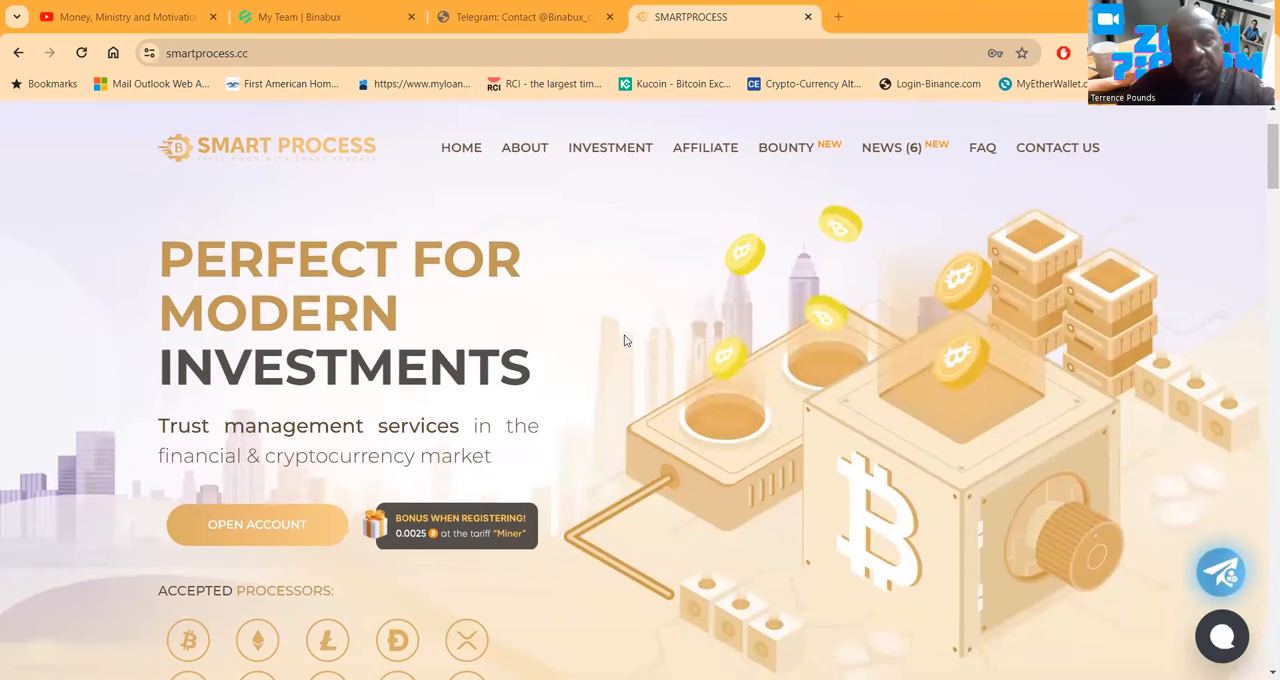
{"action": "scroll", "scroll_direction": "down", "scroll_amount": 3}
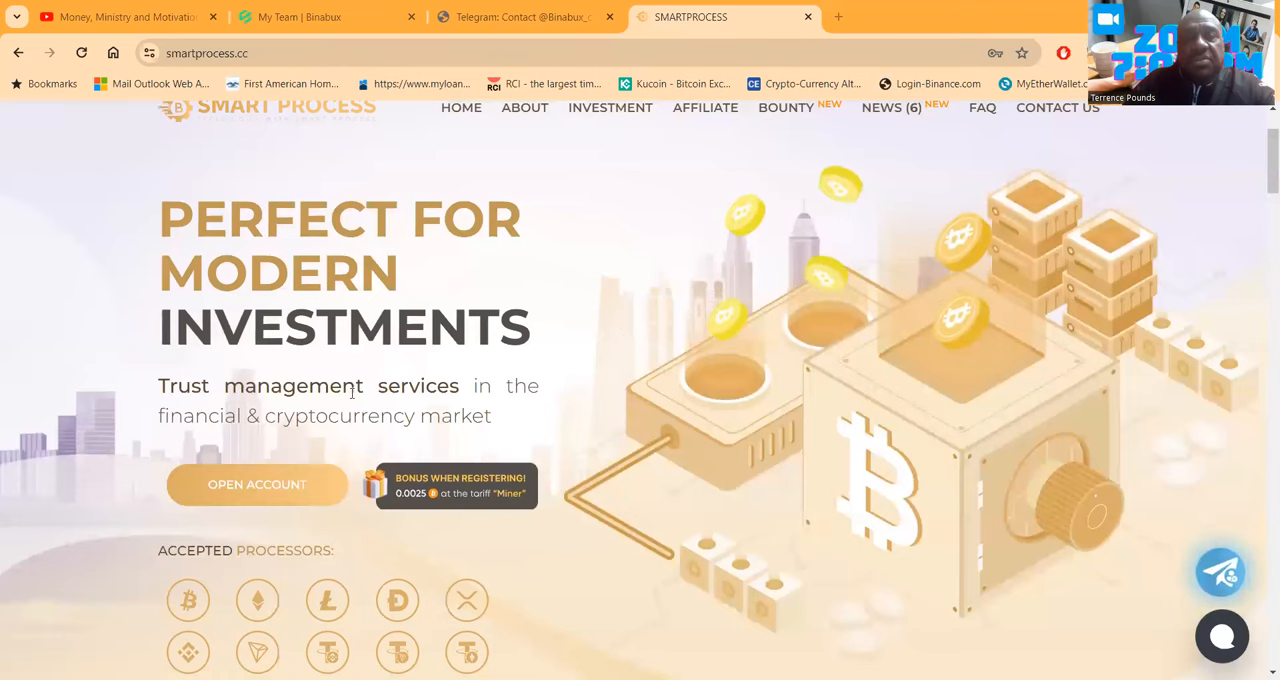
{"action": "mouse_move", "coordinate": [496, 420]}
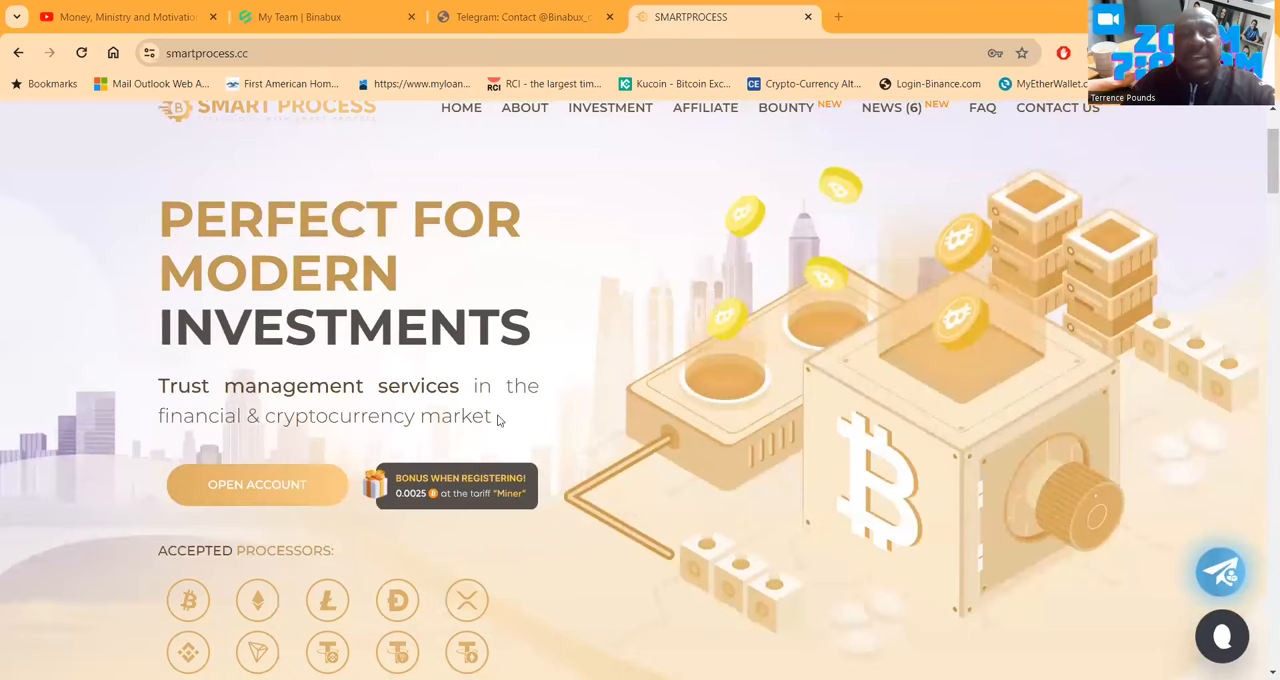
{"action": "scroll", "scroll_direction": "down", "scroll_amount": 3}
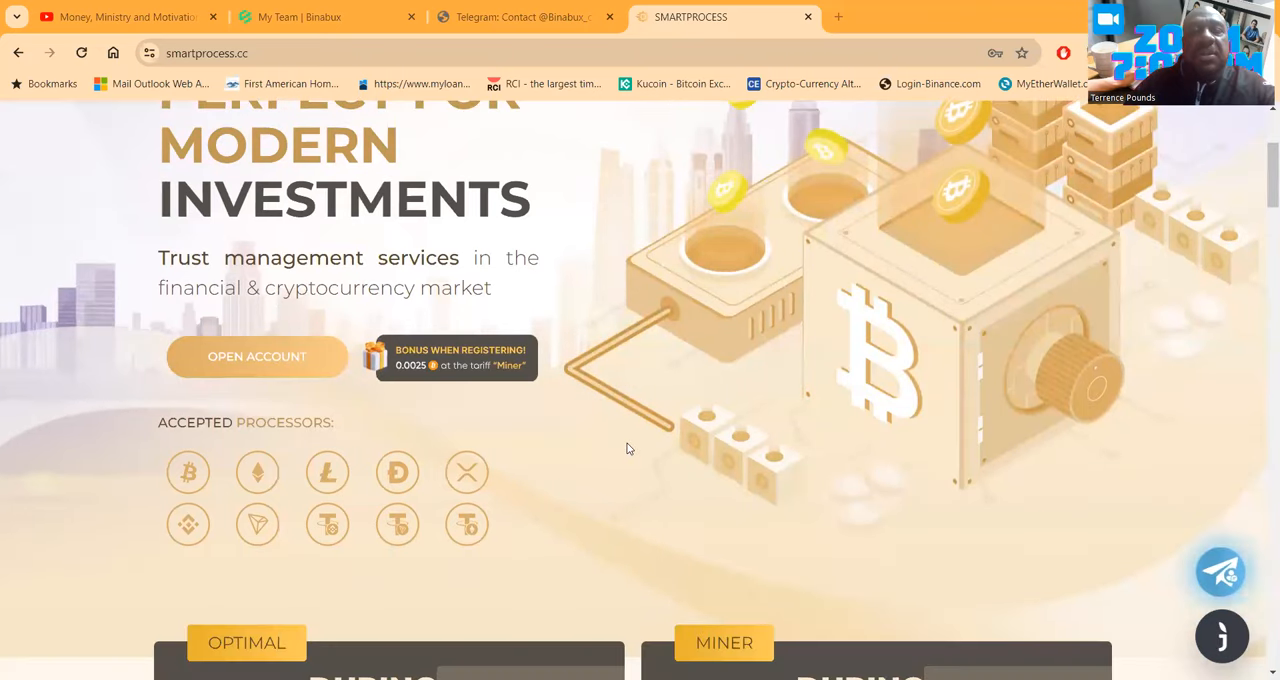
{"action": "scroll", "scroll_direction": "down", "scroll_amount": 3}
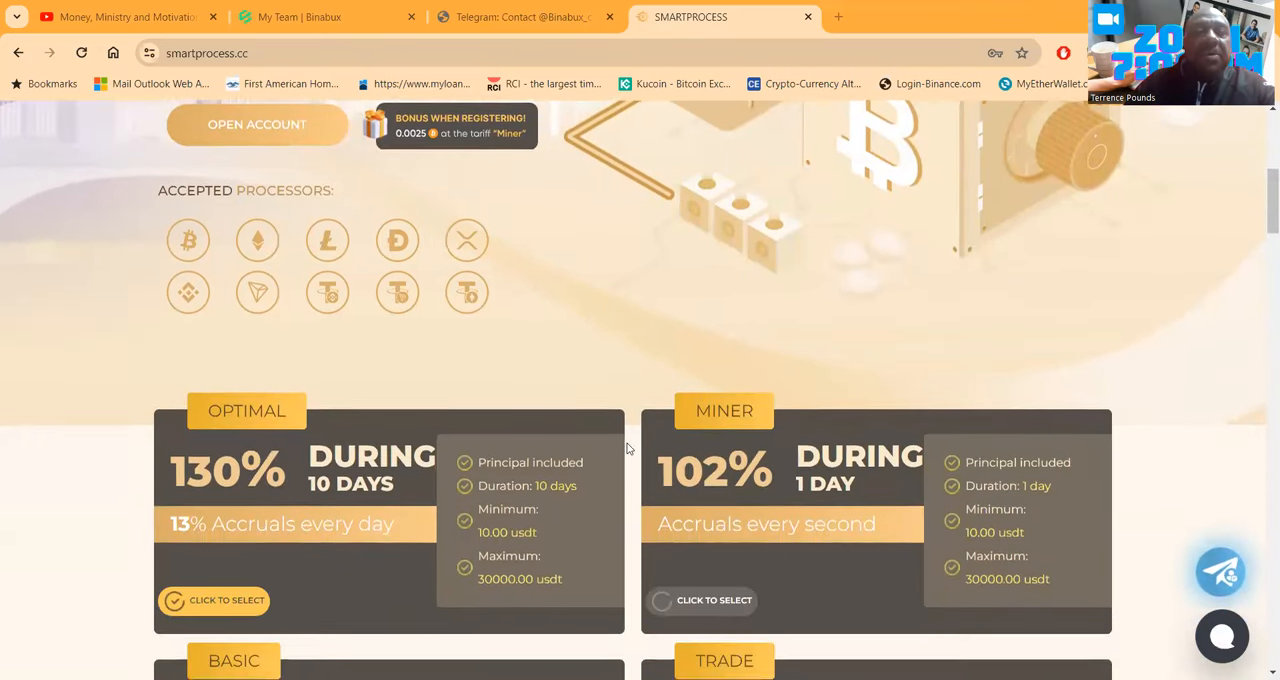
{"action": "scroll", "scroll_direction": "down", "scroll_amount": 3}
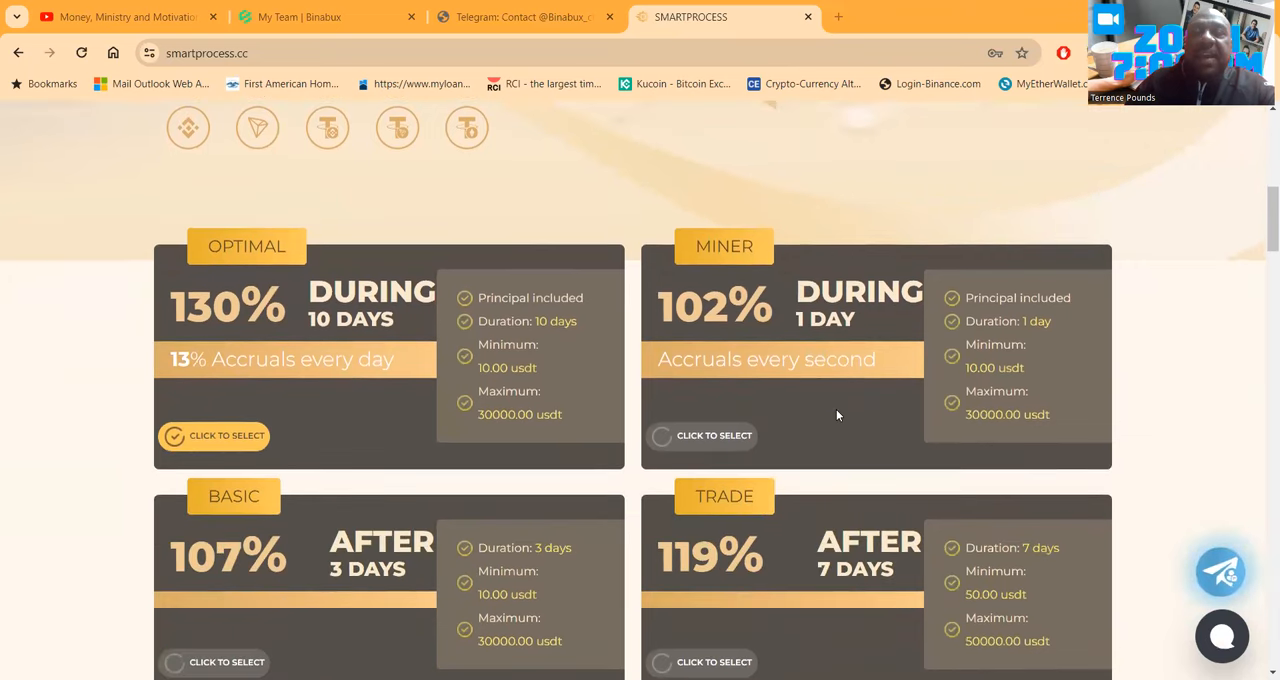
{"action": "scroll", "scroll_direction": "down", "scroll_amount": 3}
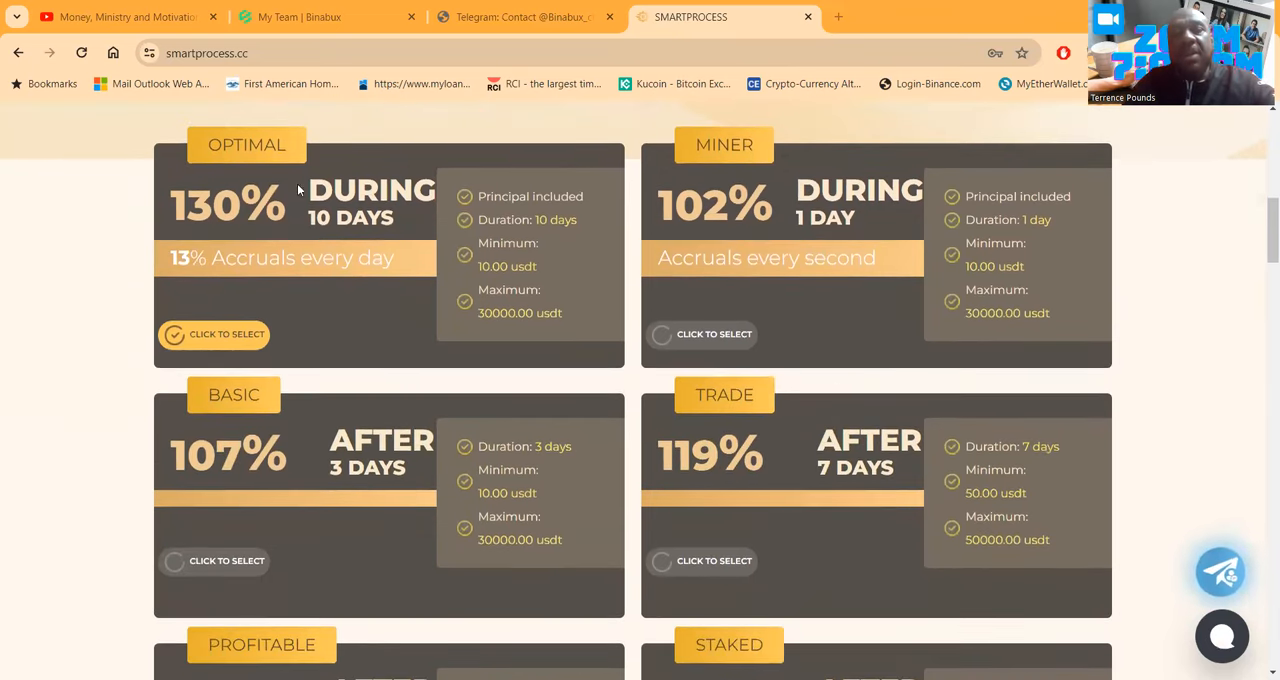
{"action": "left_click", "coordinate": [714, 334]}
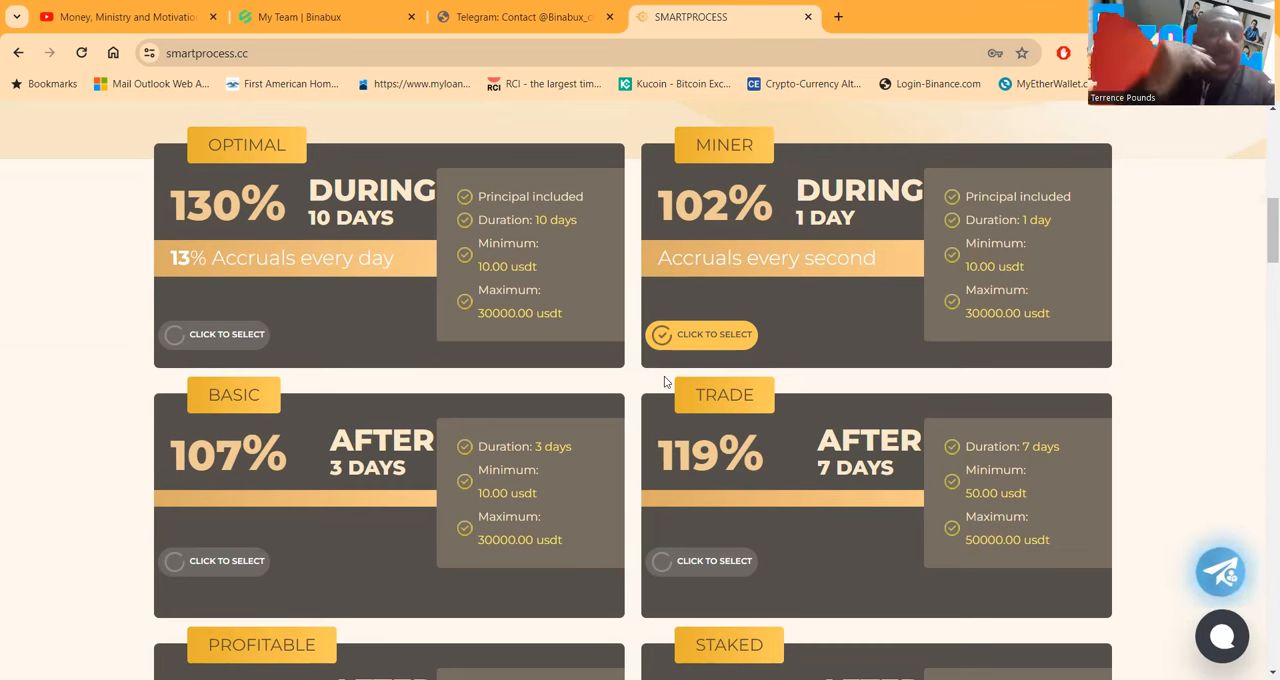
{"action": "mouse_move", "coordinate": [358, 238]}
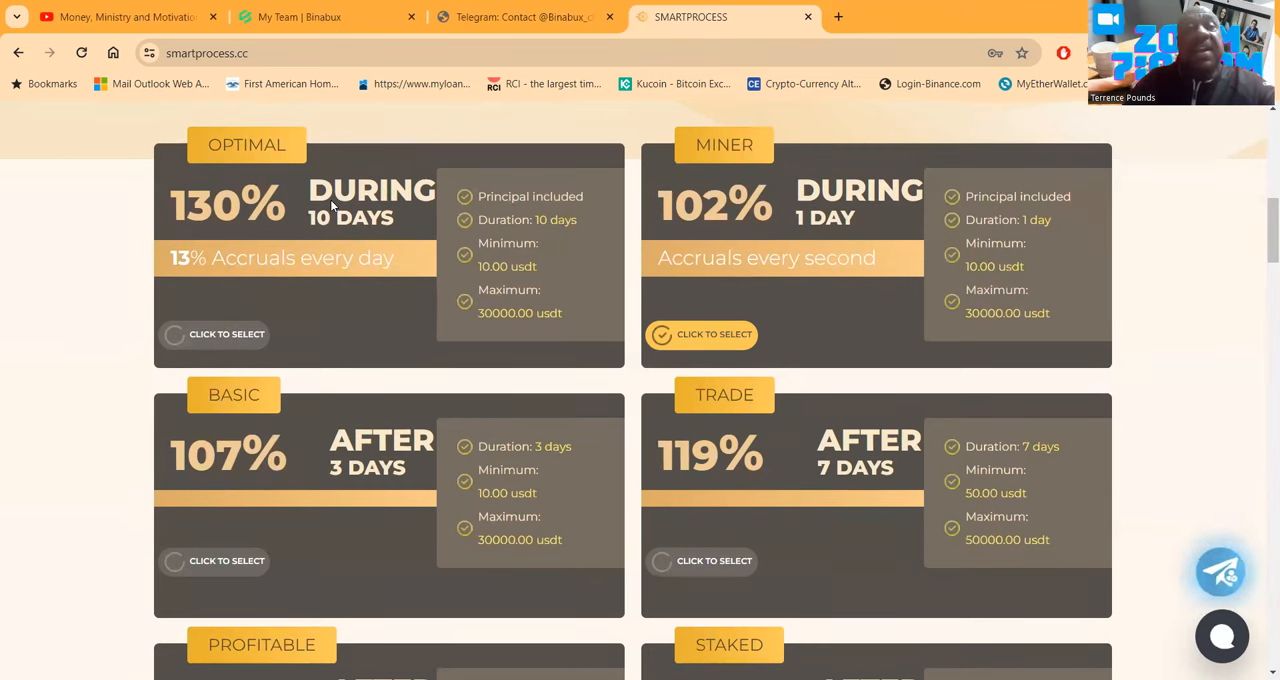
{"action": "mouse_move", "coordinate": [524, 226]}
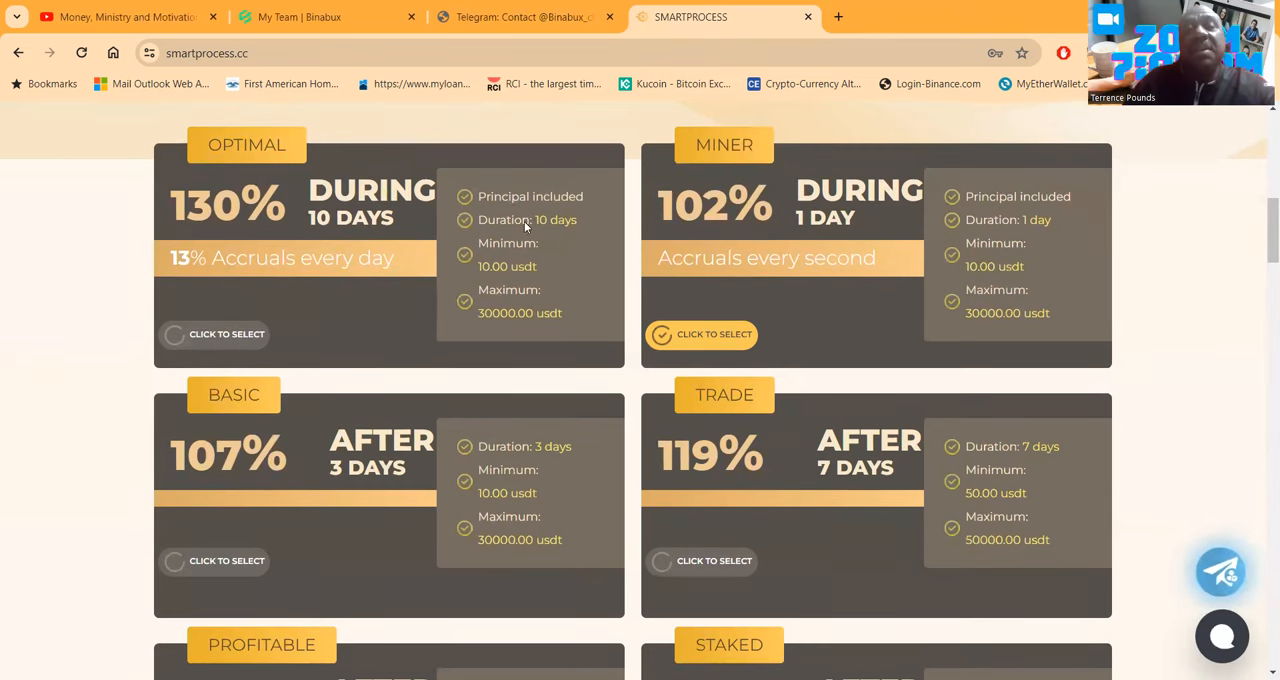
{"action": "mouse_move", "coordinate": [400, 206]}
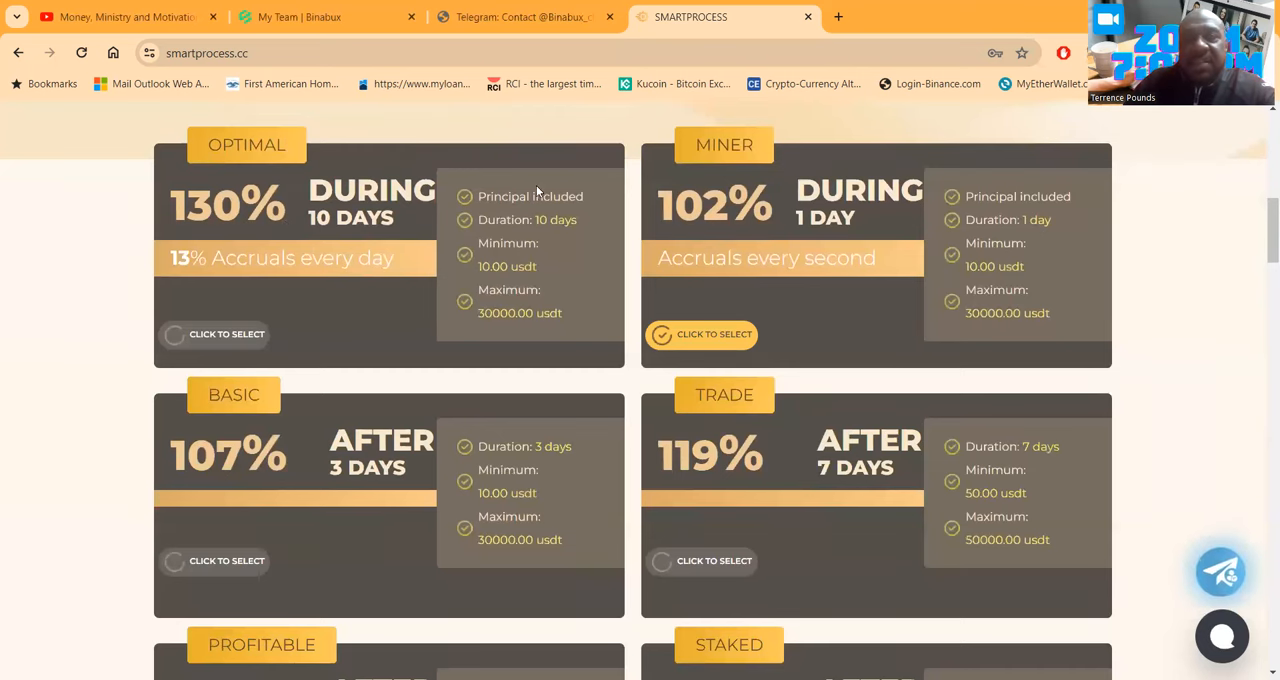
{"action": "mouse_move", "coordinate": [512, 204]}
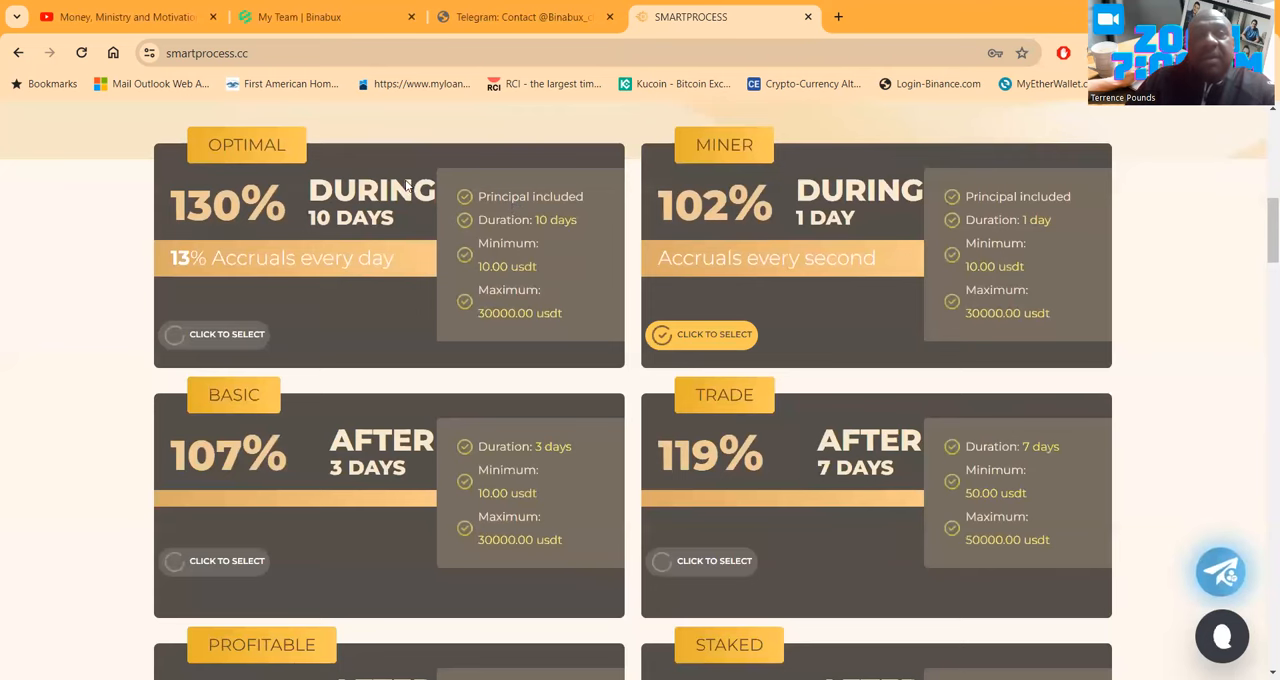
{"action": "mouse_move", "coordinate": [344, 158]}
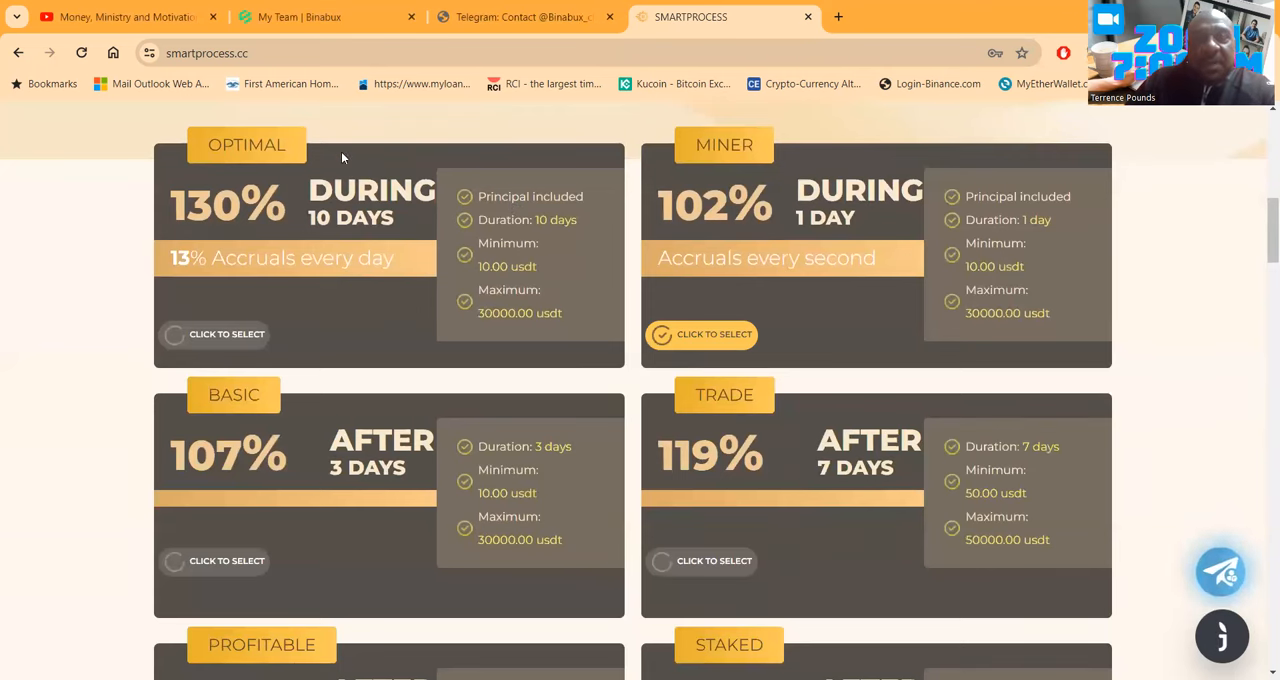
{"action": "mouse_move", "coordinate": [530, 206]}
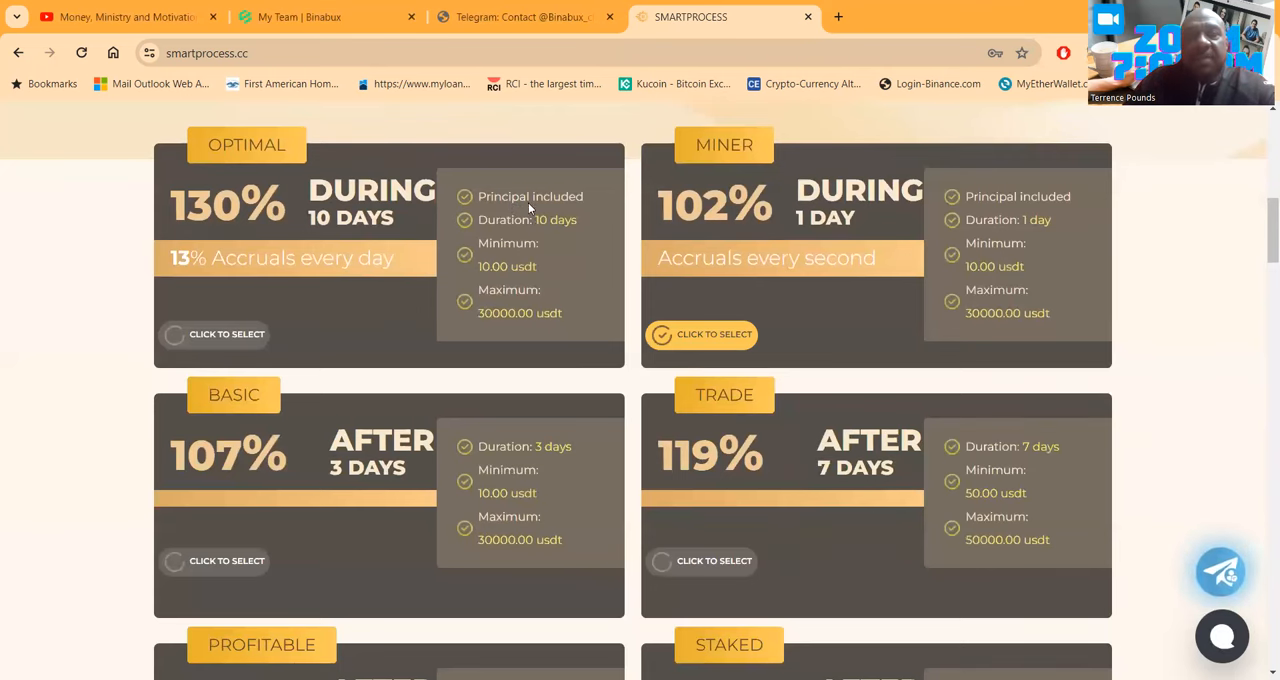
{"action": "mouse_move", "coordinate": [544, 220]}
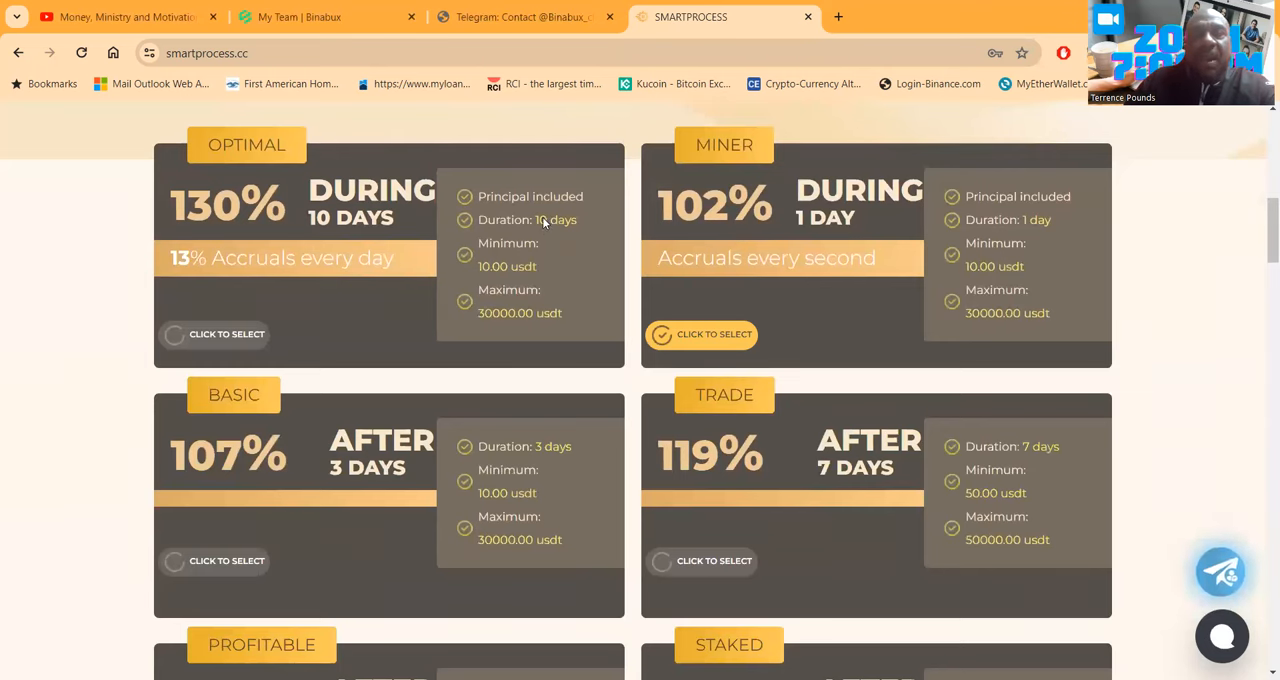
{"action": "mouse_move", "coordinate": [640, 244]}
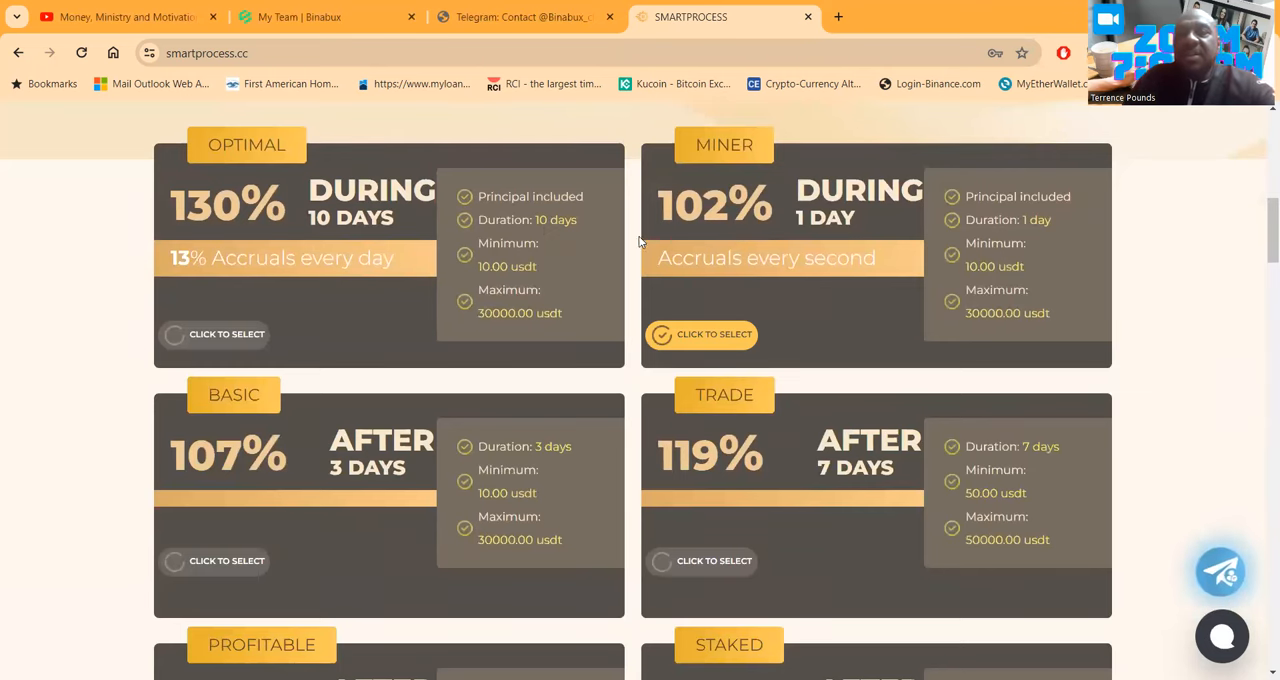
{"action": "mouse_move", "coordinate": [800, 272]}
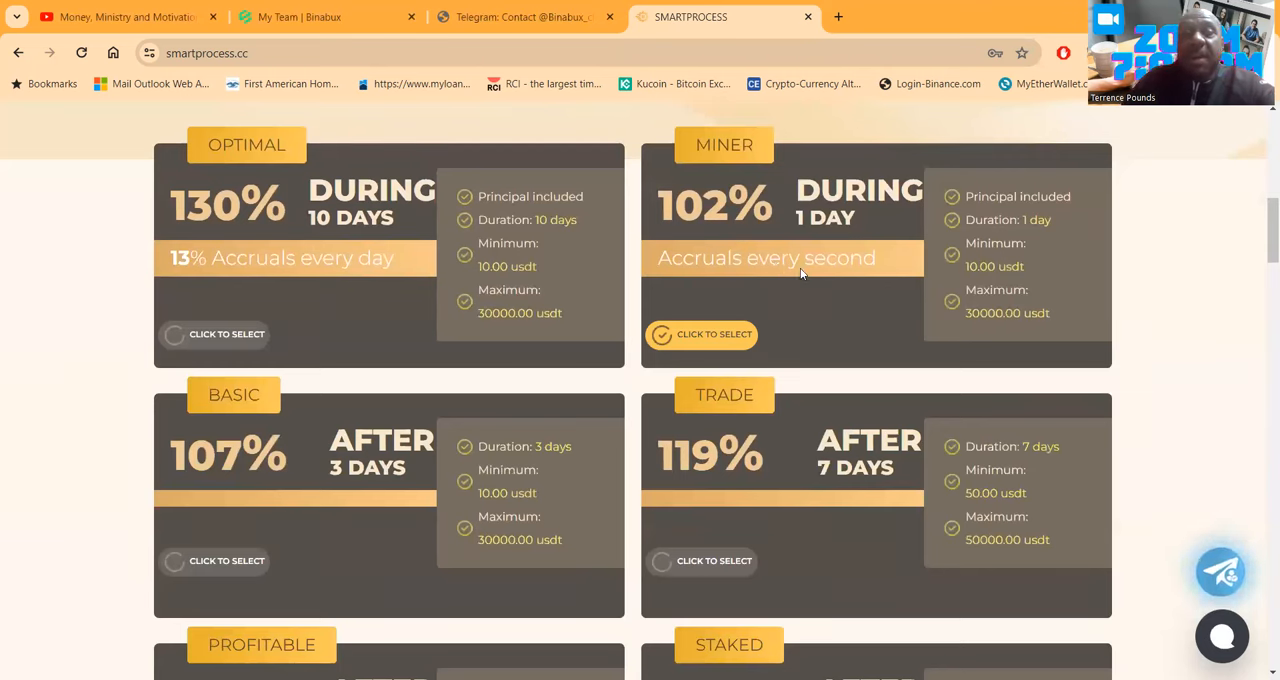
{"action": "mouse_move", "coordinate": [770, 212]}
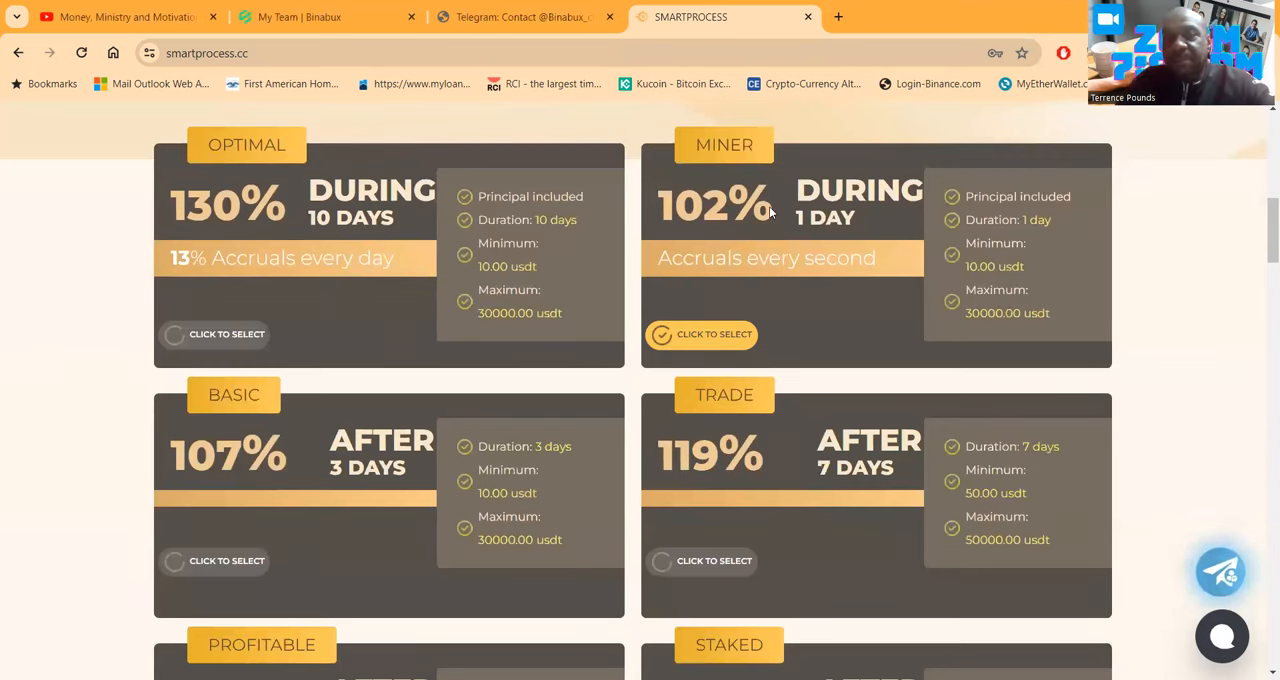
{"action": "mouse_move", "coordinate": [904, 236]}
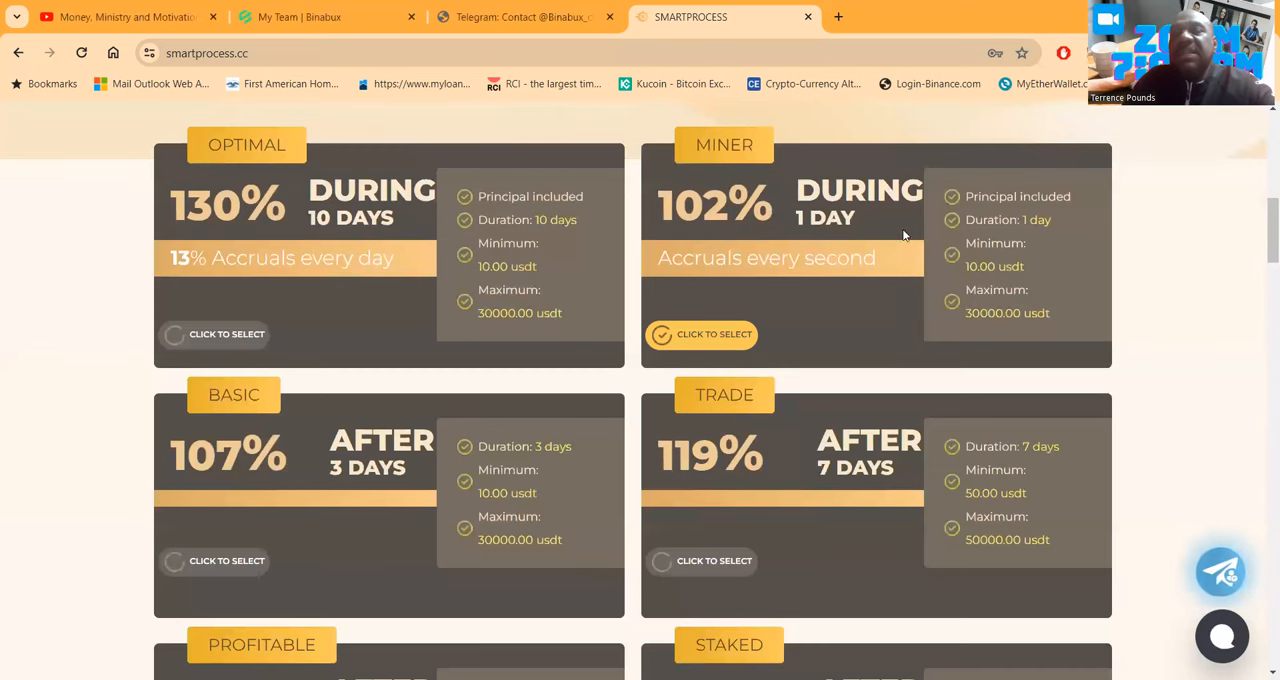
{"action": "mouse_move", "coordinate": [944, 226]}
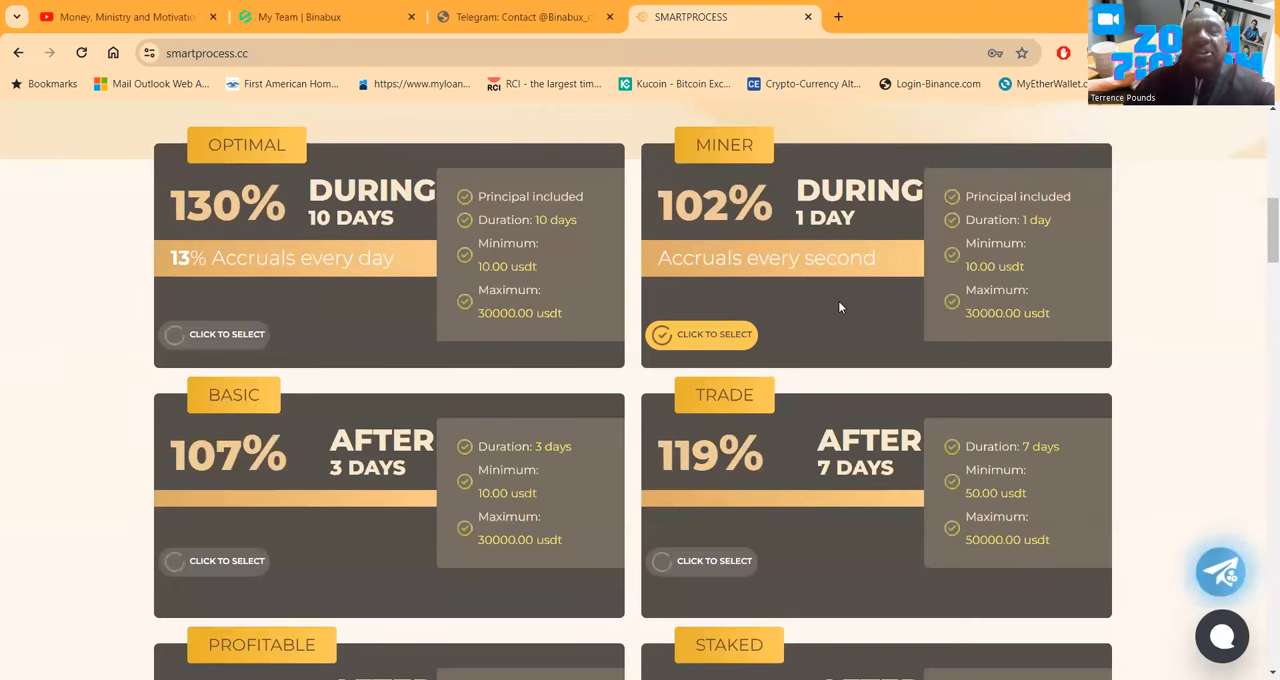
{"action": "scroll", "scroll_direction": "down", "scroll_amount": 3}
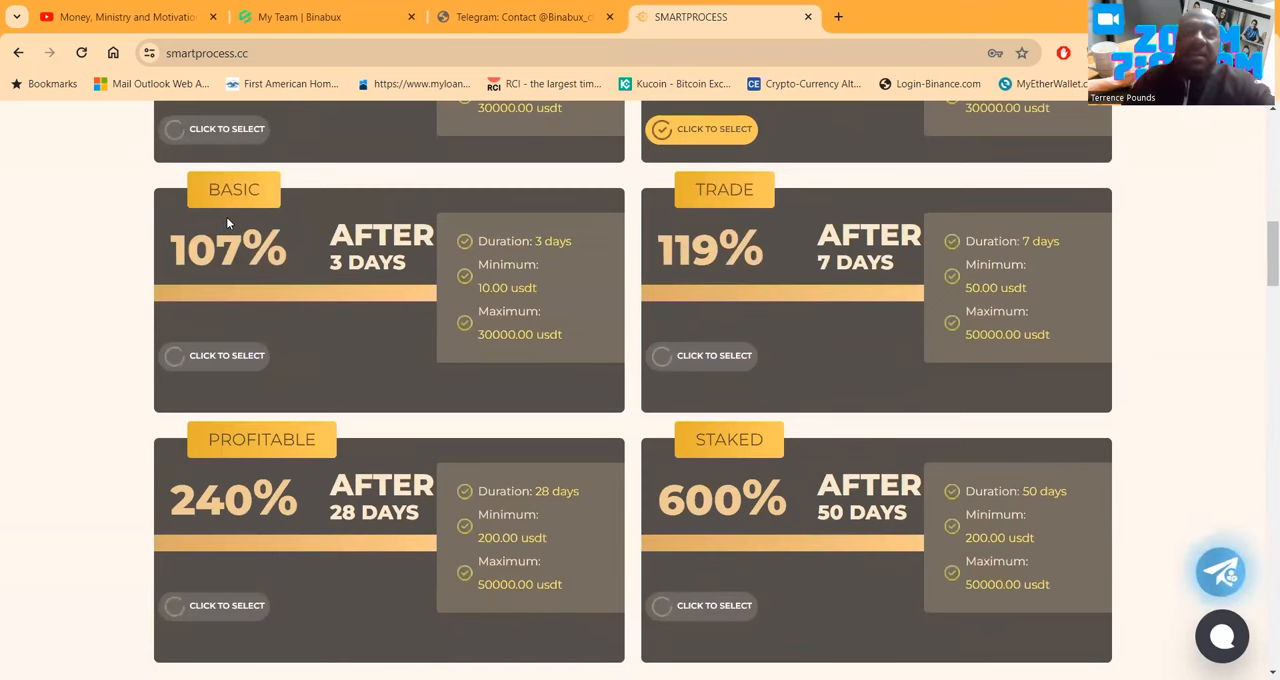
{"action": "mouse_move", "coordinate": [240, 252]}
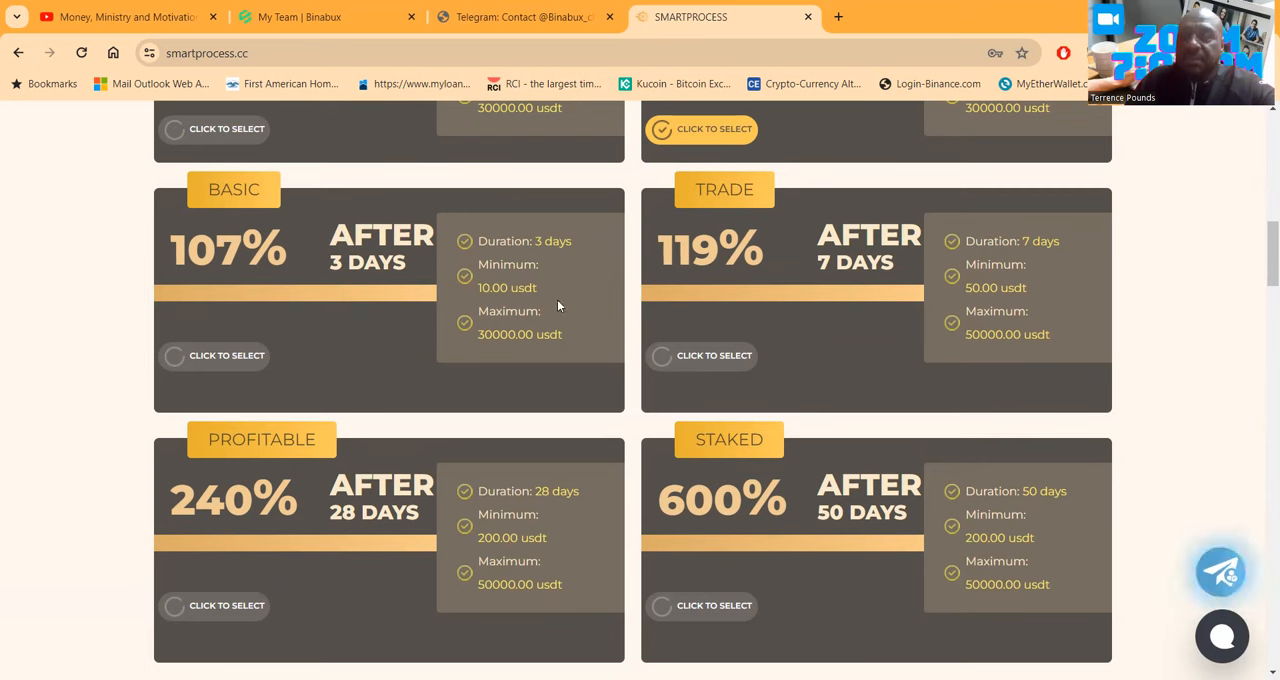
{"action": "mouse_move", "coordinate": [866, 252]}
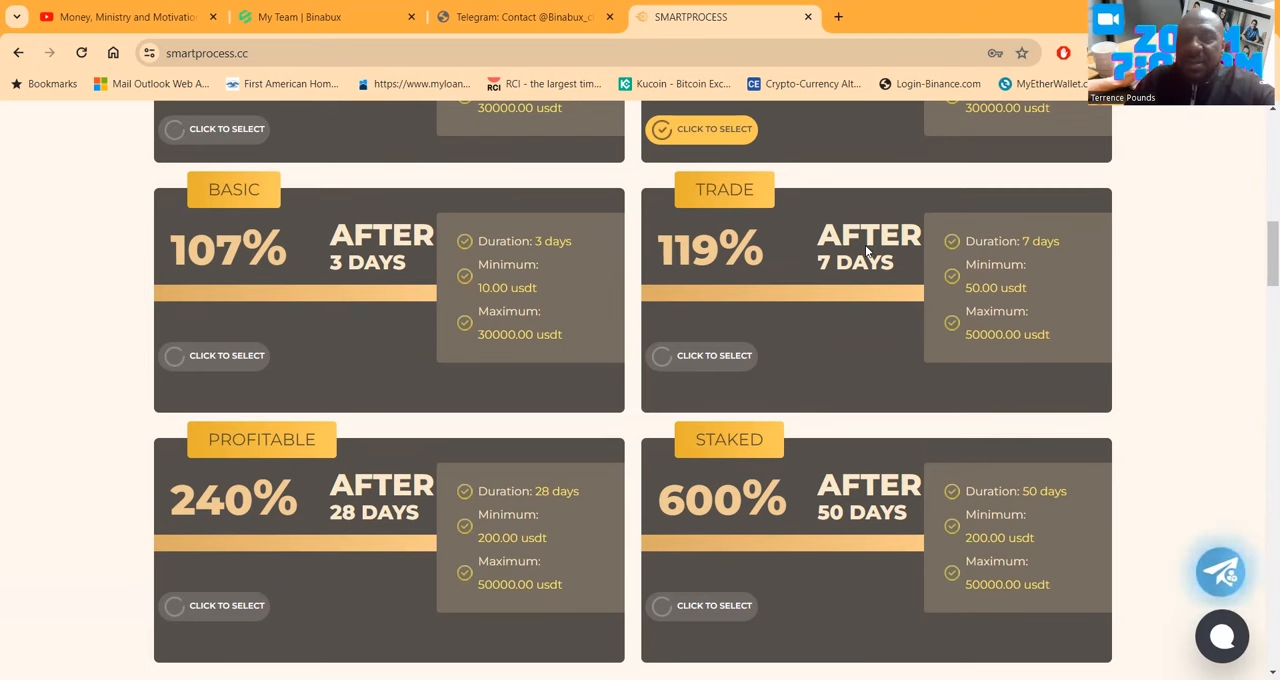
{"action": "mouse_move", "coordinate": [688, 356]}
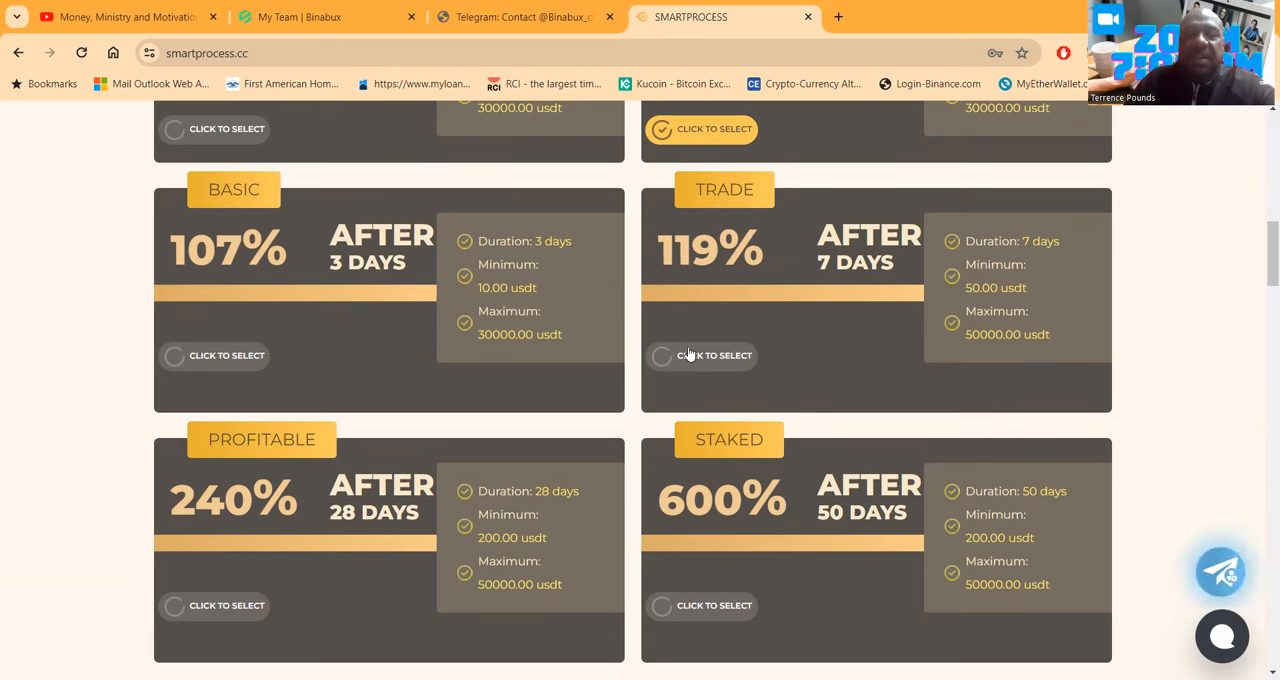
{"action": "scroll", "scroll_direction": "down", "scroll_amount": 3}
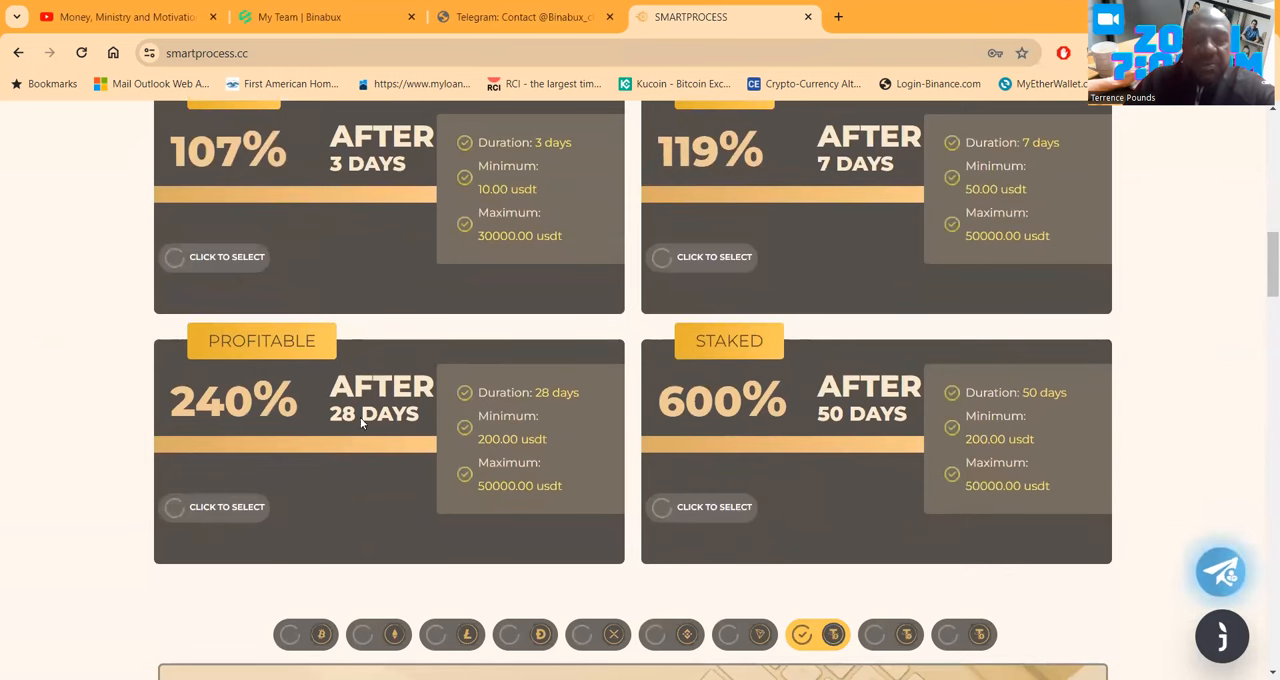
{"action": "mouse_move", "coordinate": [458, 416]}
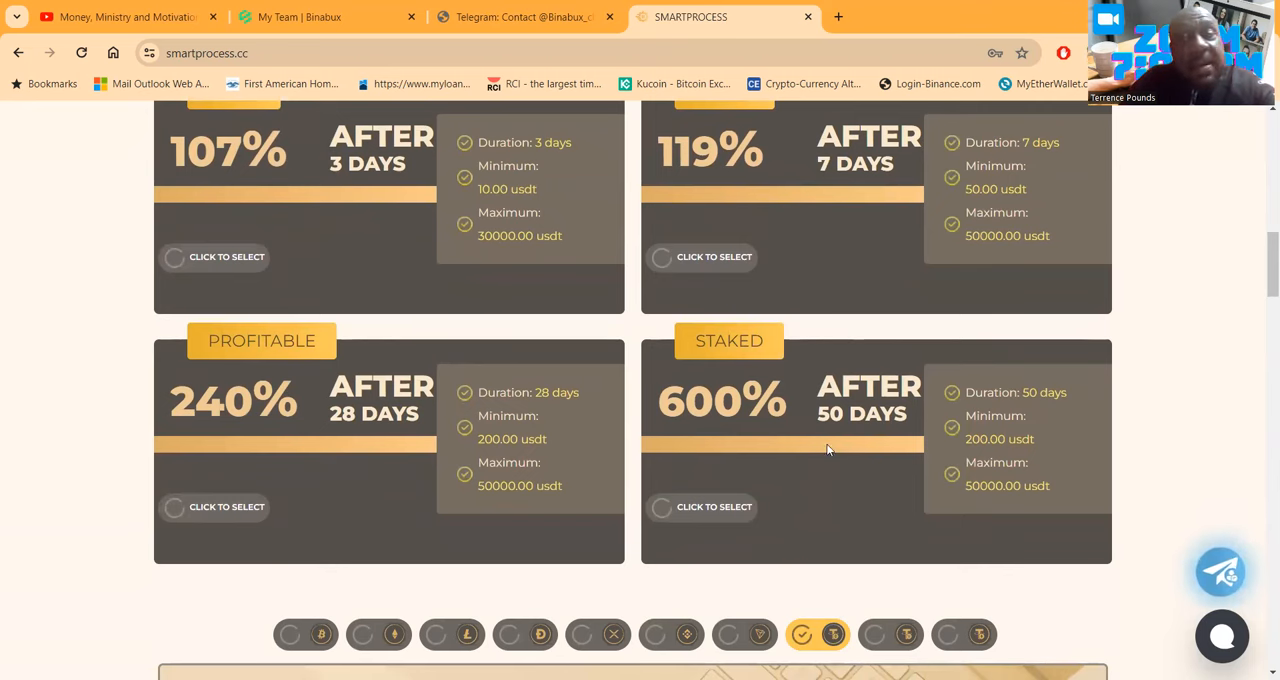
{"action": "mouse_move", "coordinate": [964, 402]}
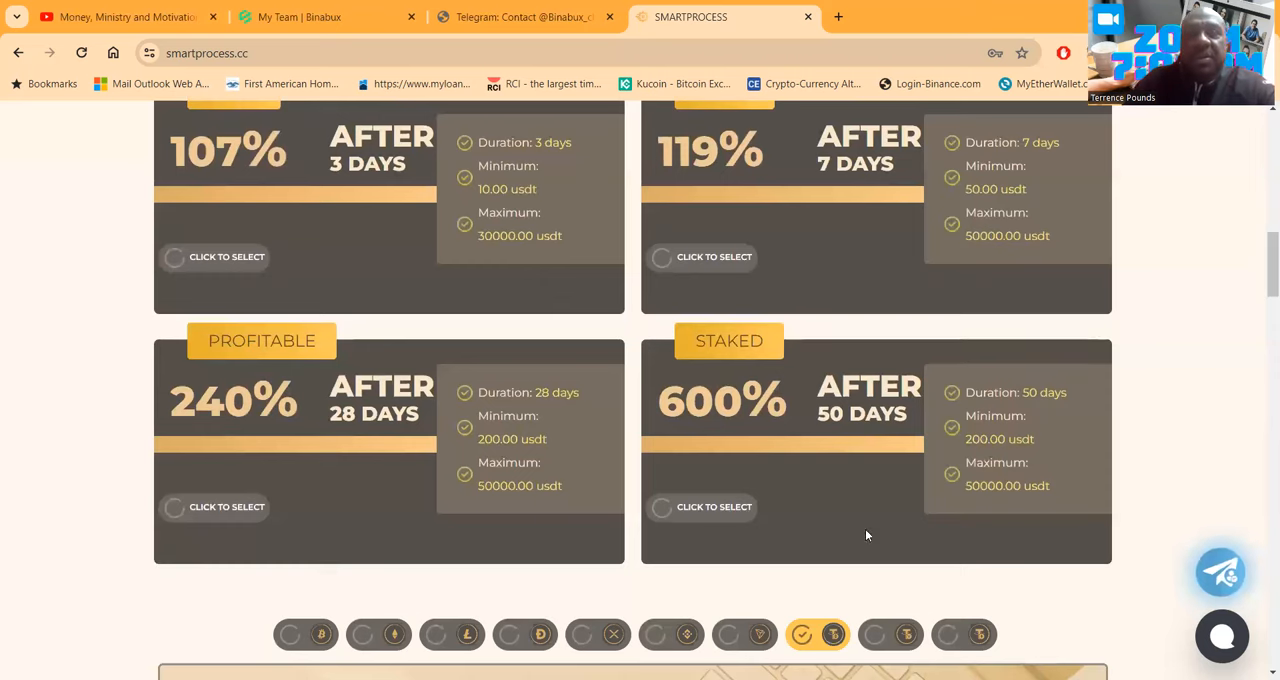
{"action": "mouse_move", "coordinate": [728, 466]}
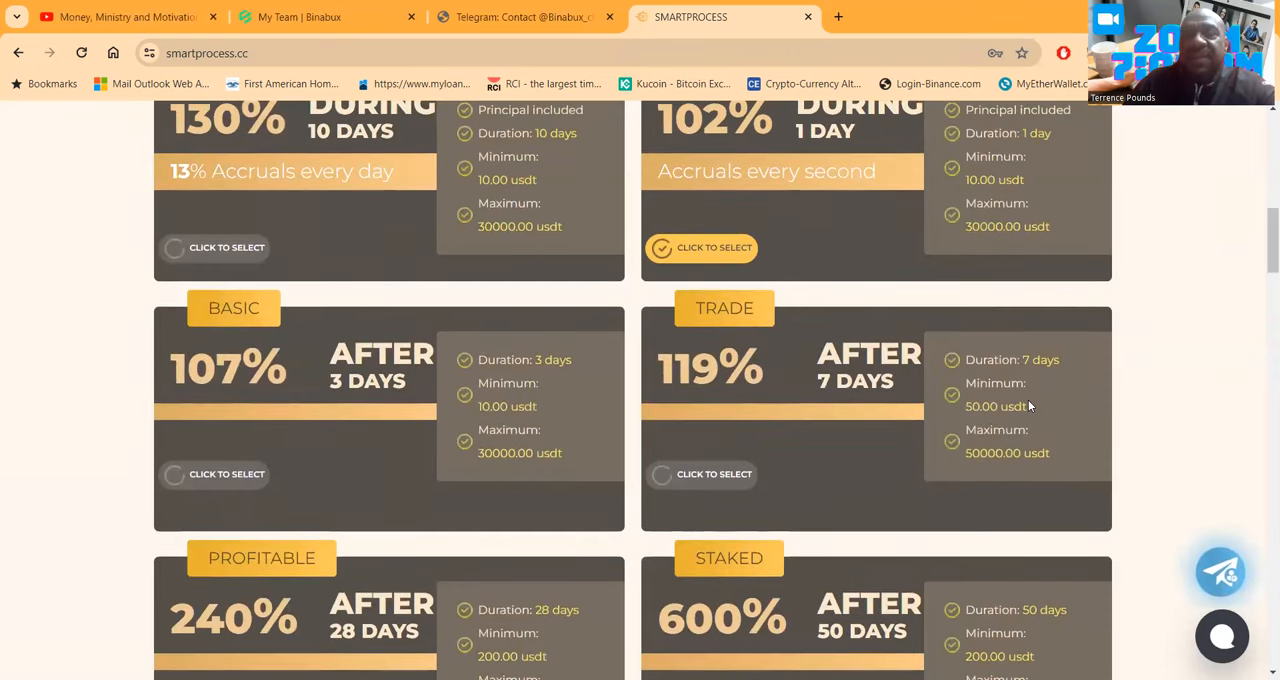
{"action": "scroll", "scroll_direction": "up", "scroll_amount": 3}
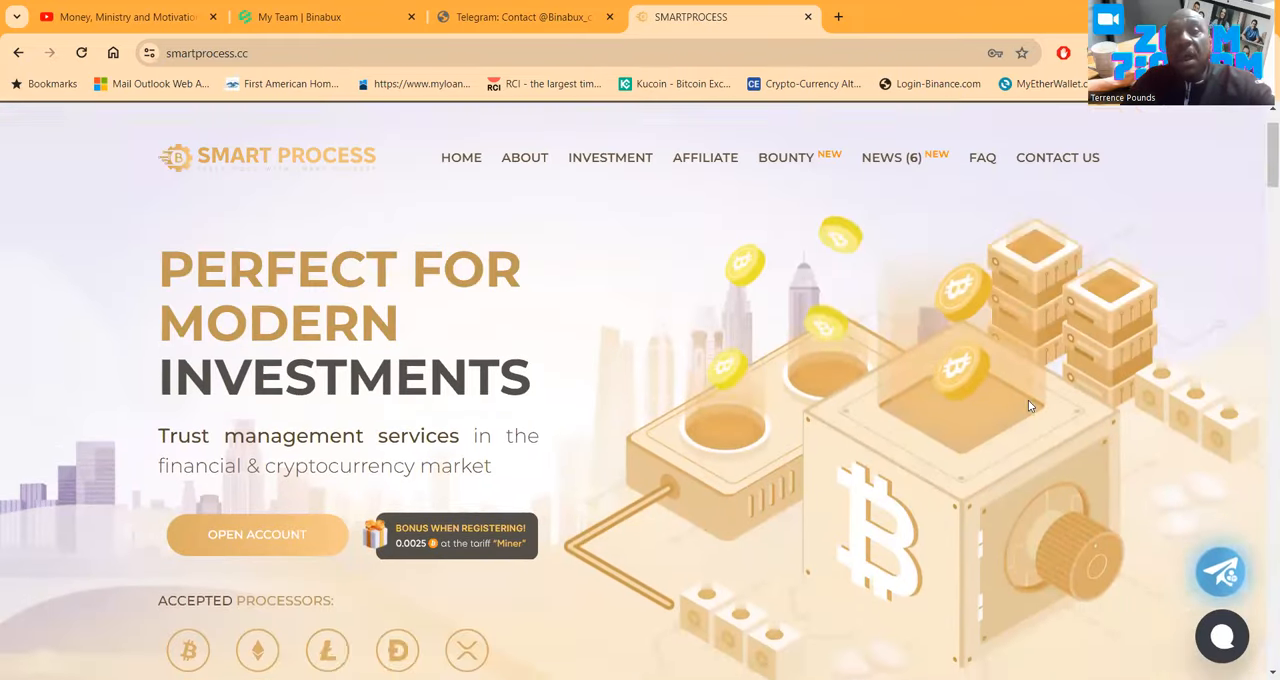
{"action": "scroll", "scroll_direction": "down", "scroll_amount": 3}
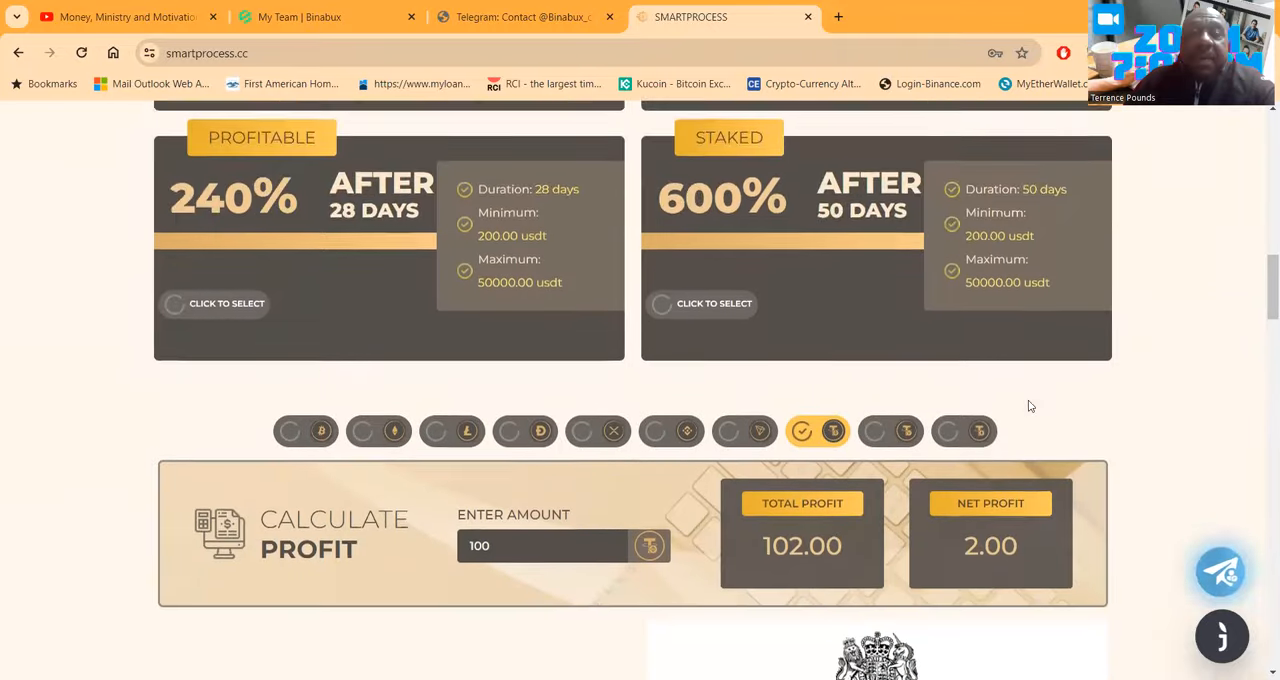
{"action": "scroll", "scroll_direction": "down", "scroll_amount": 3}
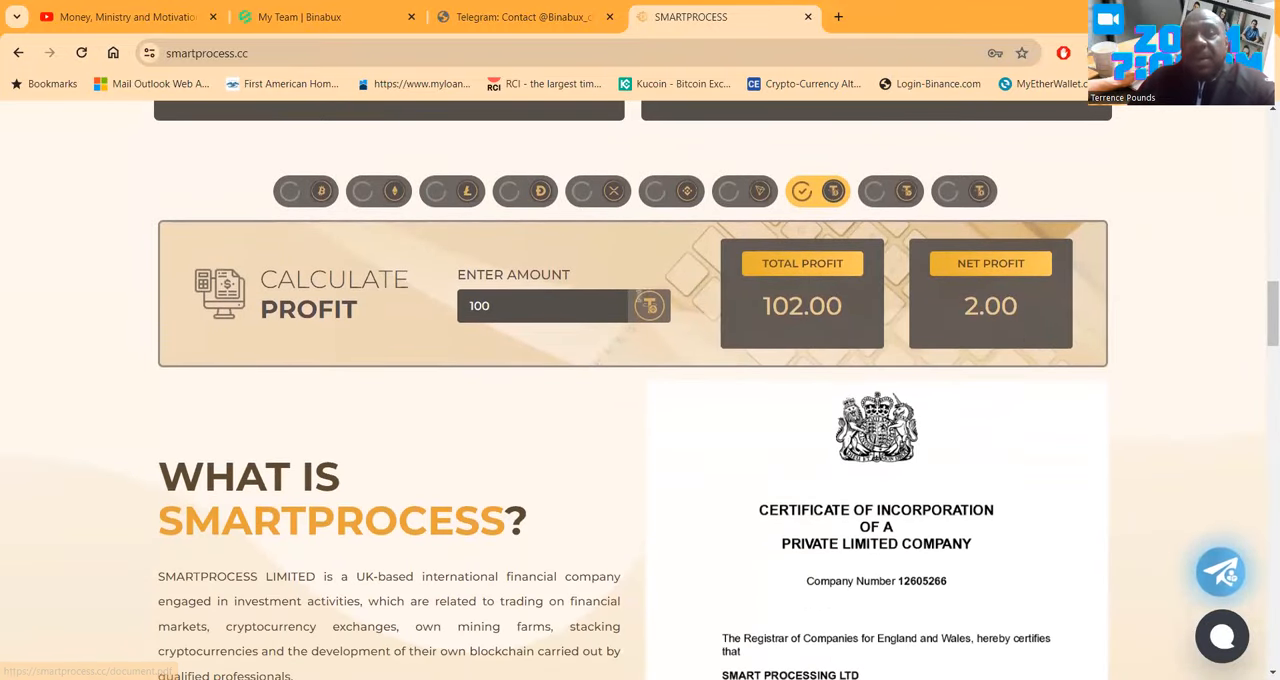
{"action": "scroll", "scroll_direction": "down", "scroll_amount": 3}
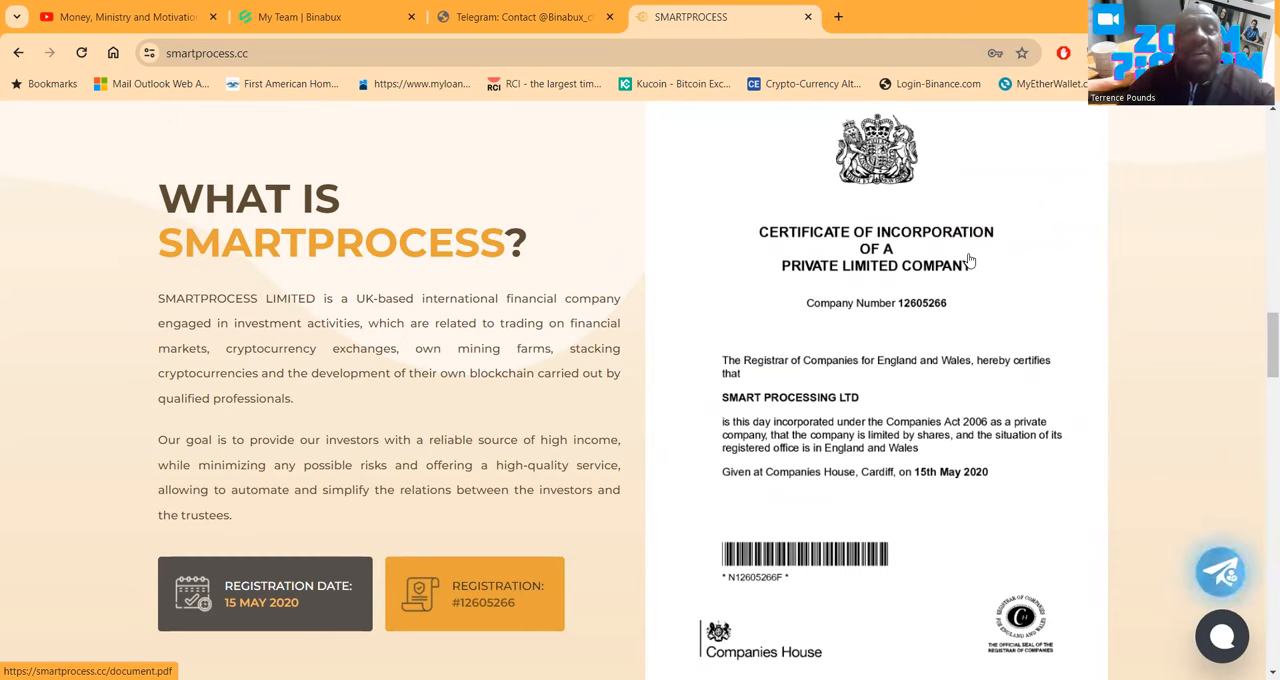
{"action": "scroll", "scroll_direction": "down", "scroll_amount": 3}
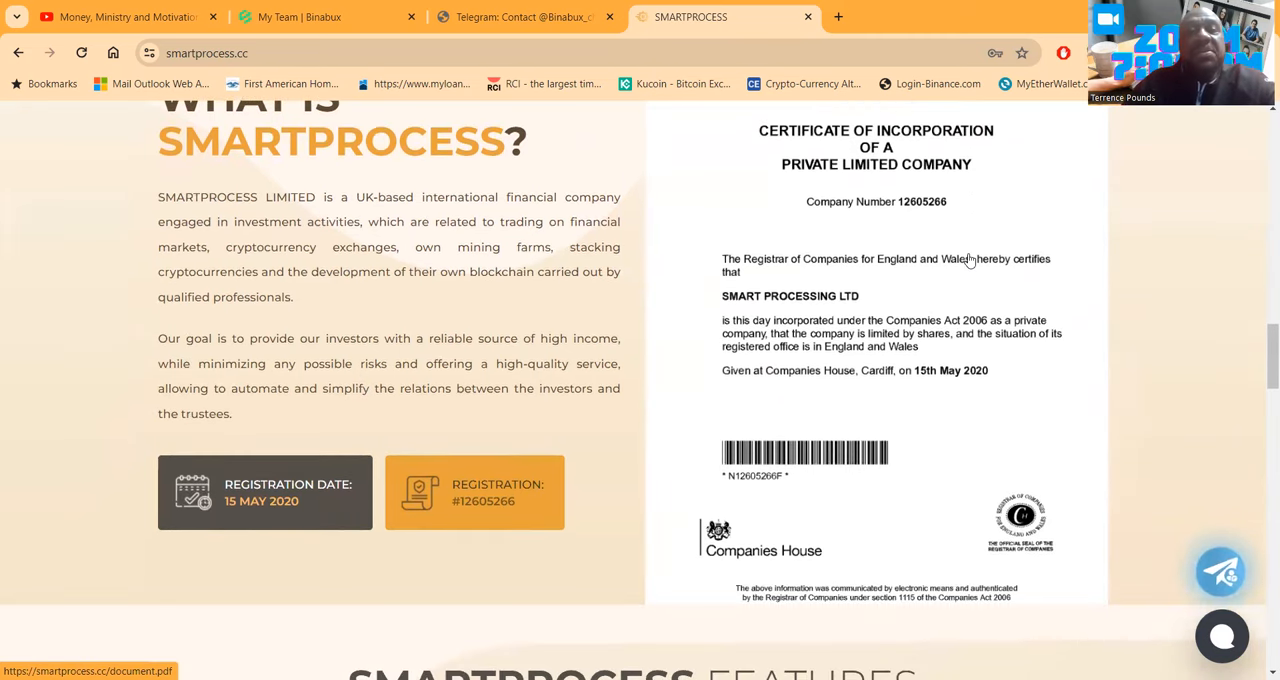
{"action": "scroll", "scroll_direction": "down", "scroll_amount": 3}
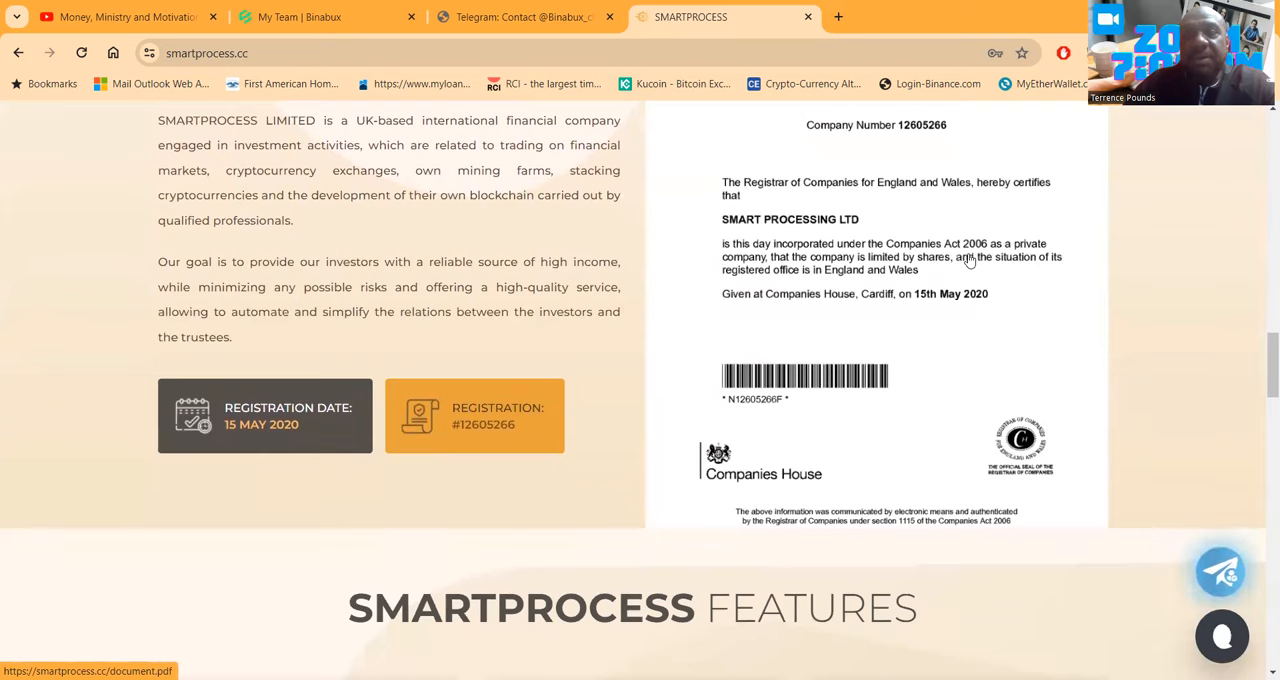
{"action": "scroll", "scroll_direction": "down", "scroll_amount": 3}
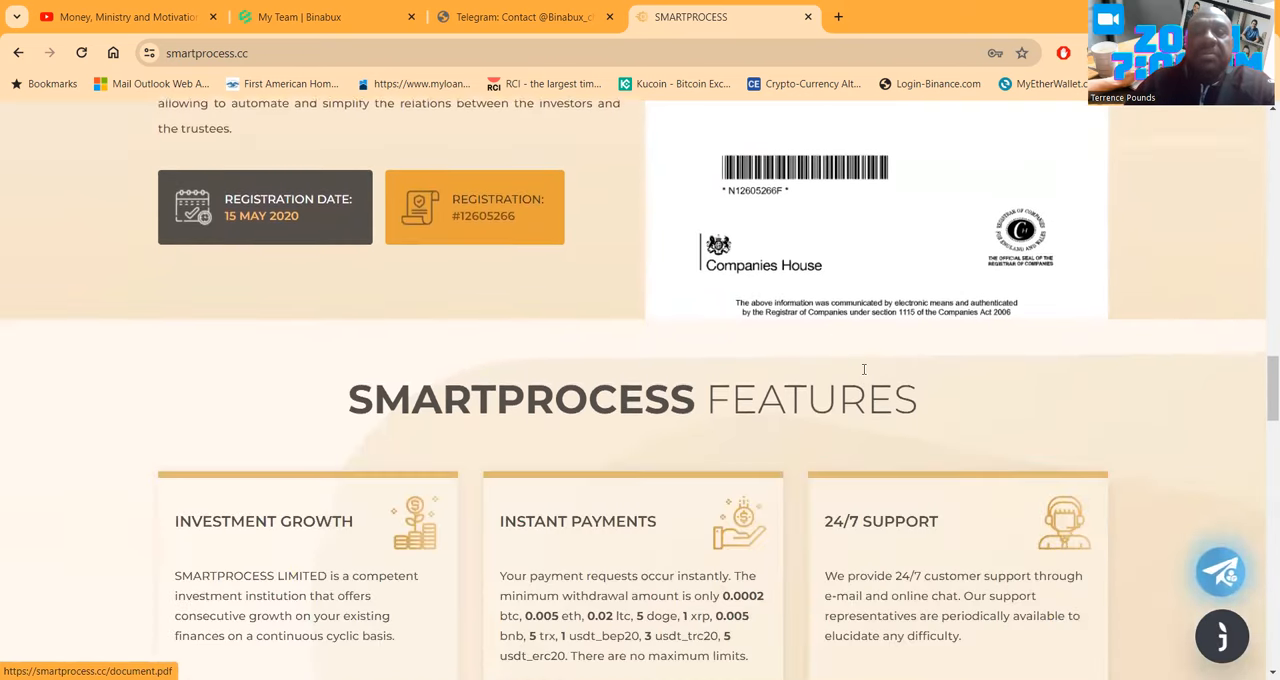
{"action": "scroll", "scroll_direction": "down", "scroll_amount": 3}
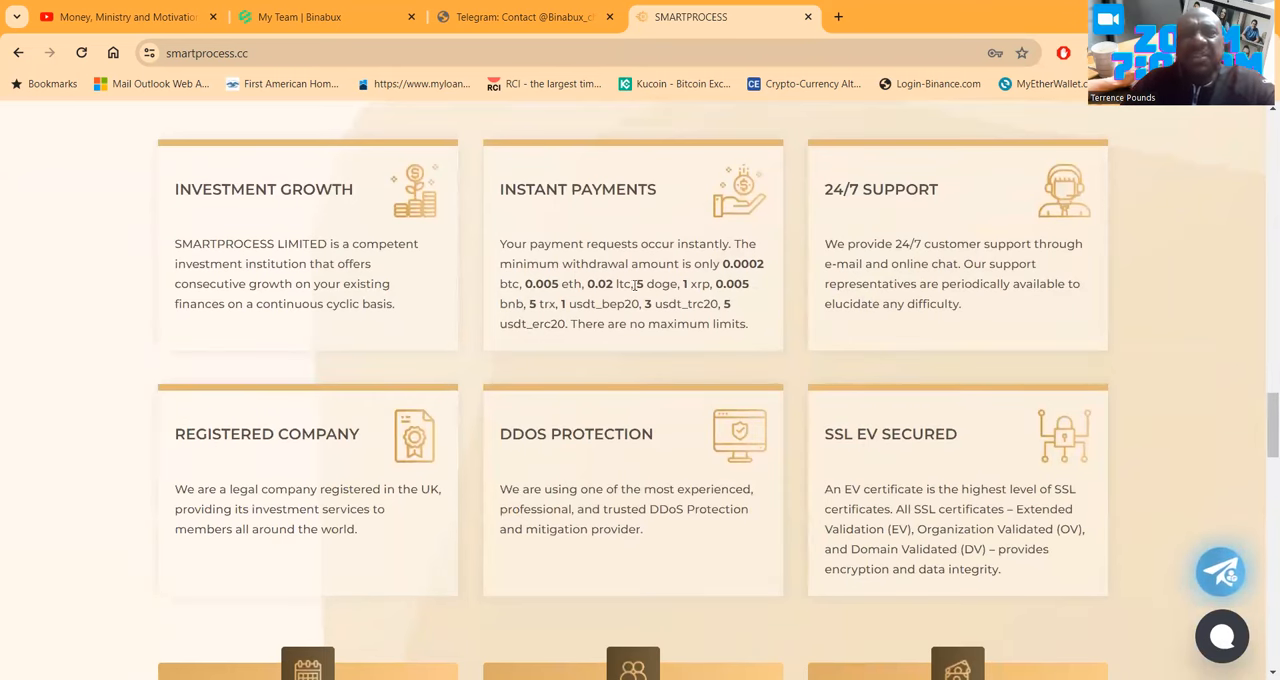
{"action": "mouse_move", "coordinate": [668, 280]}
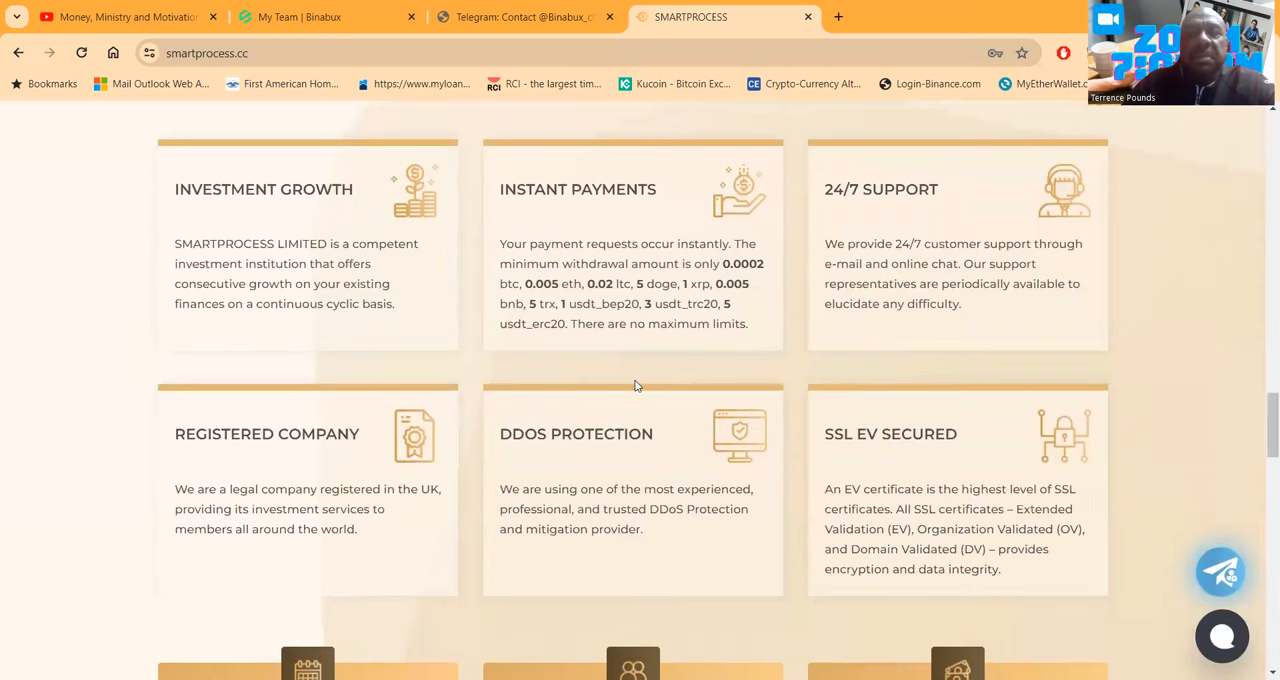
{"action": "scroll", "scroll_direction": "down", "scroll_amount": 3}
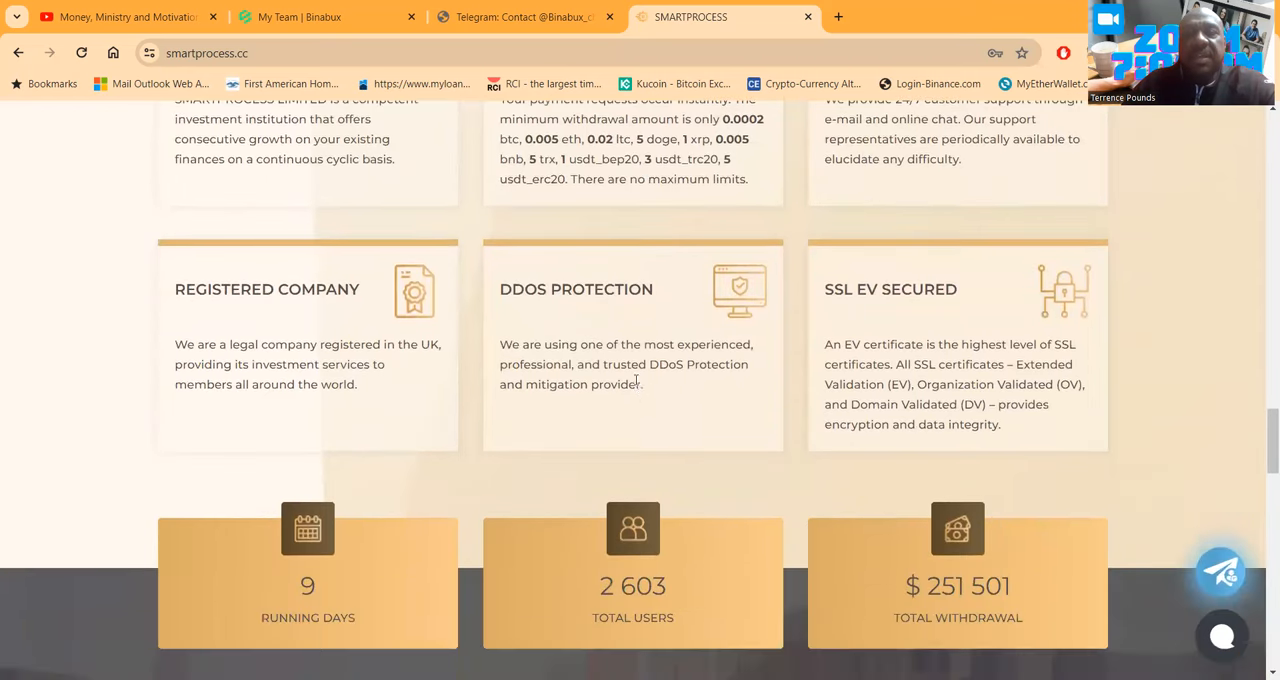
{"action": "scroll", "scroll_direction": "down", "scroll_amount": 3}
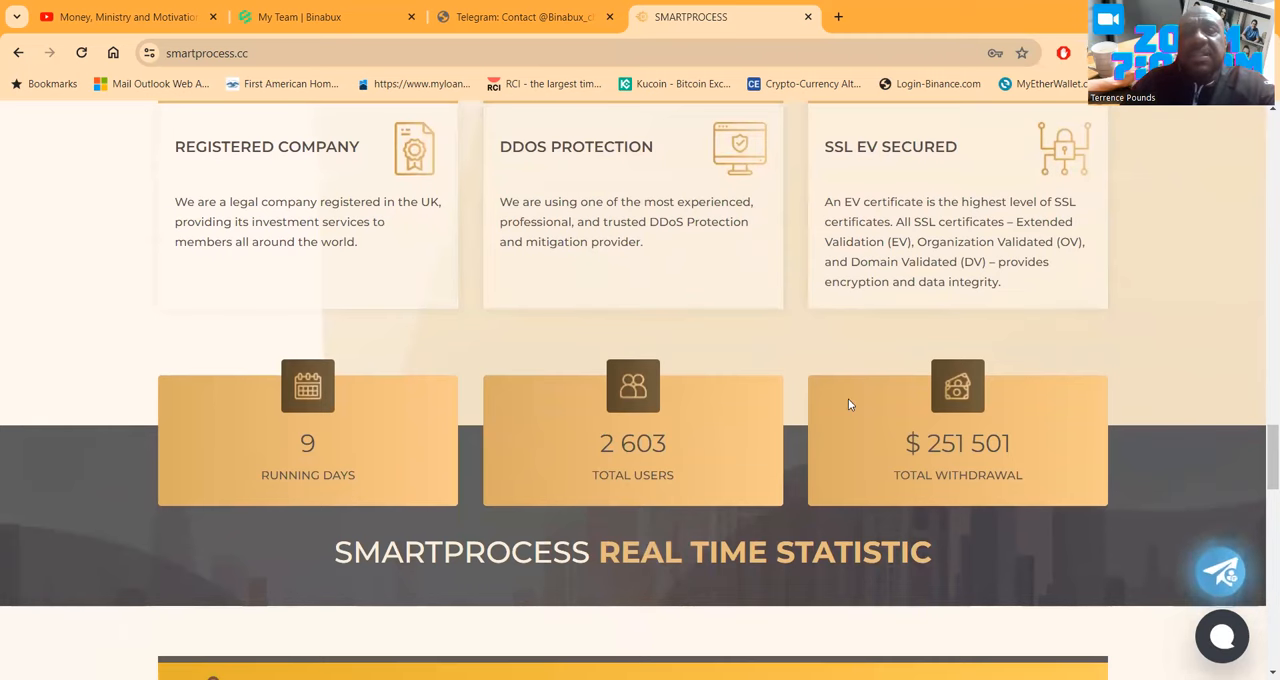
{"action": "scroll", "scroll_direction": "down", "scroll_amount": 3}
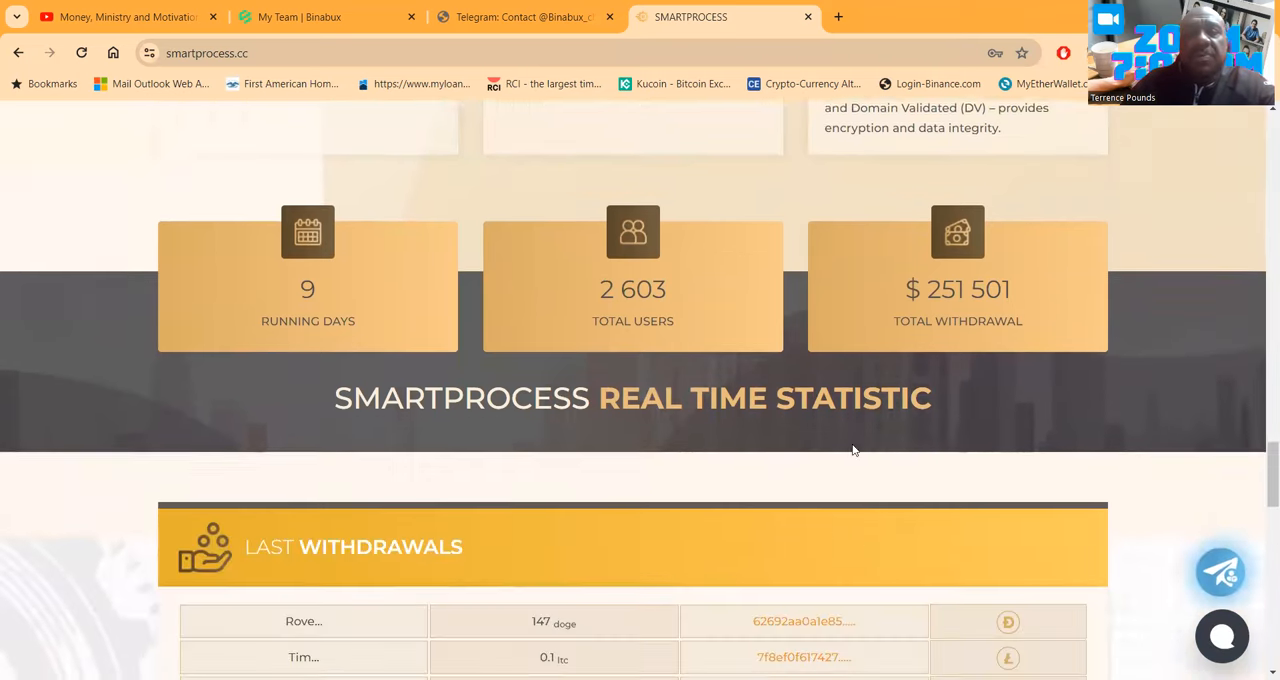
{"action": "scroll", "scroll_direction": "down", "scroll_amount": 3}
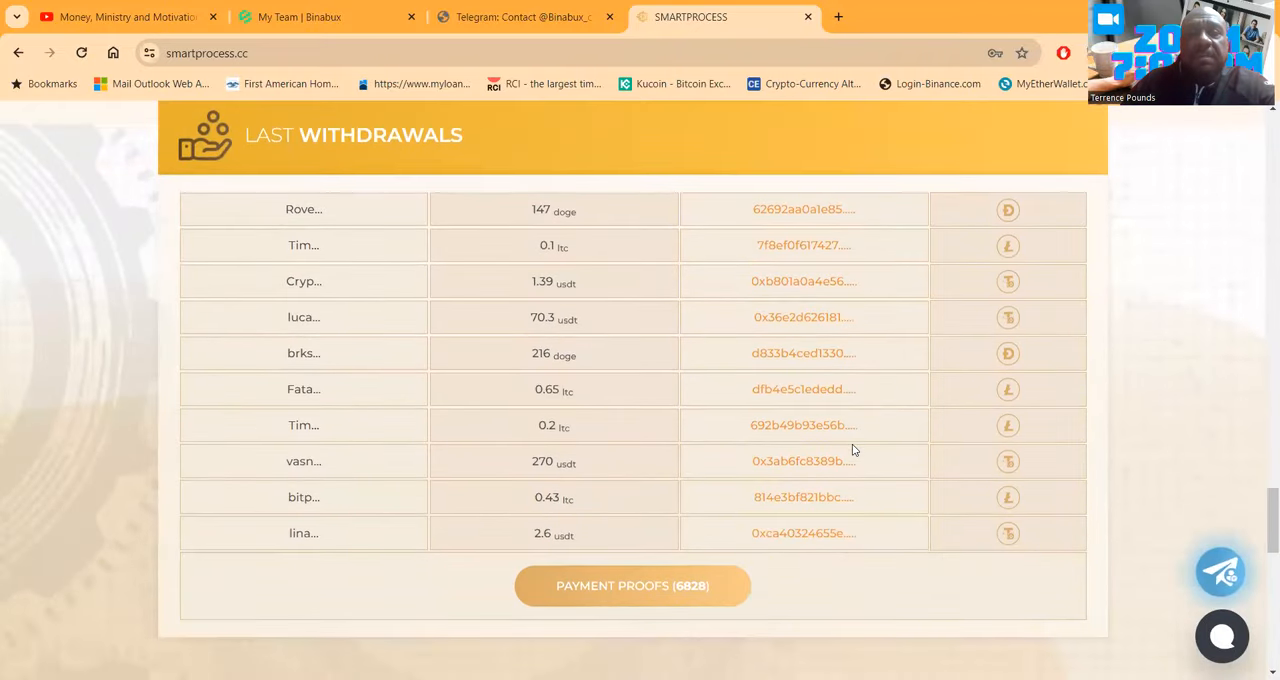
{"action": "scroll", "scroll_direction": "down", "scroll_amount": 3}
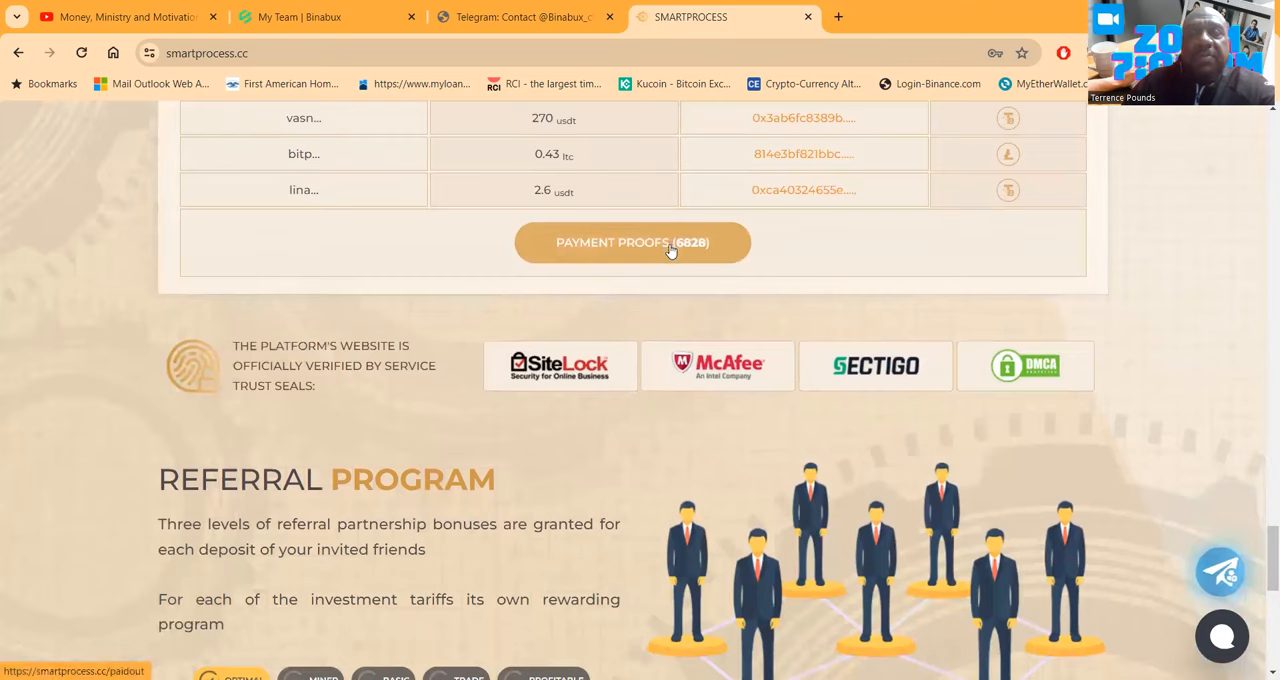
View the Payment Proofs page and scroll through its 6830 withdrawal records.
{"action": "left_click", "coordinate": [632, 242]}
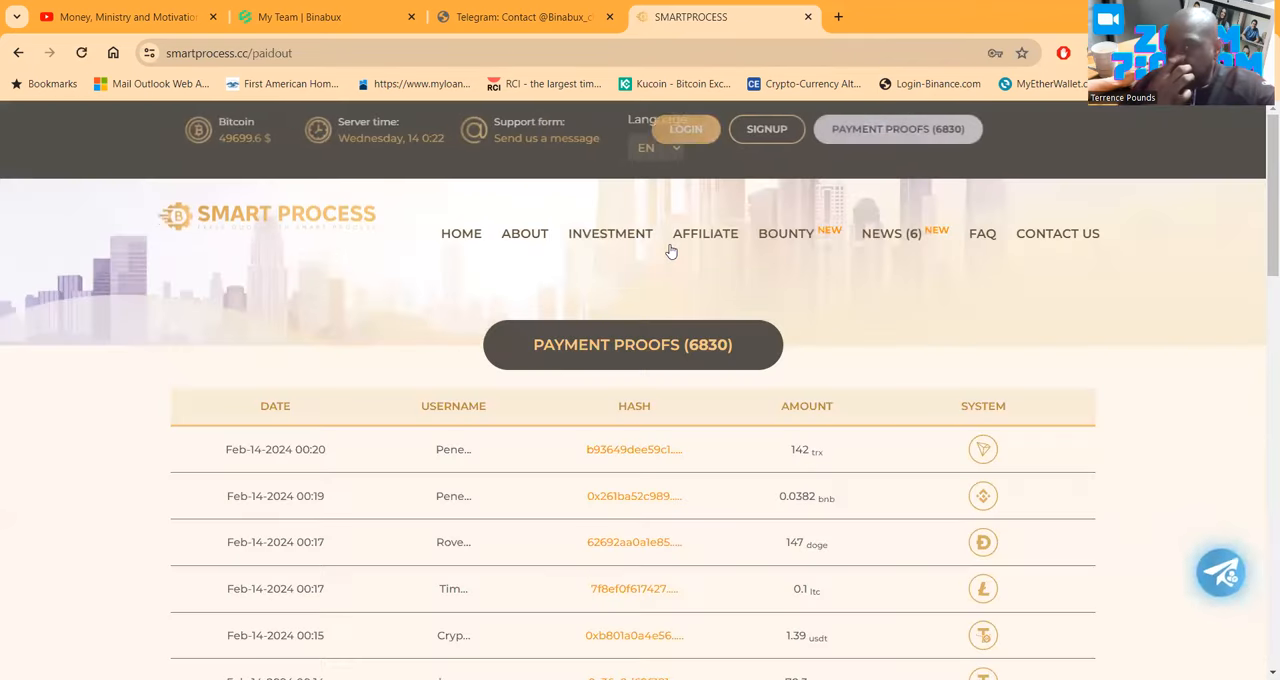
{"action": "scroll", "scroll_direction": "down", "scroll_amount": 3}
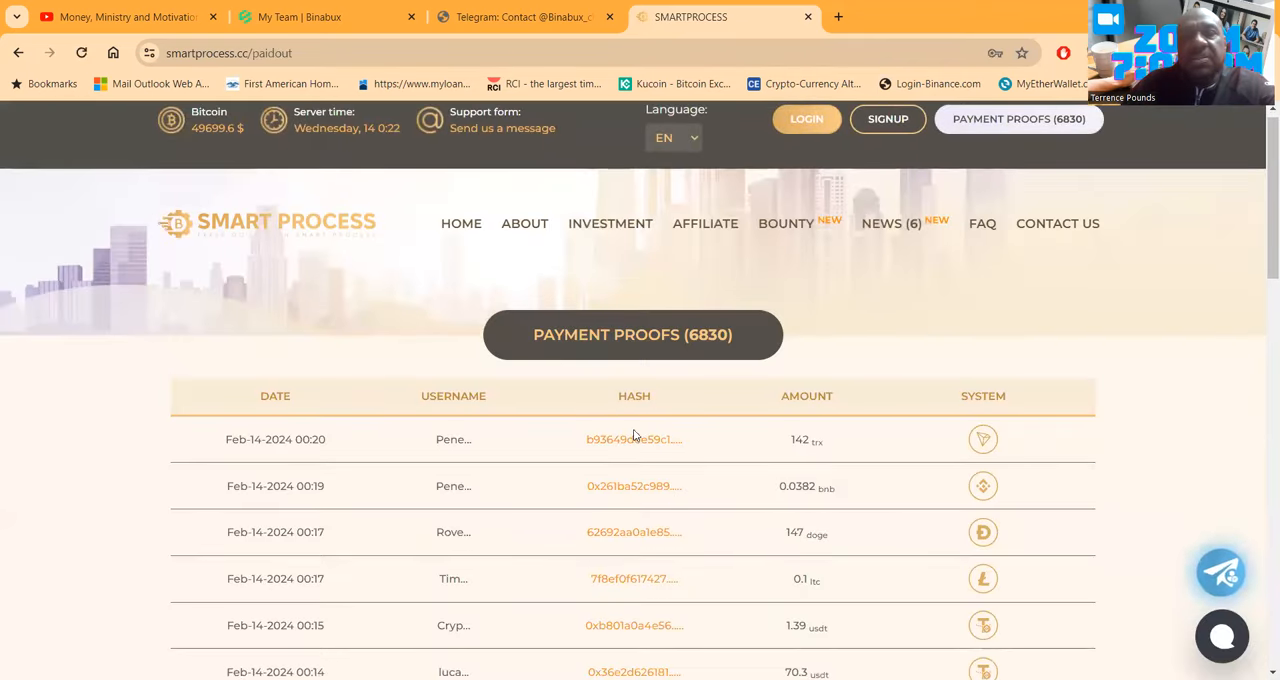
{"action": "scroll", "scroll_direction": "down", "scroll_amount": 3}
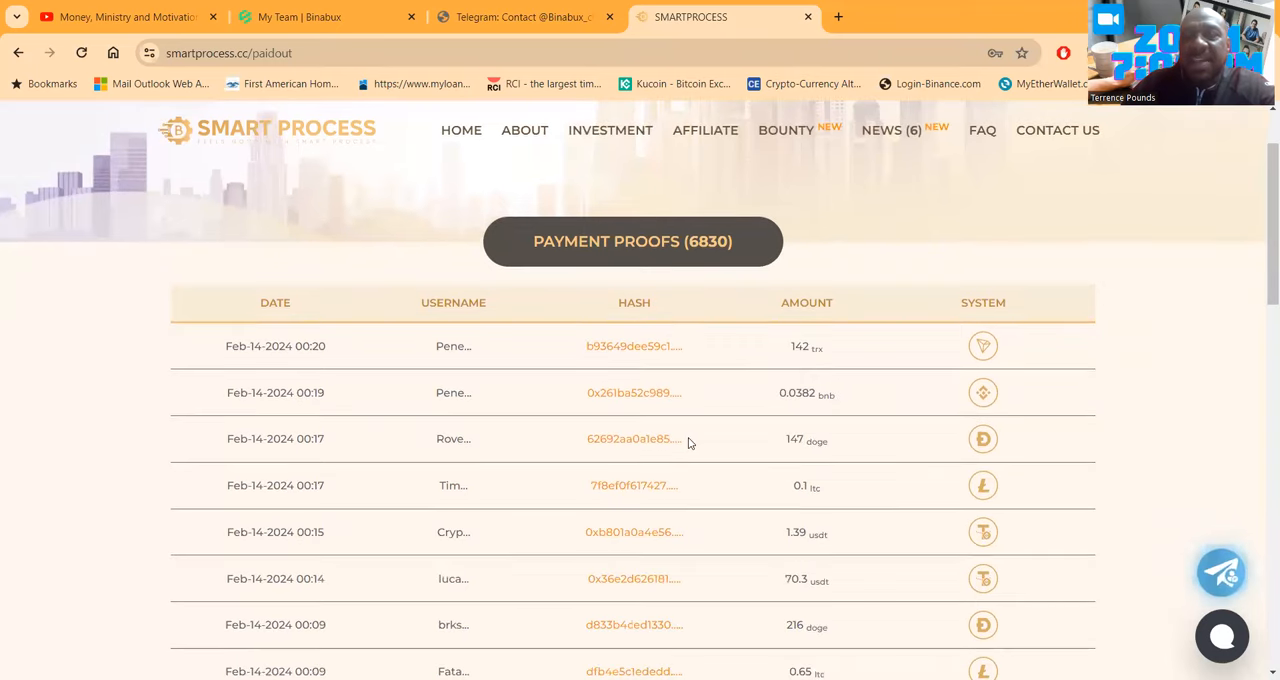
{"action": "scroll", "scroll_direction": "down", "scroll_amount": 3}
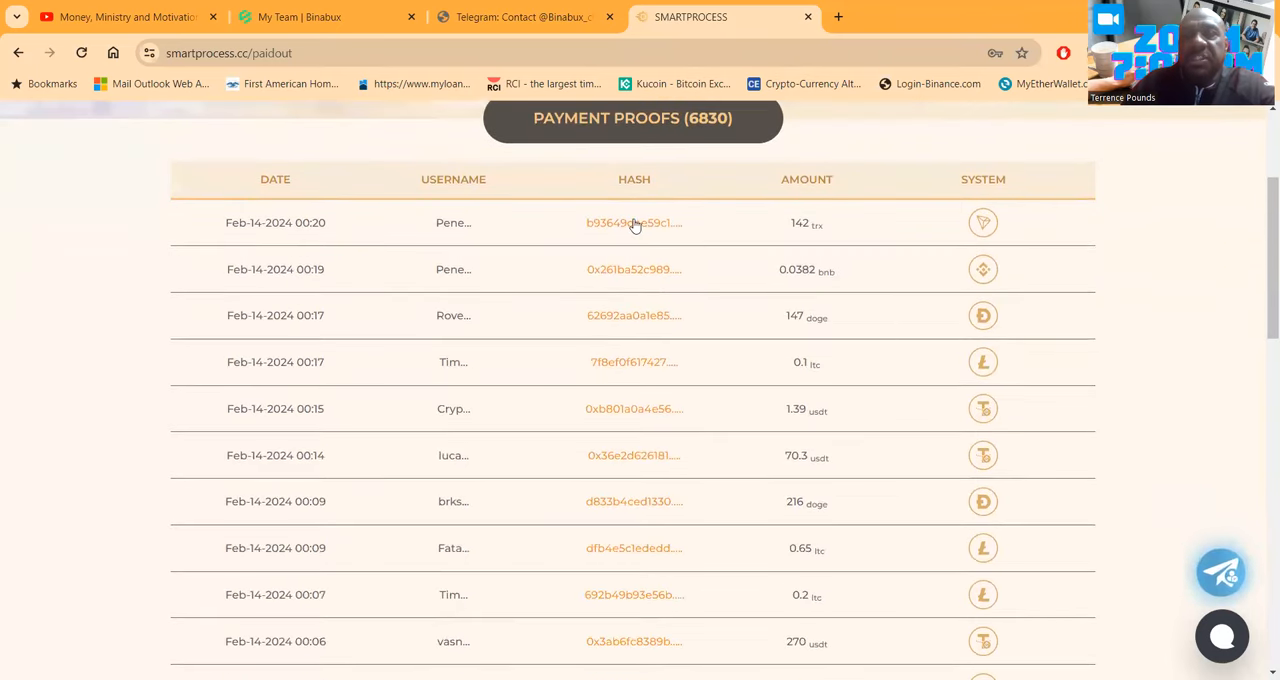
{"action": "scroll", "scroll_direction": "down", "scroll_amount": 3}
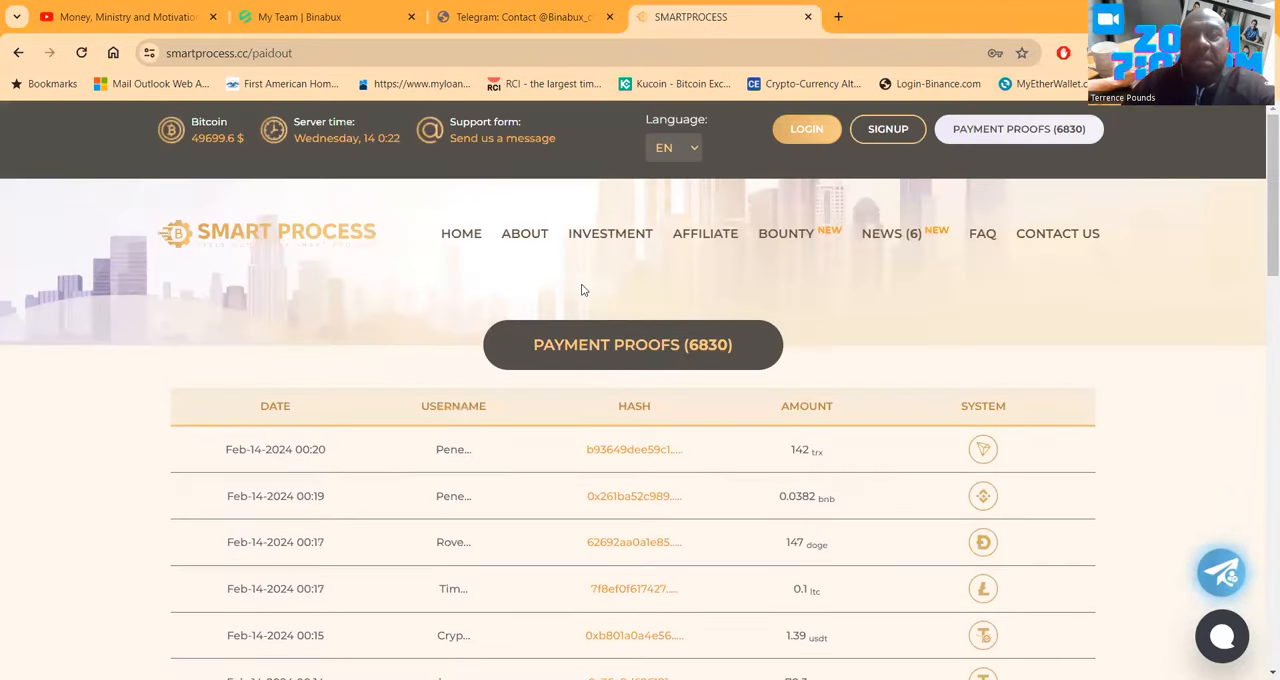
{"action": "mouse_move", "coordinate": [704, 232]}
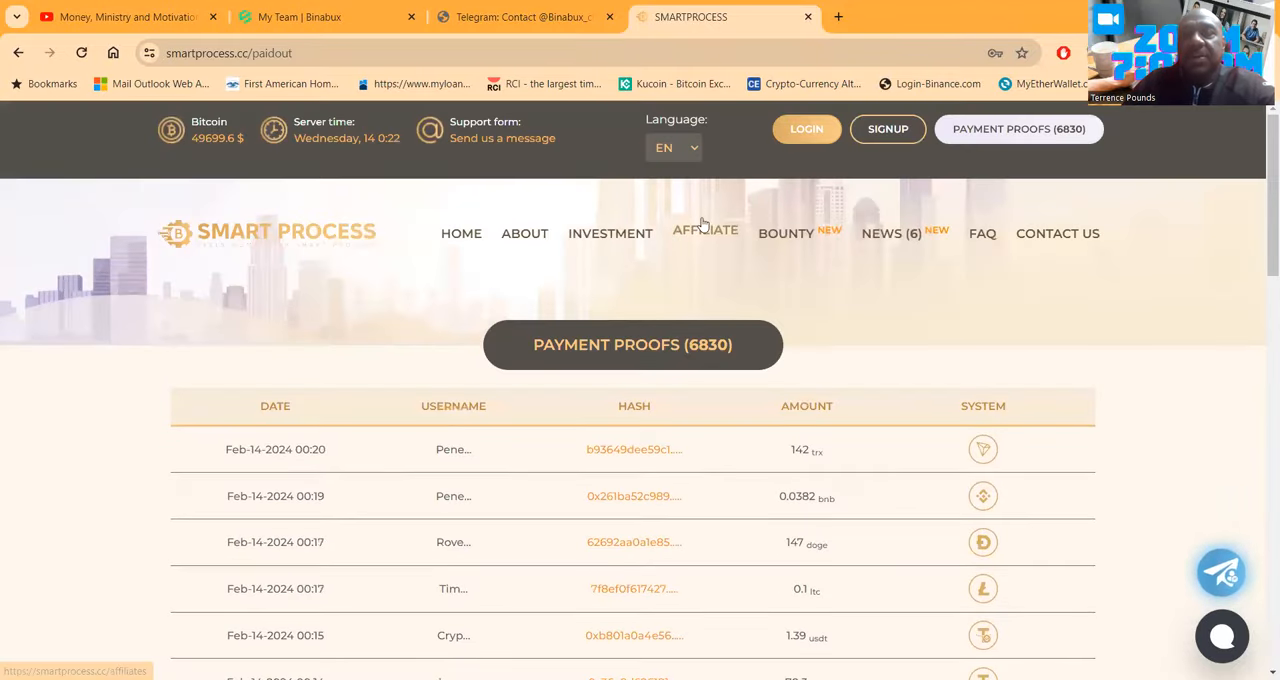
{"action": "mouse_move", "coordinate": [786, 232]}
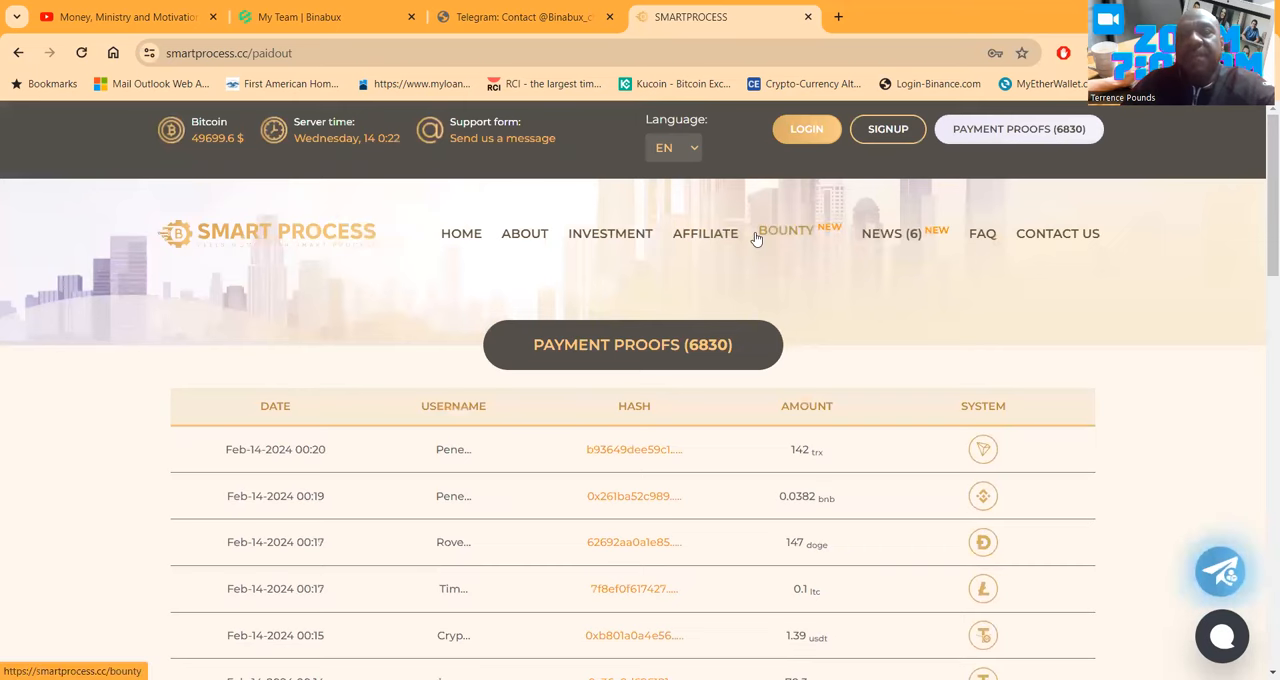
Go to the Affiliates page and scroll down to the referral bonus tariffs.
{"action": "left_click", "coordinate": [704, 232]}
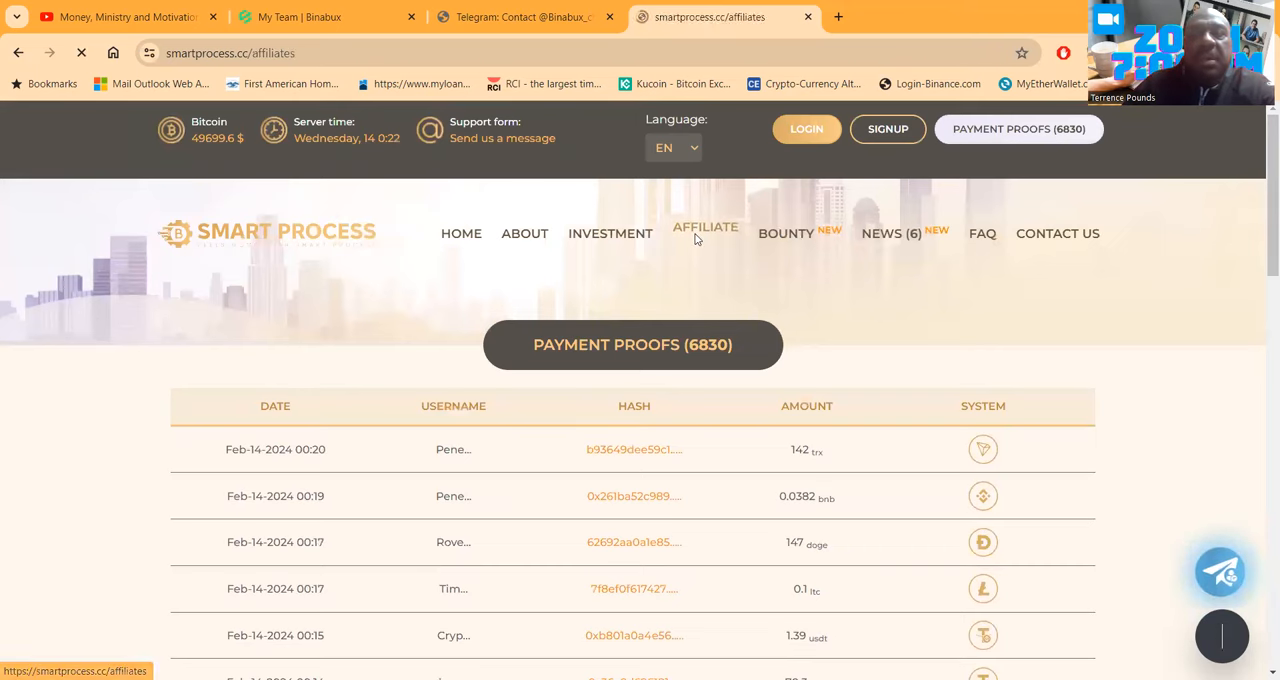
{"action": "left_click", "coordinate": [704, 232]}
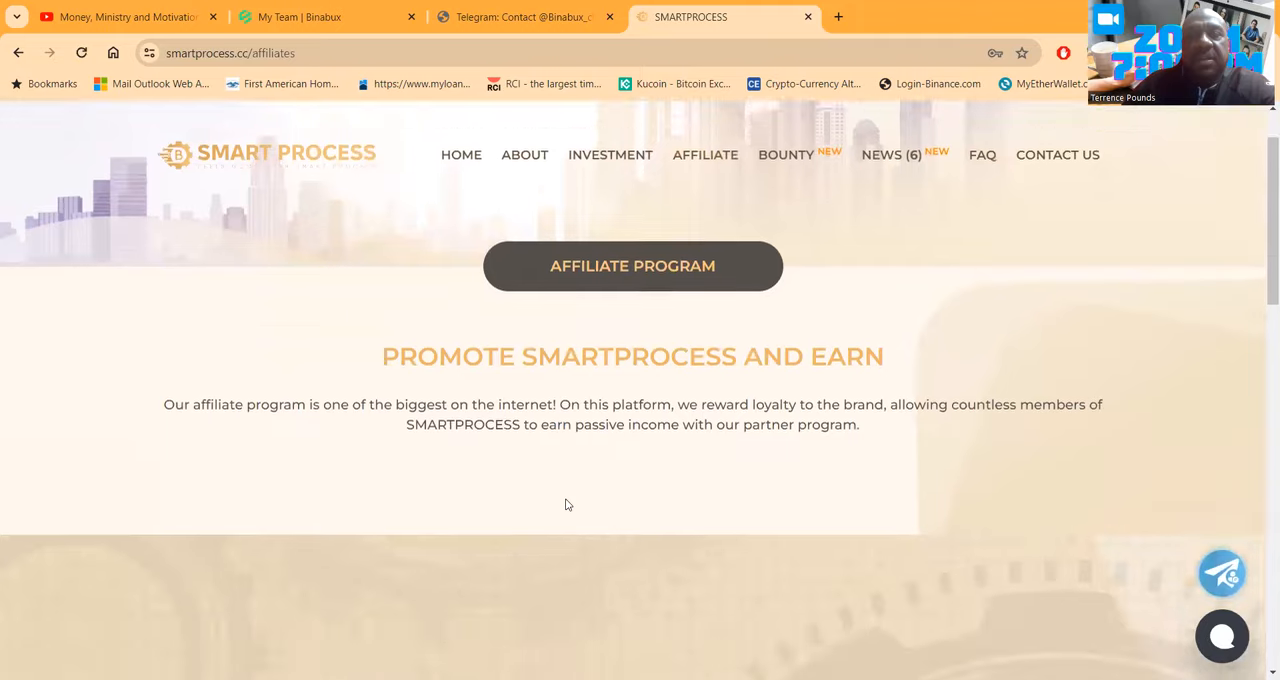
{"action": "scroll", "scroll_direction": "down", "scroll_amount": 3}
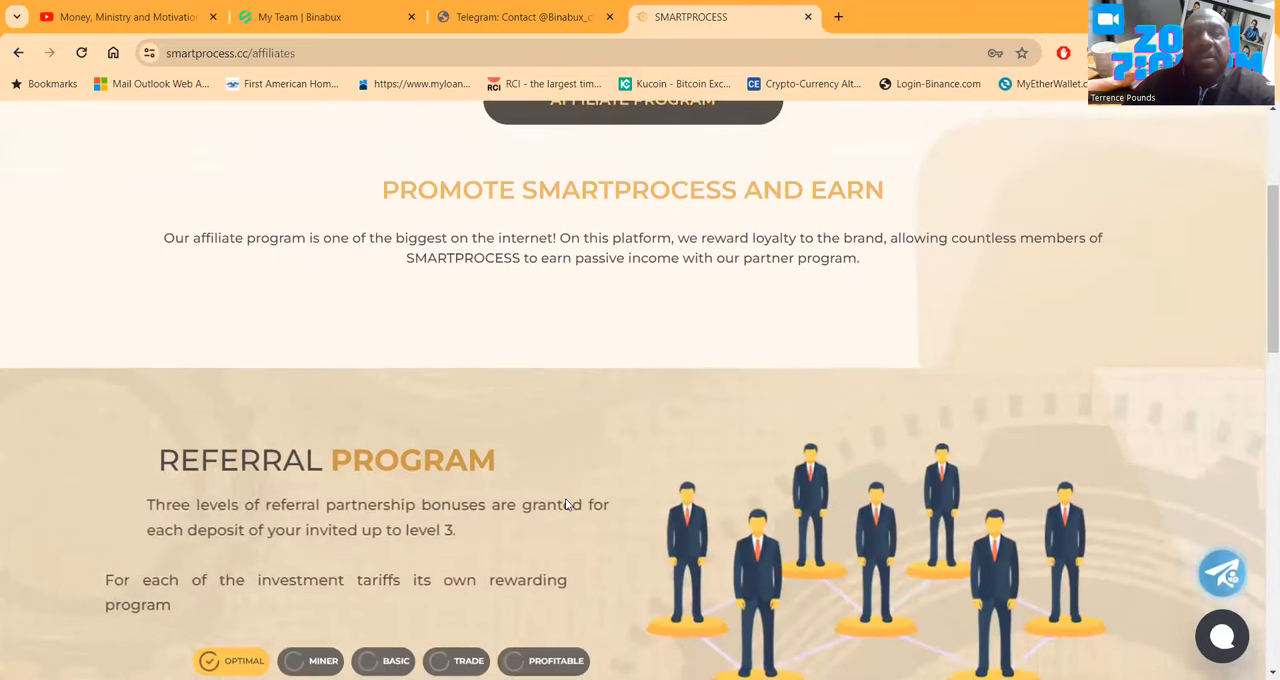
{"action": "scroll", "scroll_direction": "down", "scroll_amount": 3}
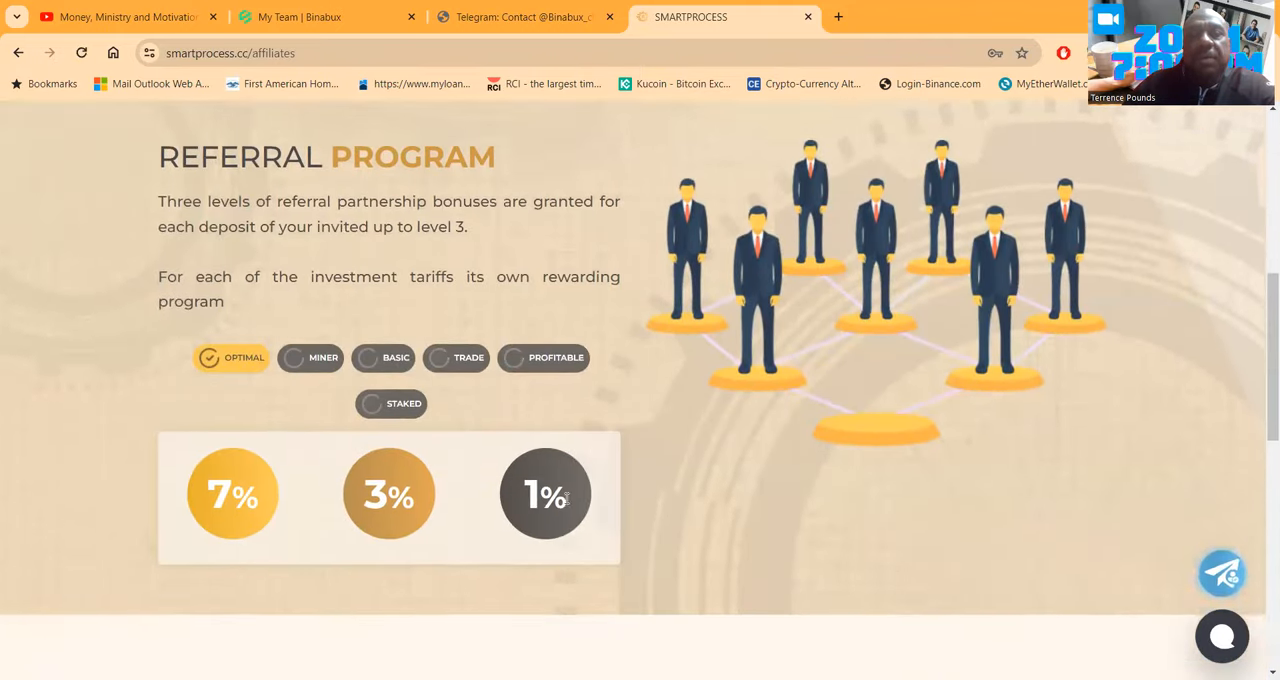
{"action": "scroll", "scroll_direction": "down", "scroll_amount": 3}
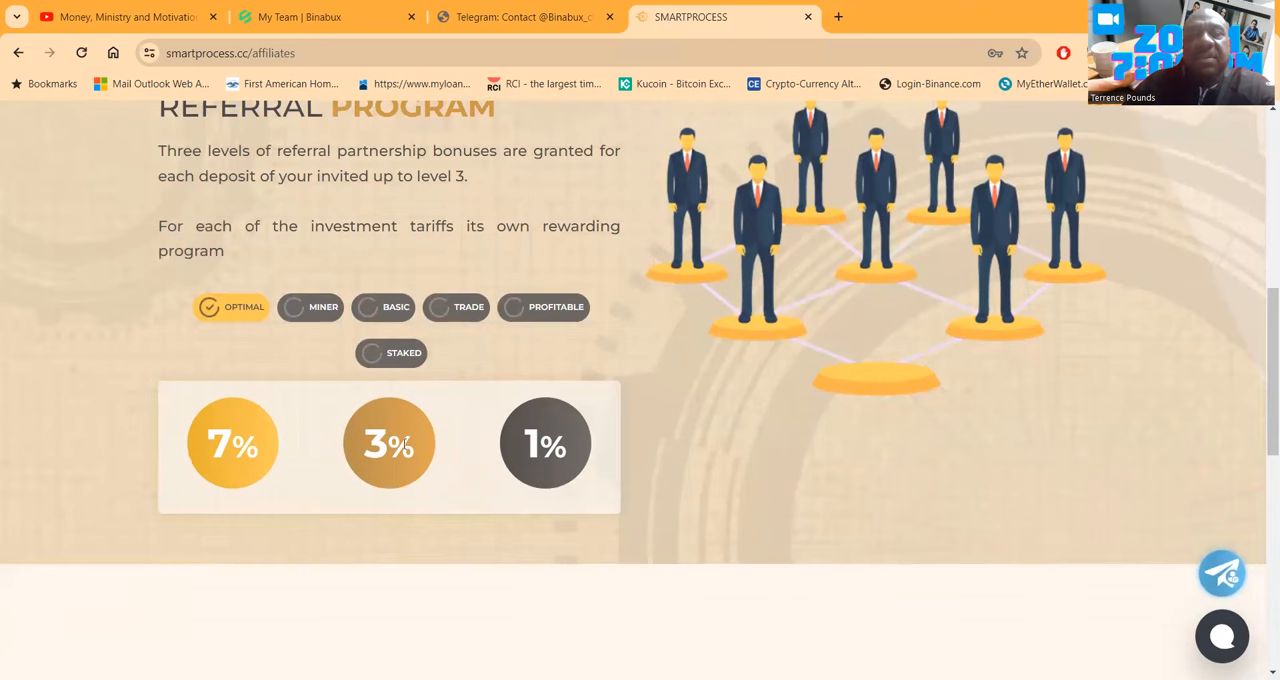
{"action": "mouse_move", "coordinate": [318, 310]}
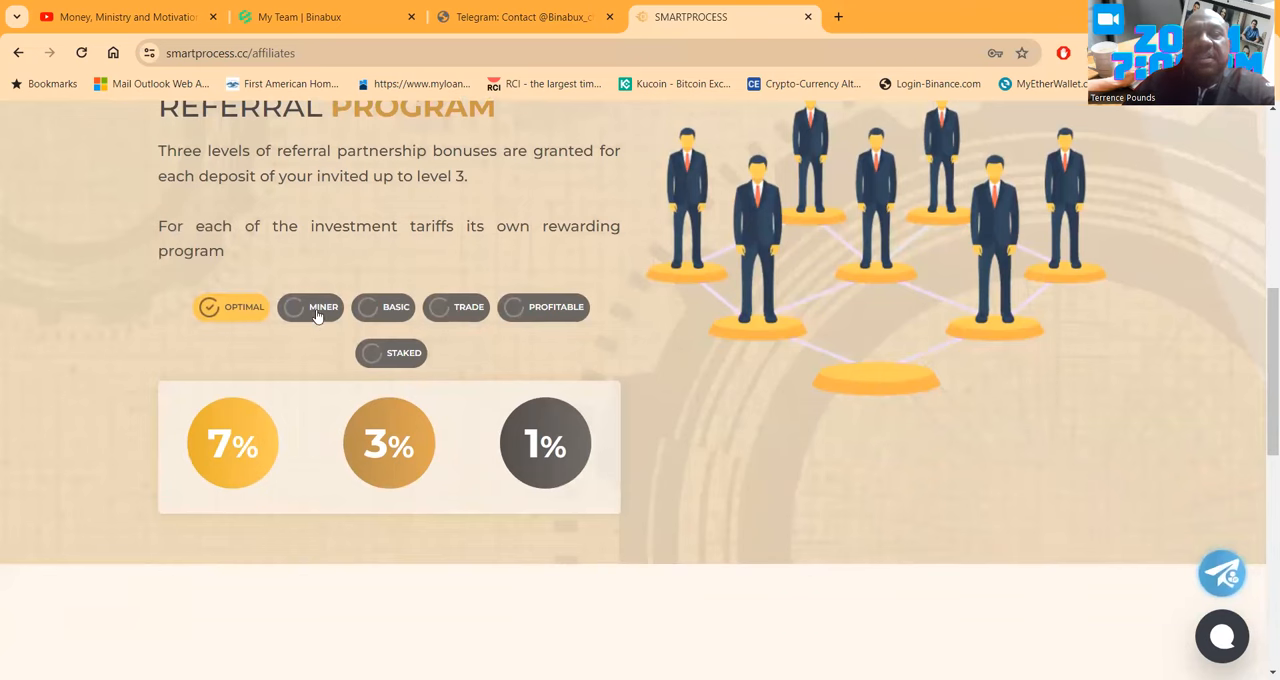
Compare referral bonuses for Miner, Basic (5%, 2%, 1%), Profitable (10%, 3%, 2%) and Trade tariffs.
{"action": "left_click", "coordinate": [294, 308]}
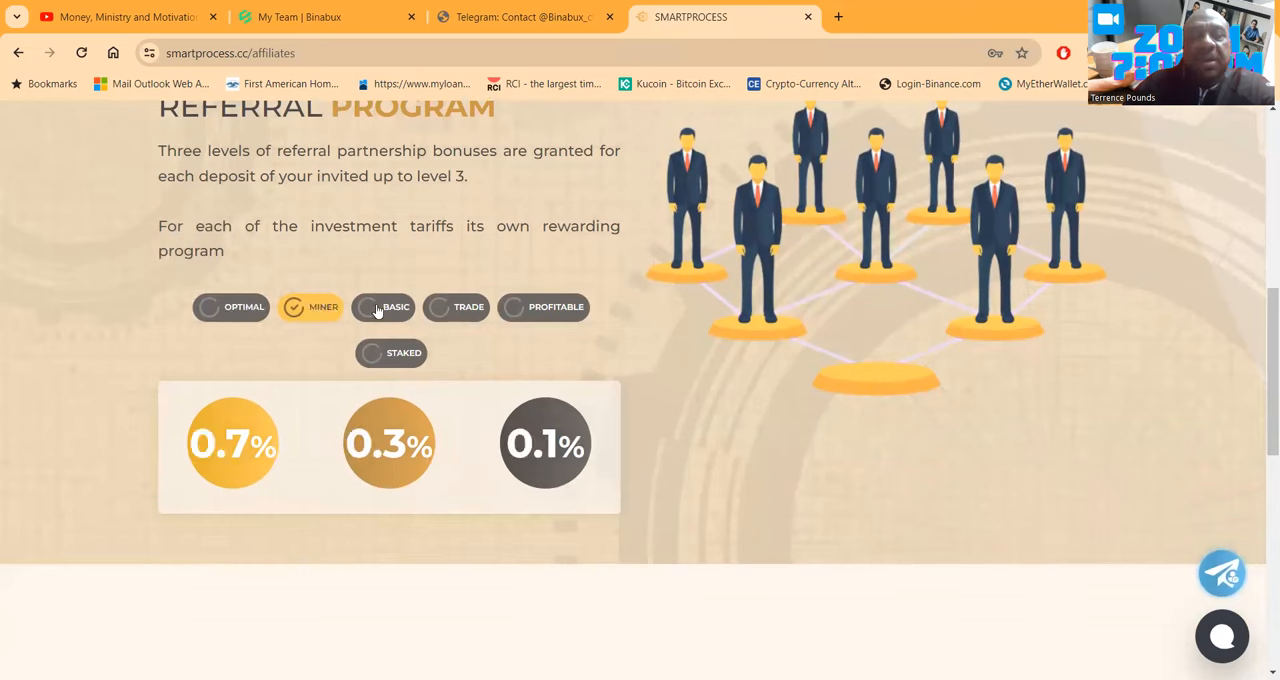
{"action": "left_click", "coordinate": [384, 308]}
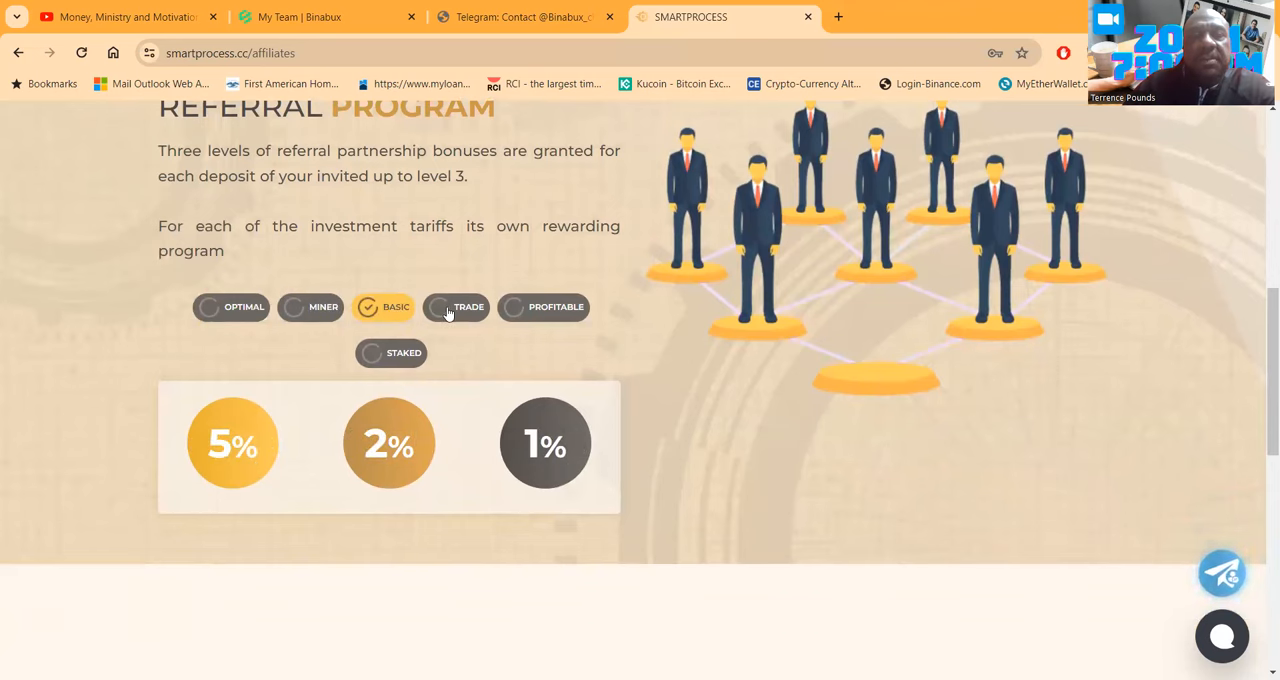
{"action": "left_click", "coordinate": [544, 306]}
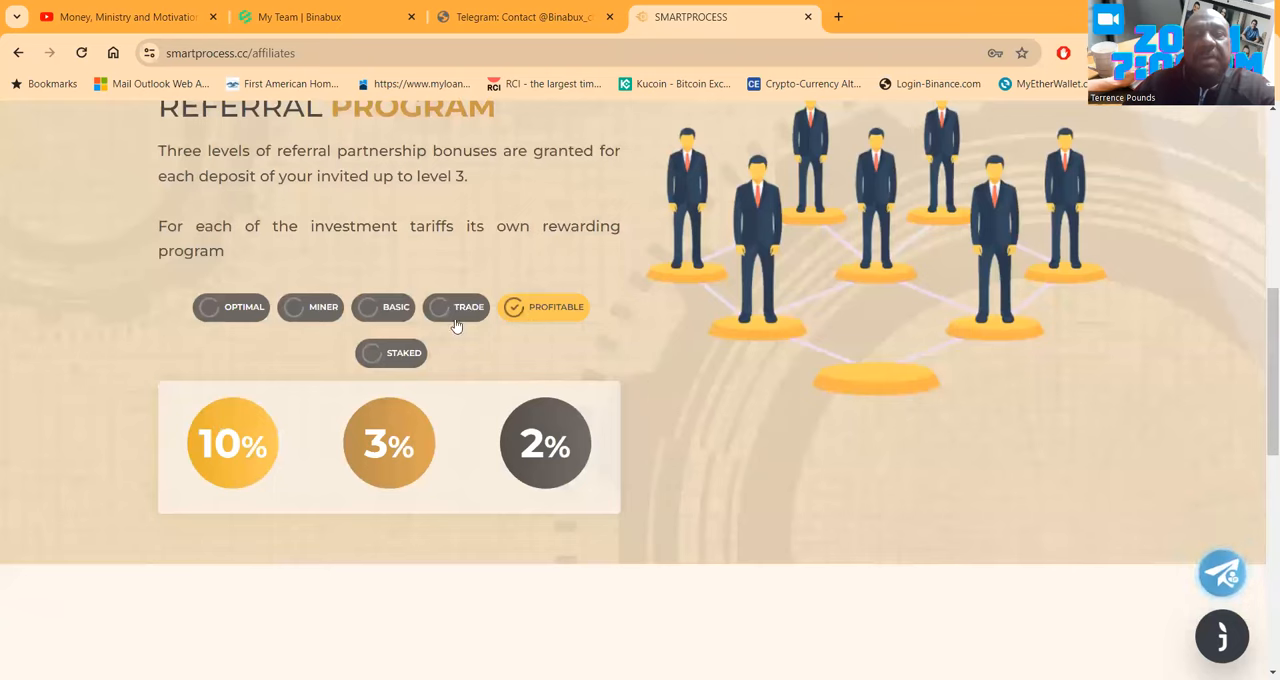
{"action": "left_click", "coordinate": [310, 308]}
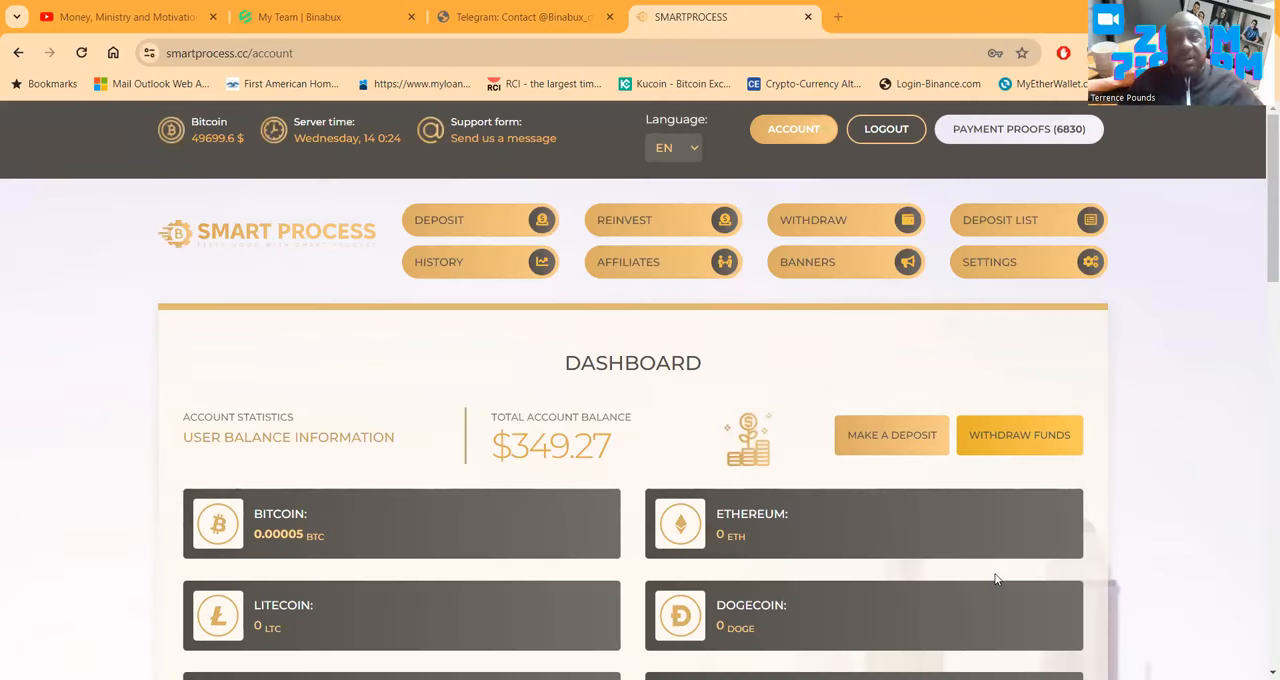
{"action": "mouse_move", "coordinate": [1130, 530]}
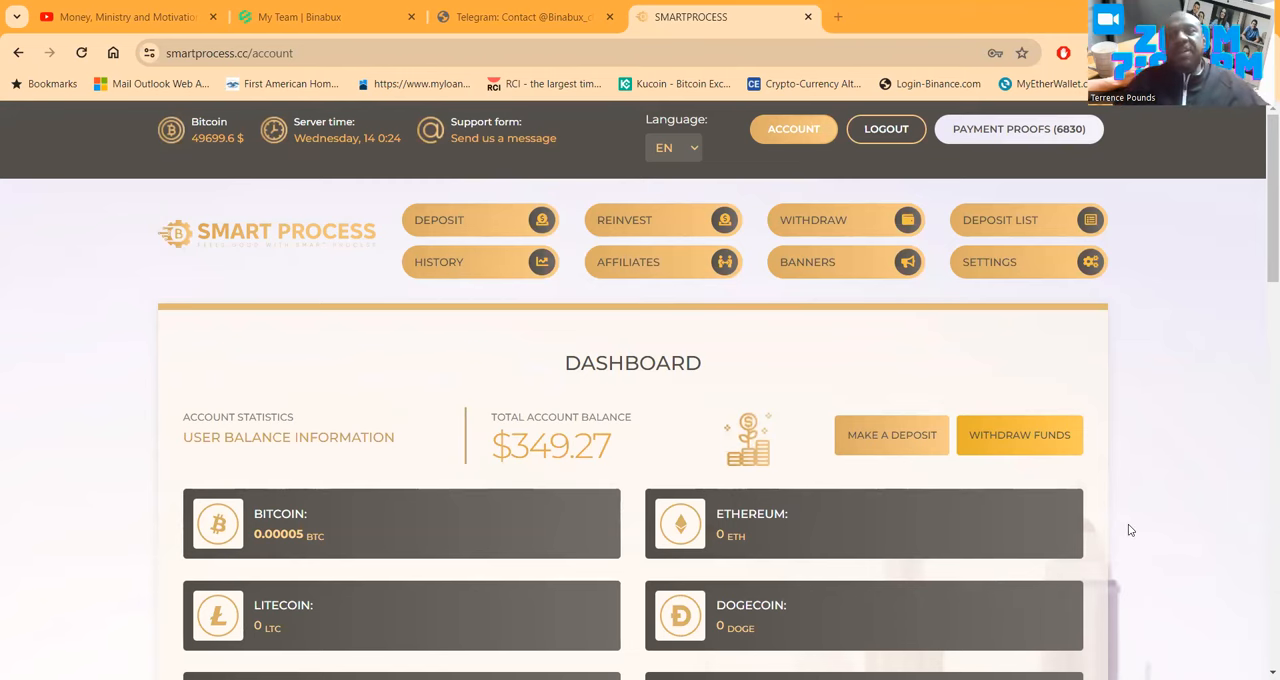
{"action": "scroll", "scroll_direction": "down", "scroll_amount": 3}
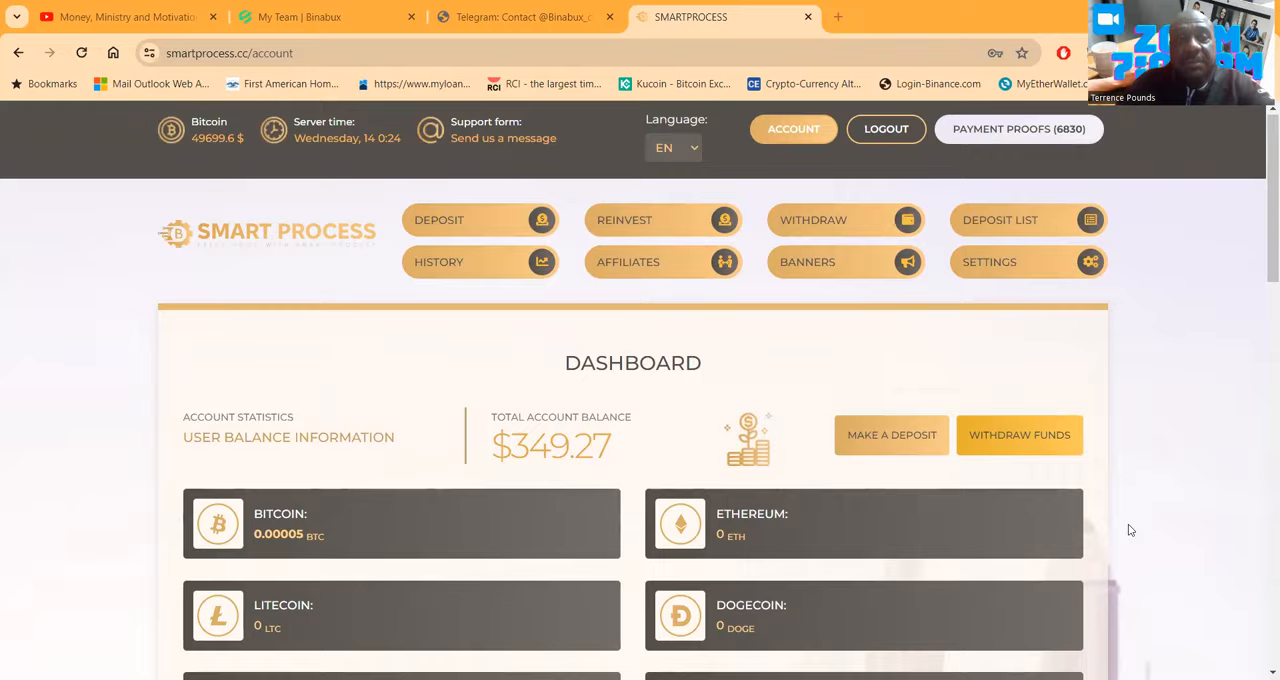
{"action": "scroll", "scroll_direction": "down", "scroll_amount": 3}
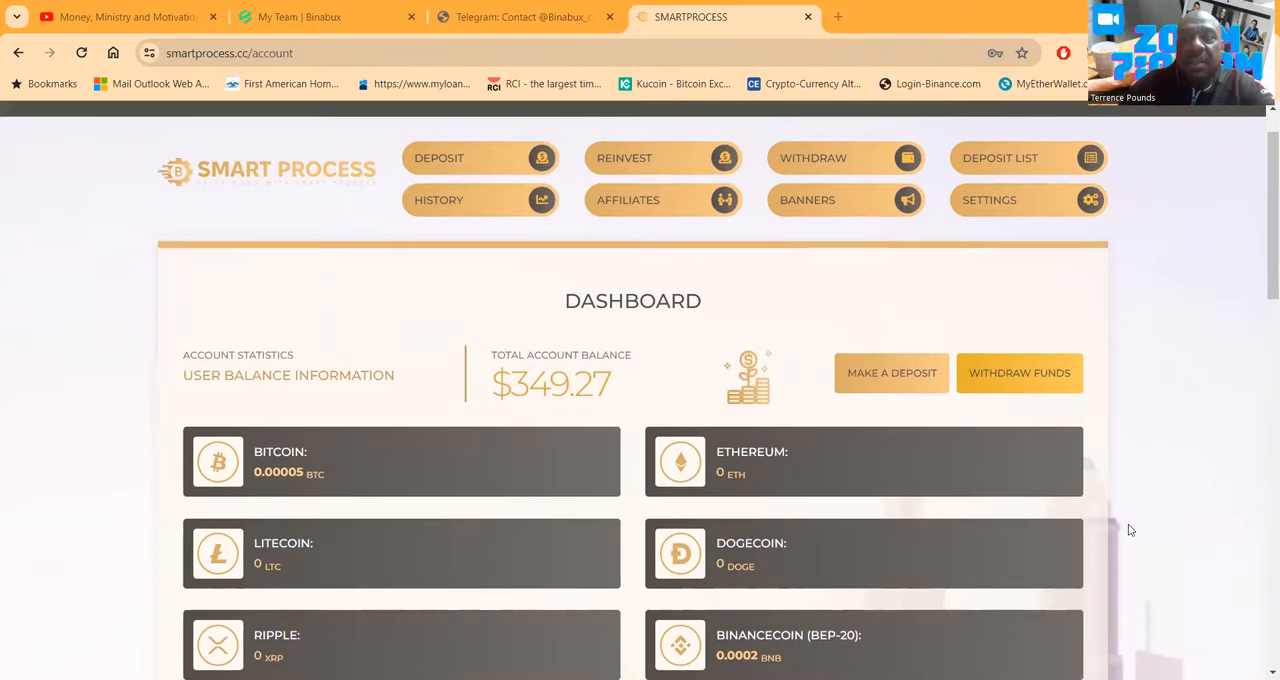
{"action": "mouse_move", "coordinate": [748, 392]}
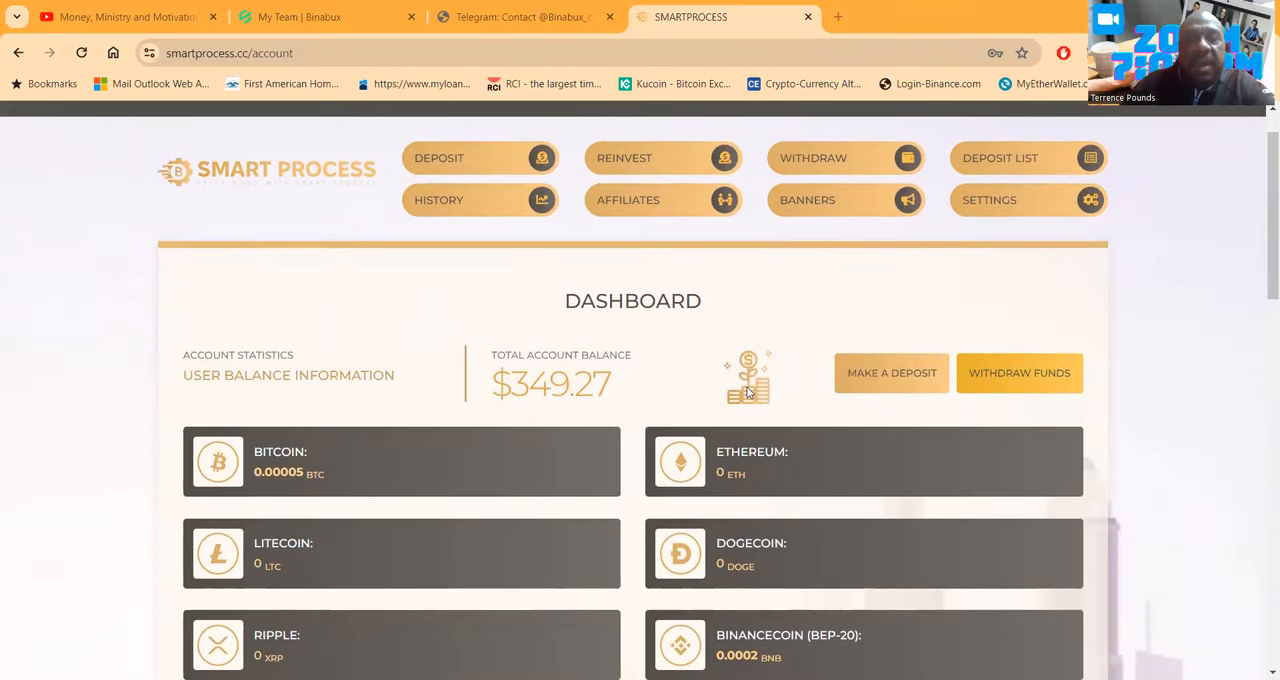
{"action": "scroll", "scroll_direction": "down", "scroll_amount": 3}
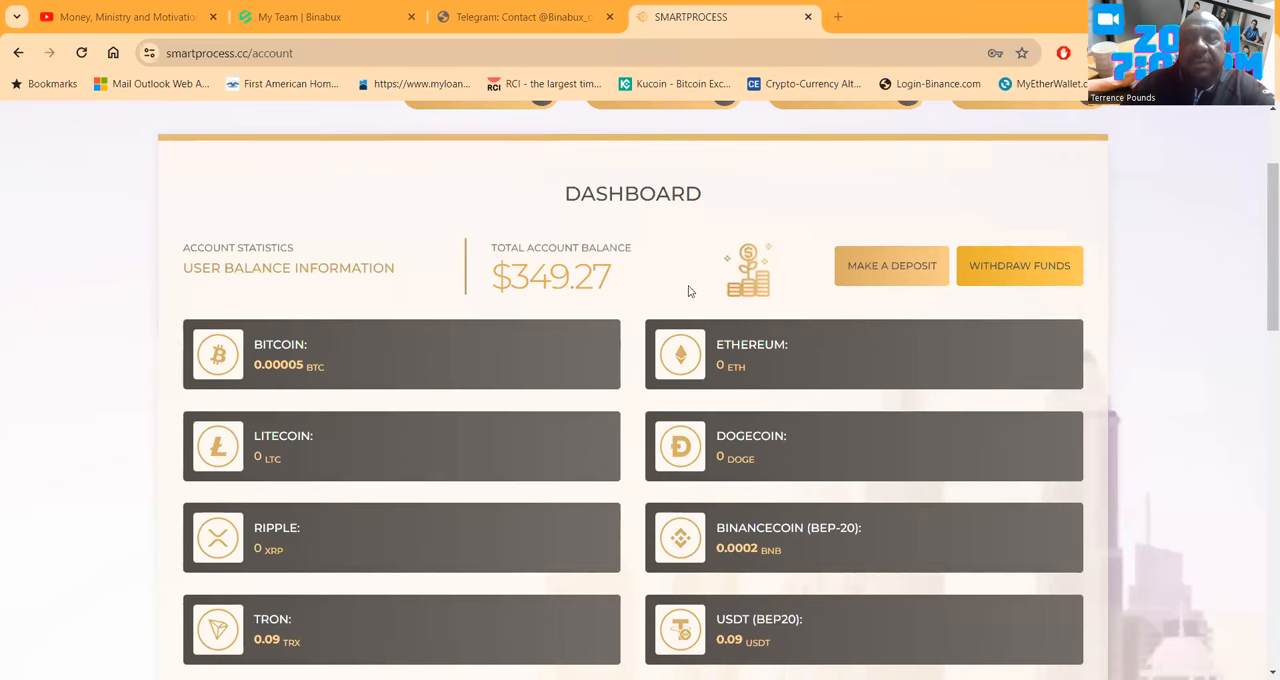
{"action": "scroll", "scroll_direction": "down", "scroll_amount": 3}
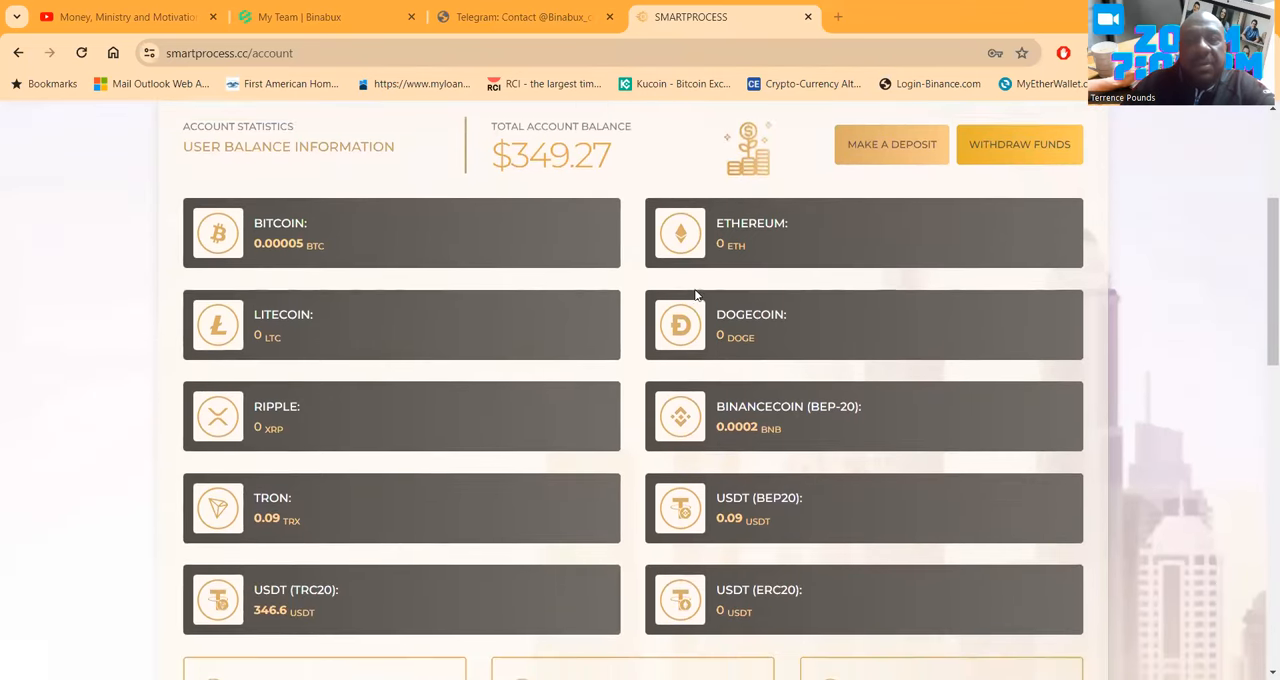
{"action": "scroll", "scroll_direction": "down", "scroll_amount": 3}
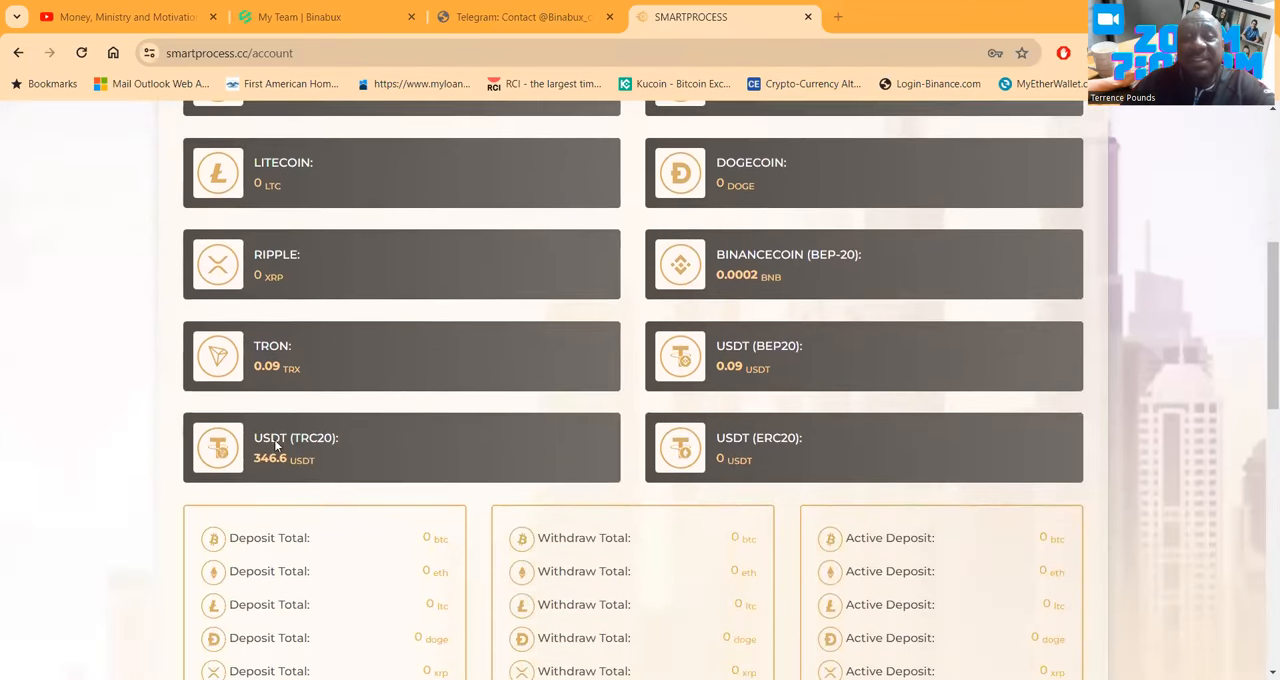
{"action": "mouse_move", "coordinate": [484, 448]}
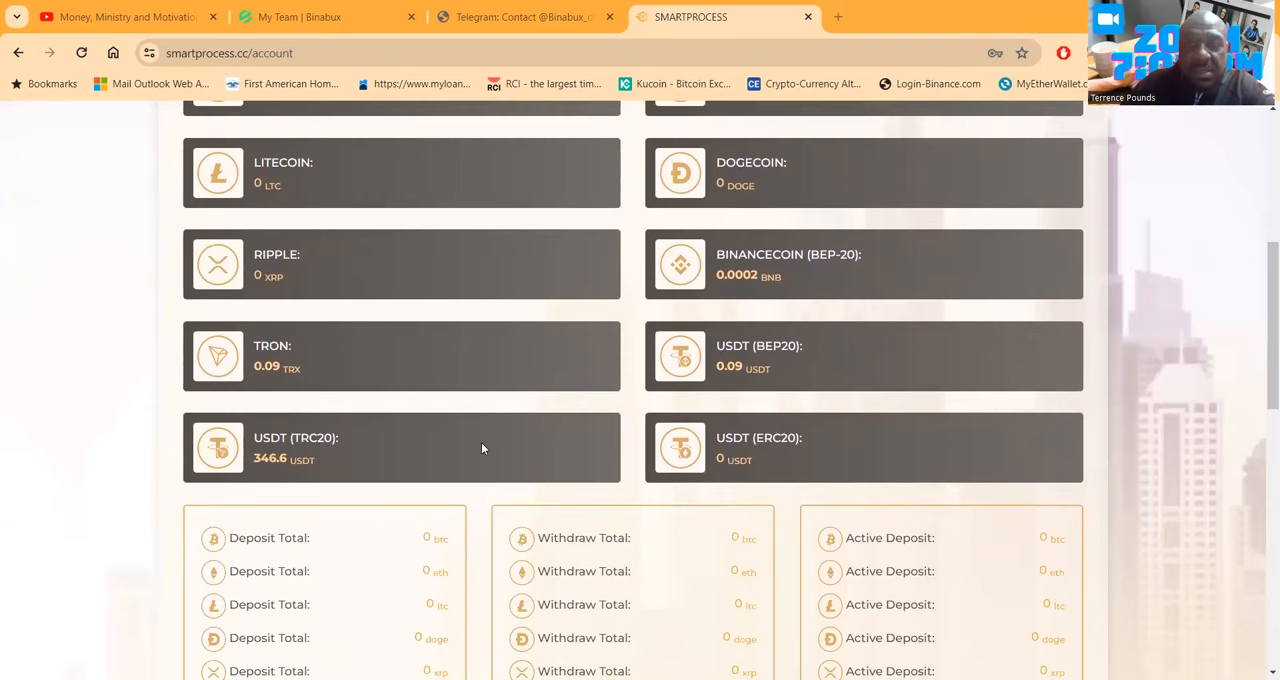
{"action": "scroll", "scroll_direction": "down", "scroll_amount": 3}
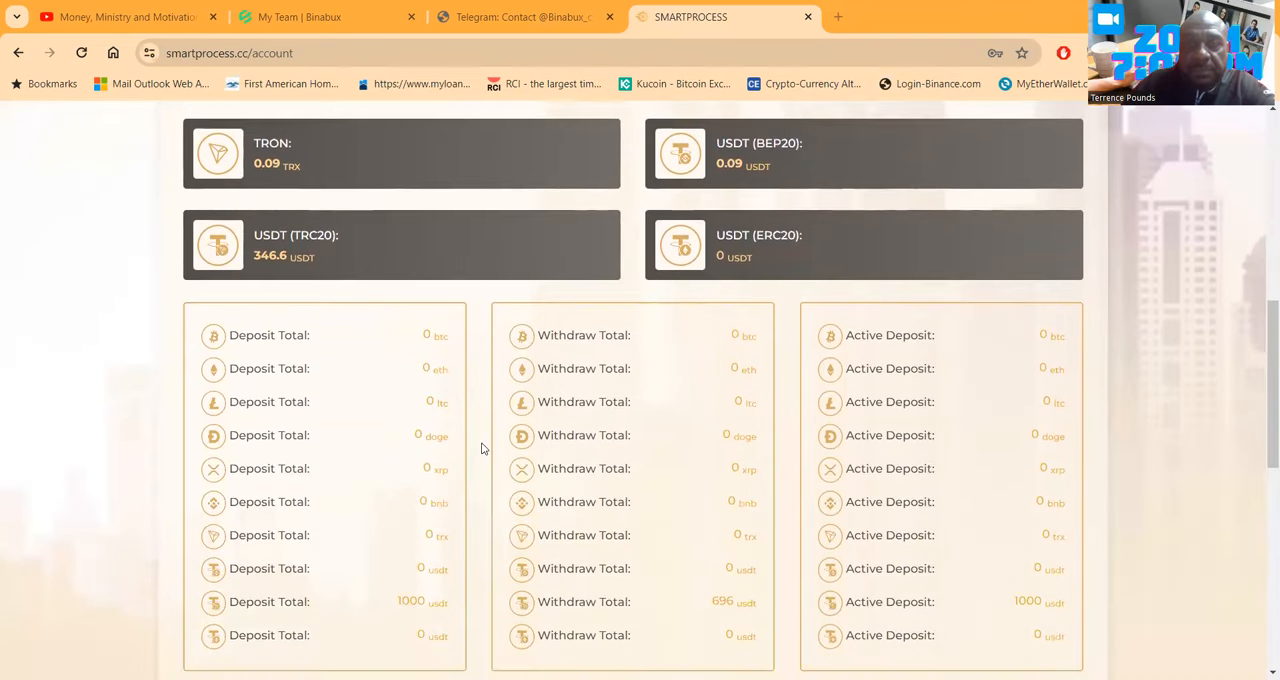
{"action": "scroll", "scroll_direction": "down", "scroll_amount": 3}
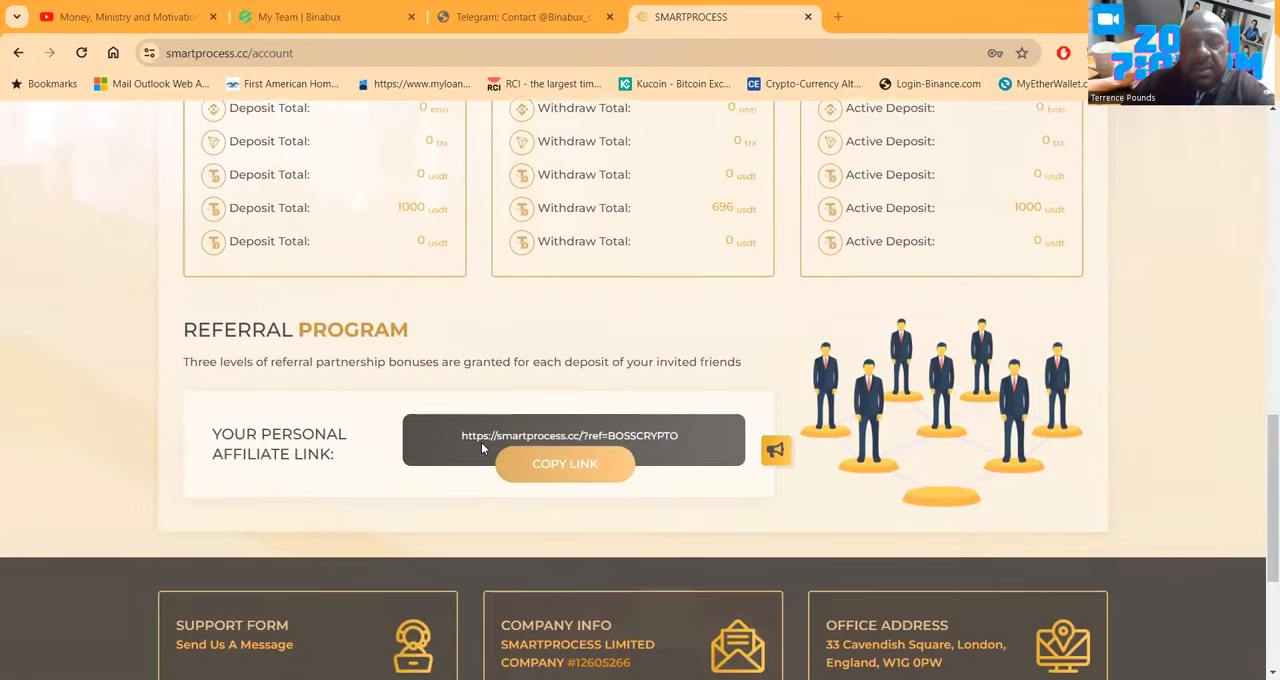
{"action": "scroll", "scroll_direction": "down", "scroll_amount": 3}
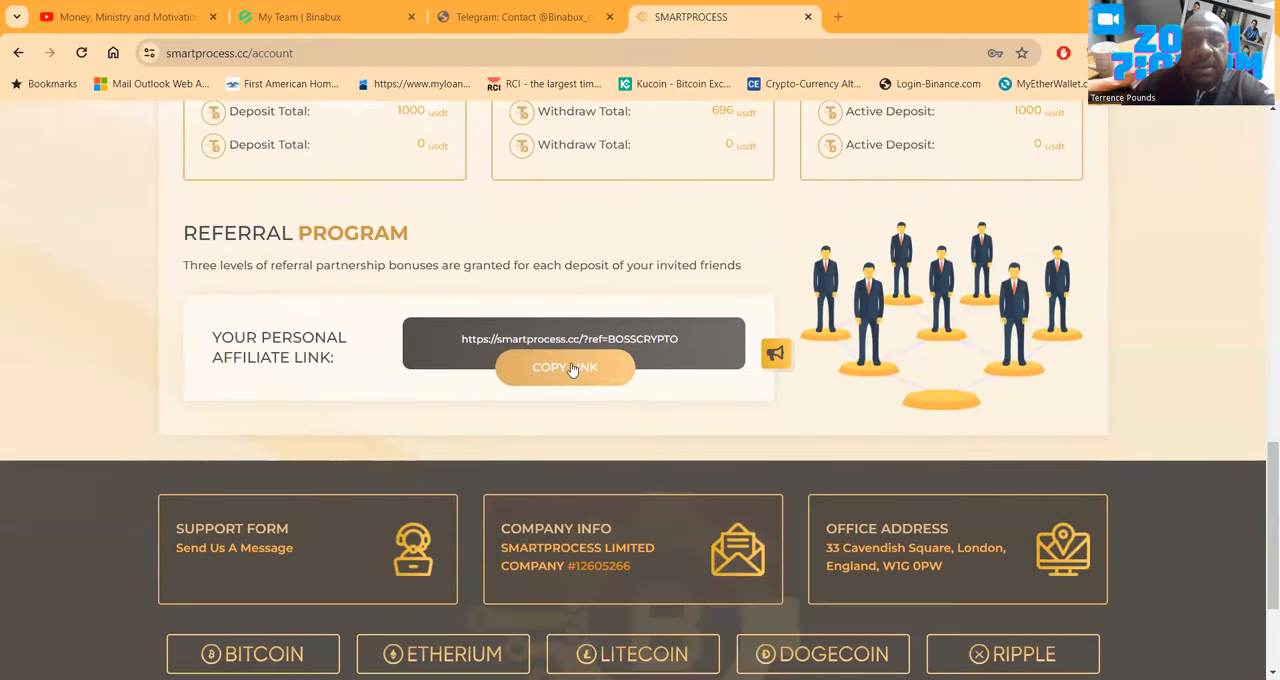
{"action": "left_click", "coordinate": [564, 368]}
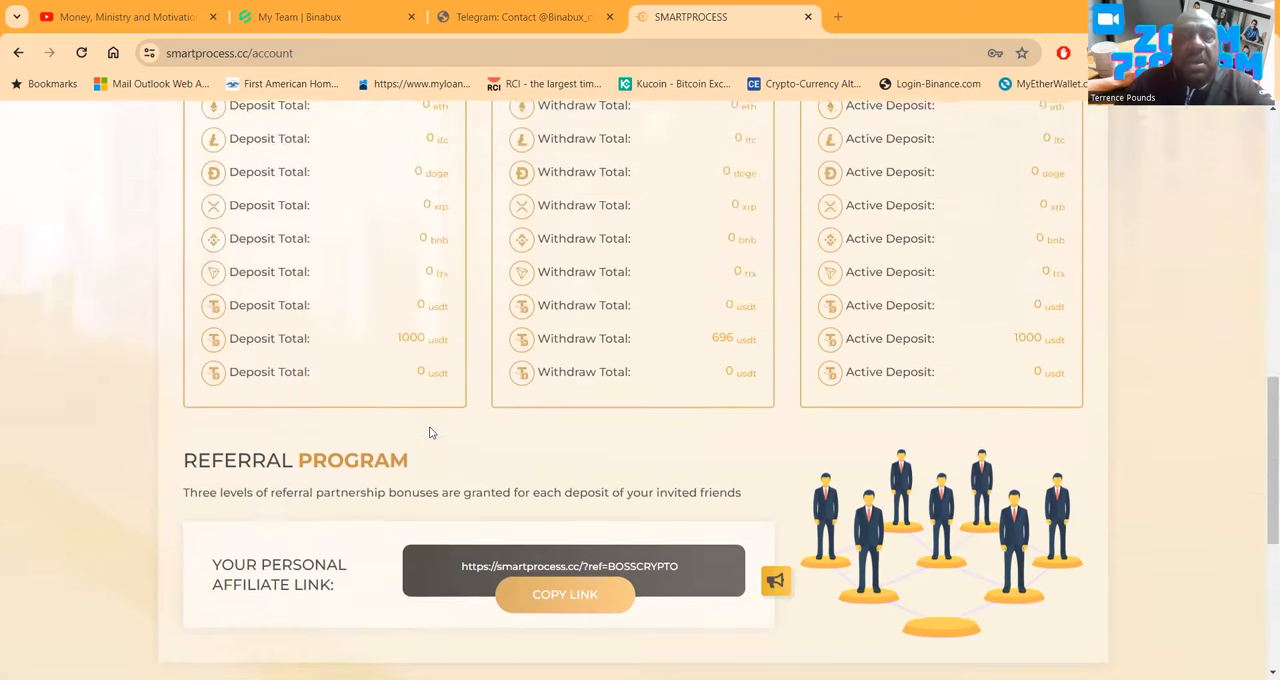
{"action": "scroll", "scroll_direction": "down", "scroll_amount": 3}
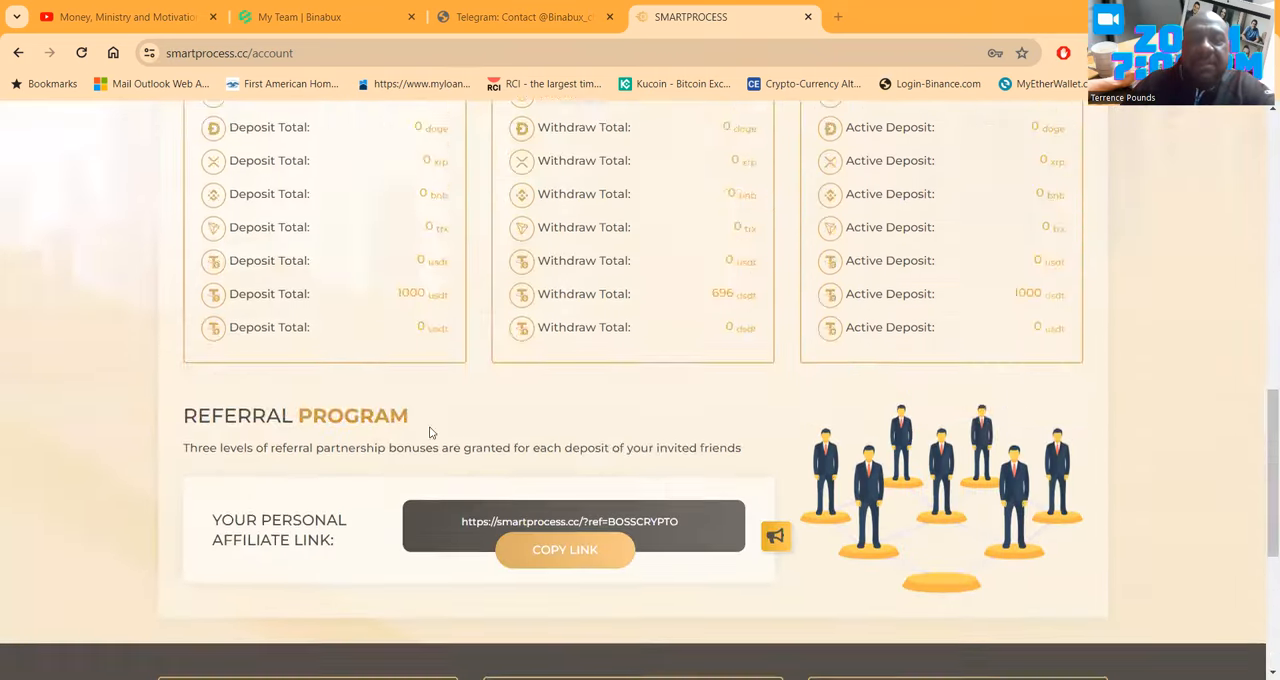
{"action": "scroll", "scroll_direction": "up", "scroll_amount": 3}
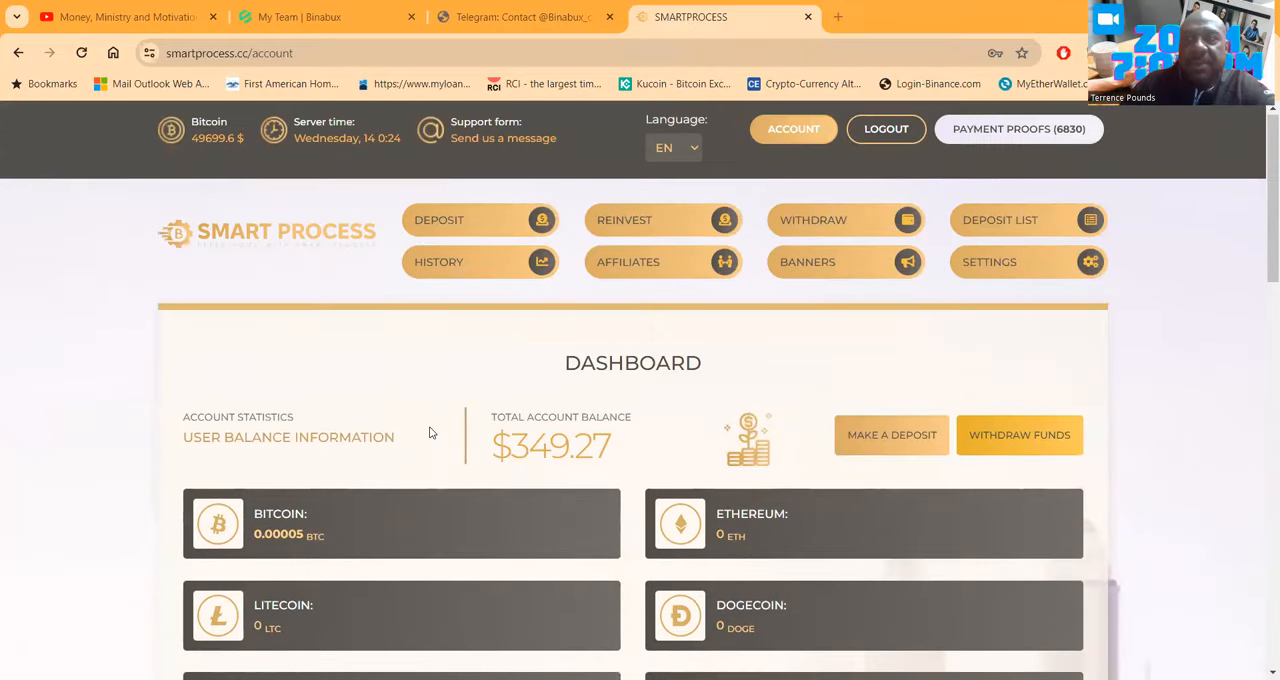
{"action": "scroll", "scroll_direction": "down", "scroll_amount": 3}
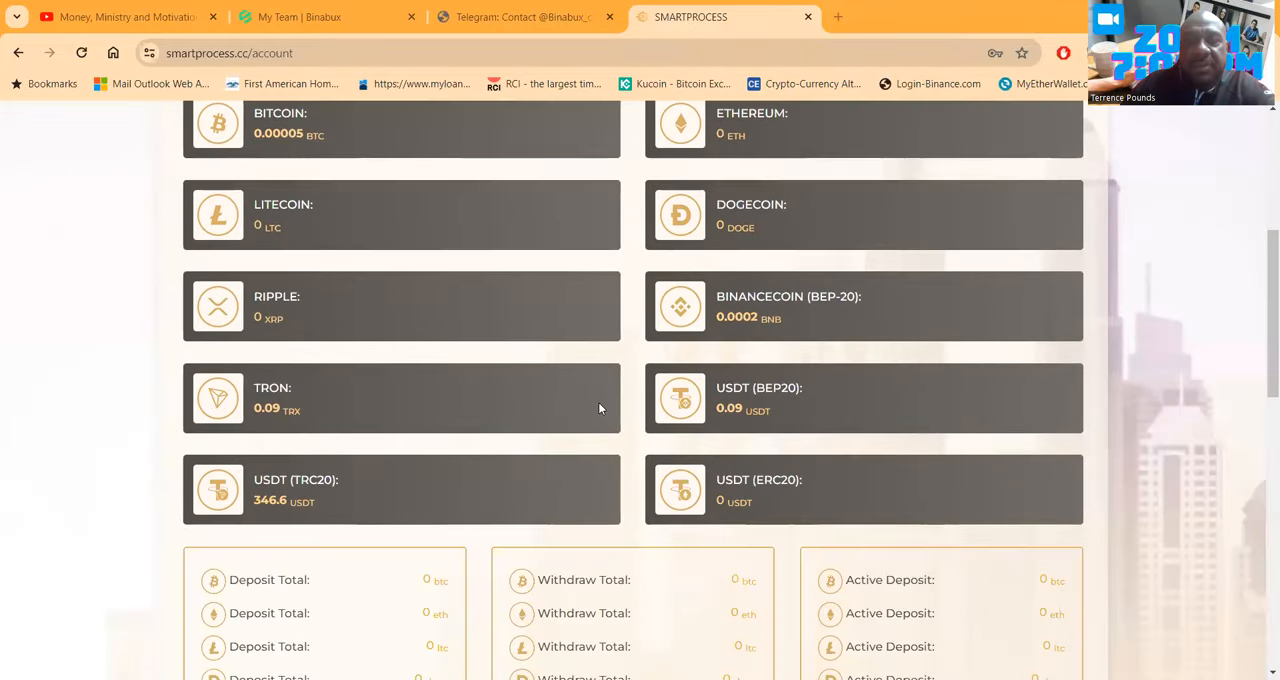
{"action": "scroll", "scroll_direction": "down", "scroll_amount": 3}
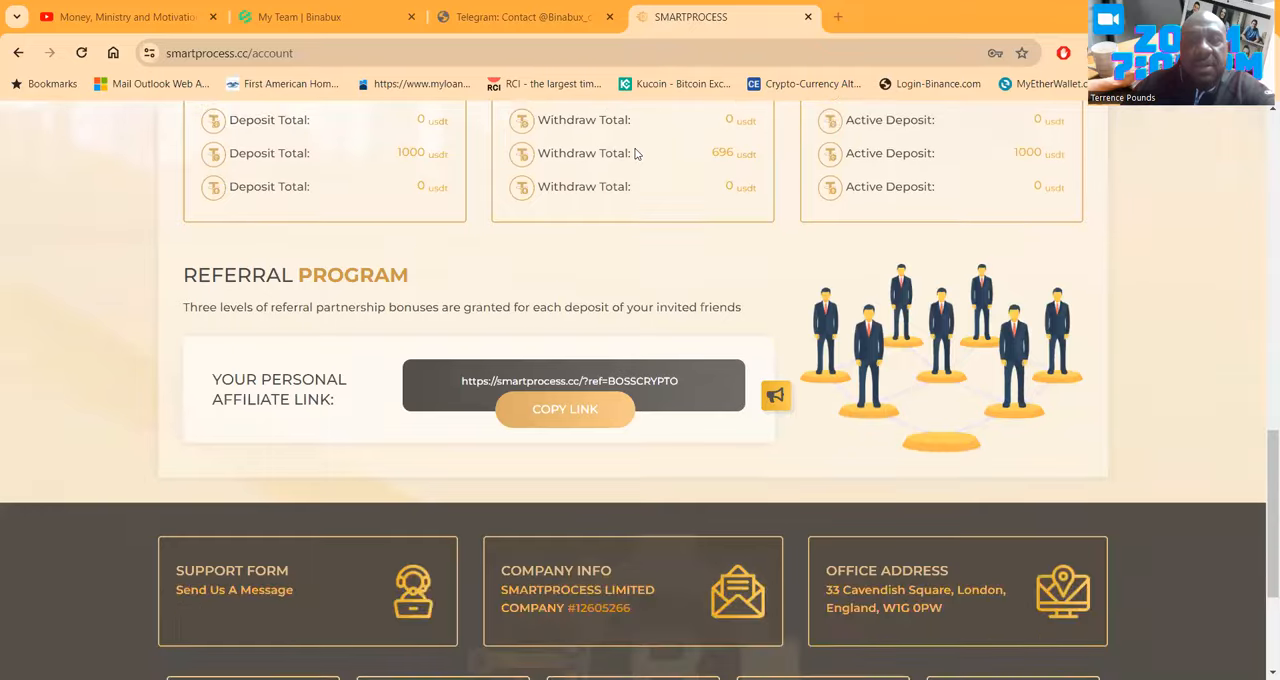
{"action": "scroll", "scroll_direction": "down", "scroll_amount": 3}
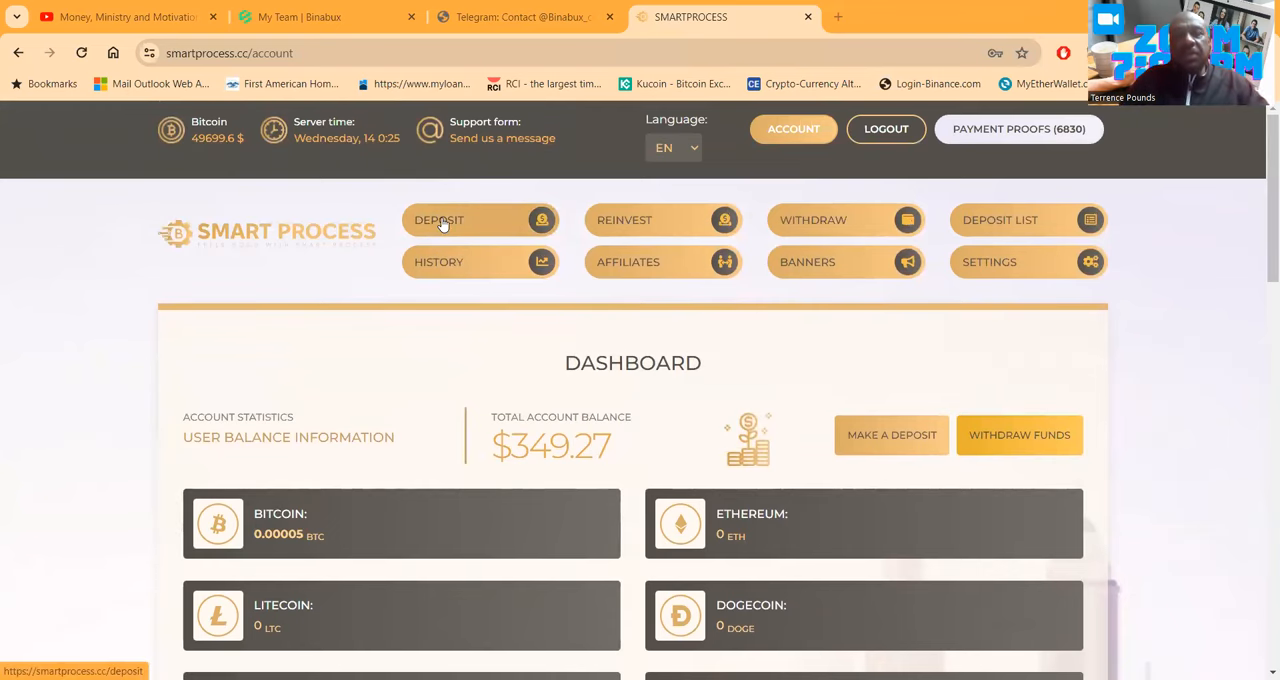
Fill the deposit form: Miner plan, USDT (TRC20) payment, 1000 as the amount to spend.
{"action": "left_click", "coordinate": [440, 220]}
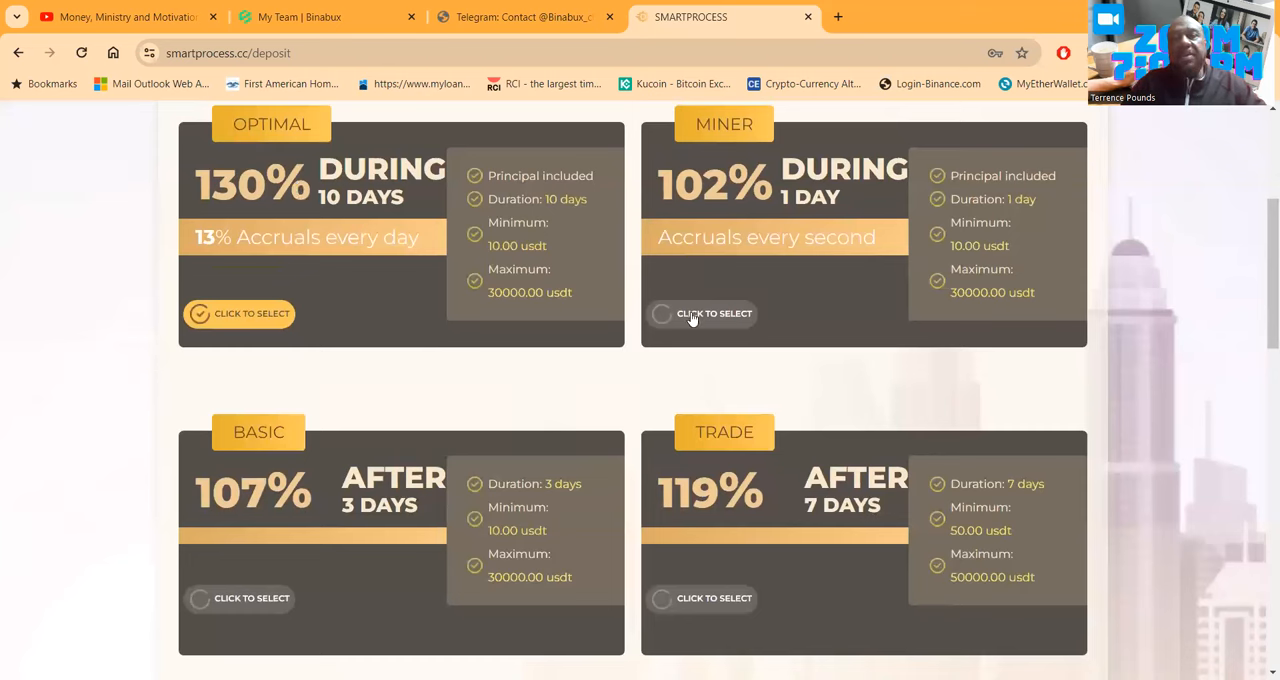
{"action": "left_click", "coordinate": [714, 312]}
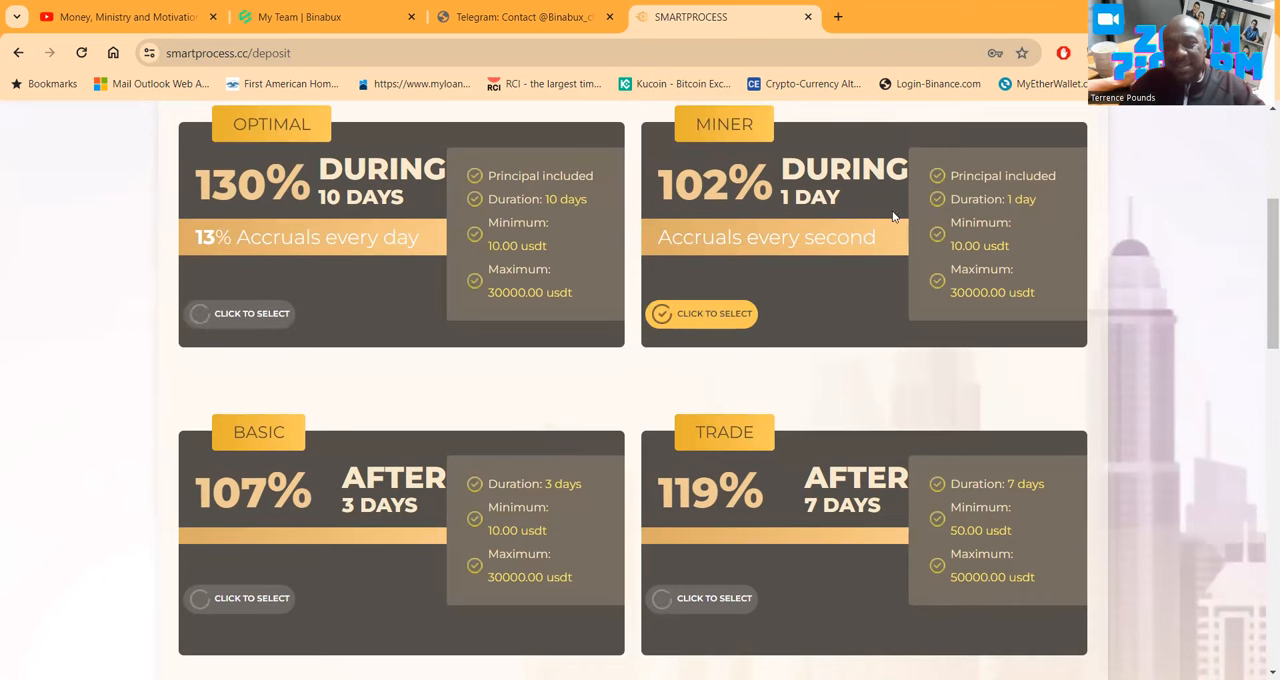
{"action": "mouse_move", "coordinate": [796, 260]}
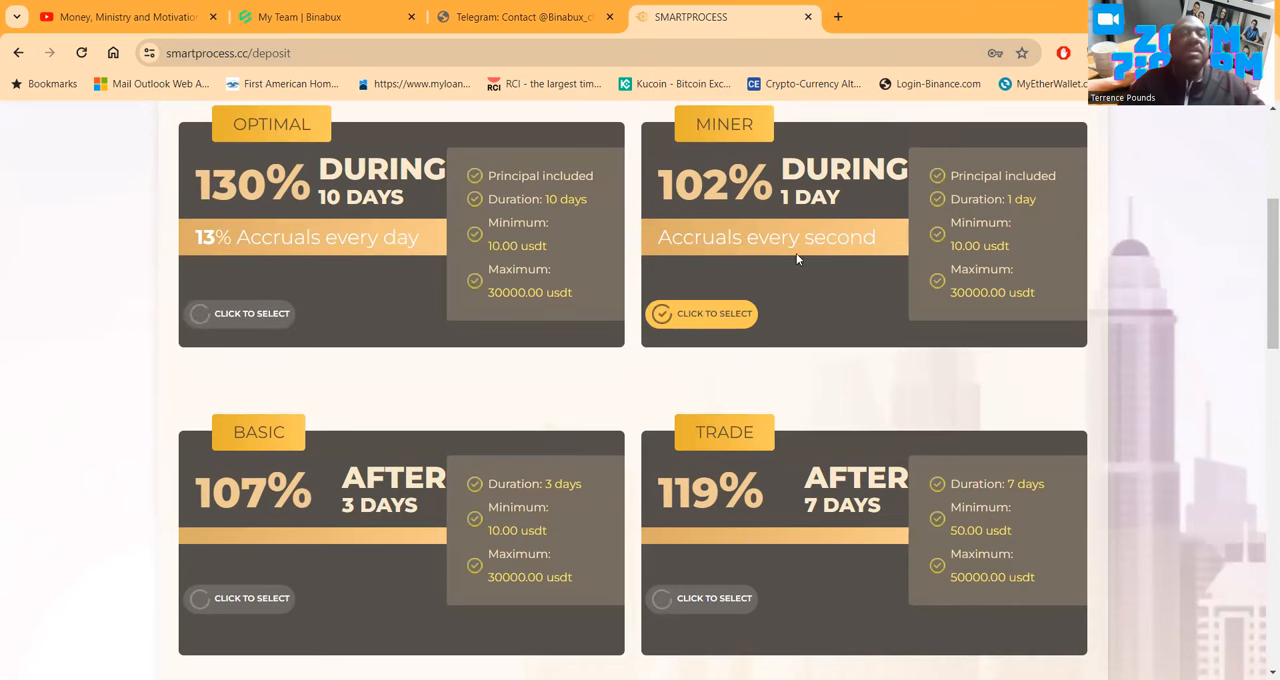
{"action": "scroll", "scroll_direction": "down", "scroll_amount": 3}
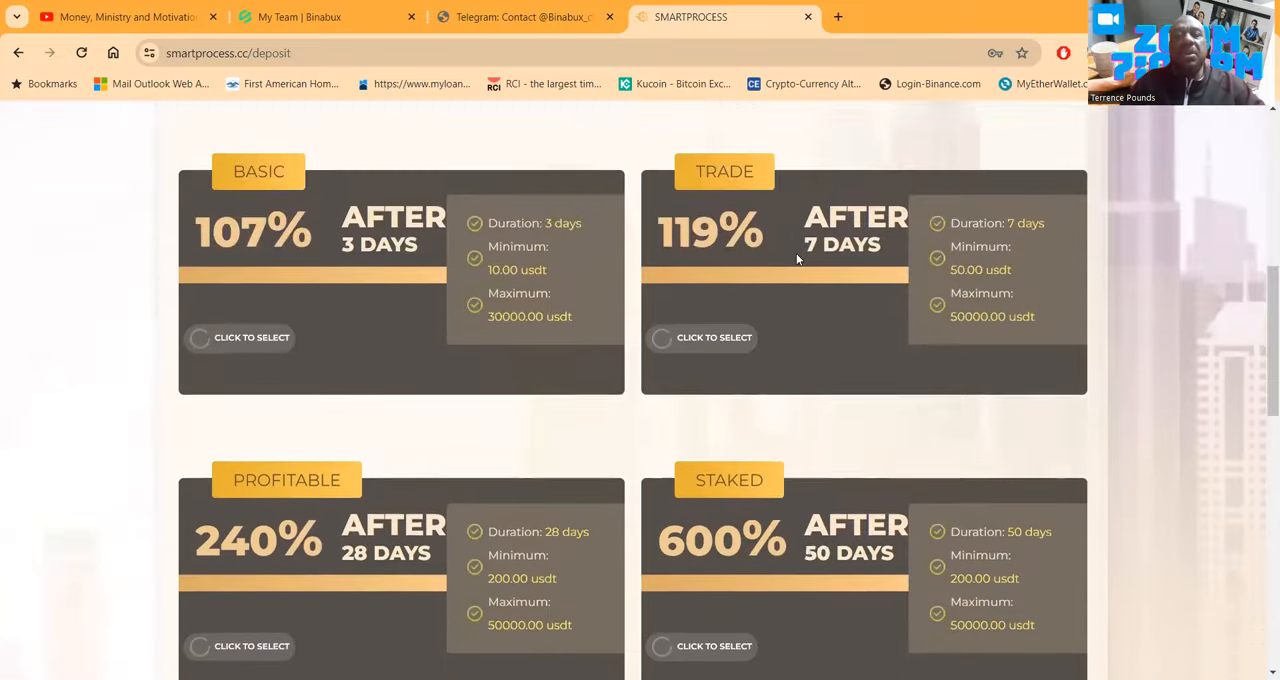
{"action": "scroll", "scroll_direction": "down", "scroll_amount": 3}
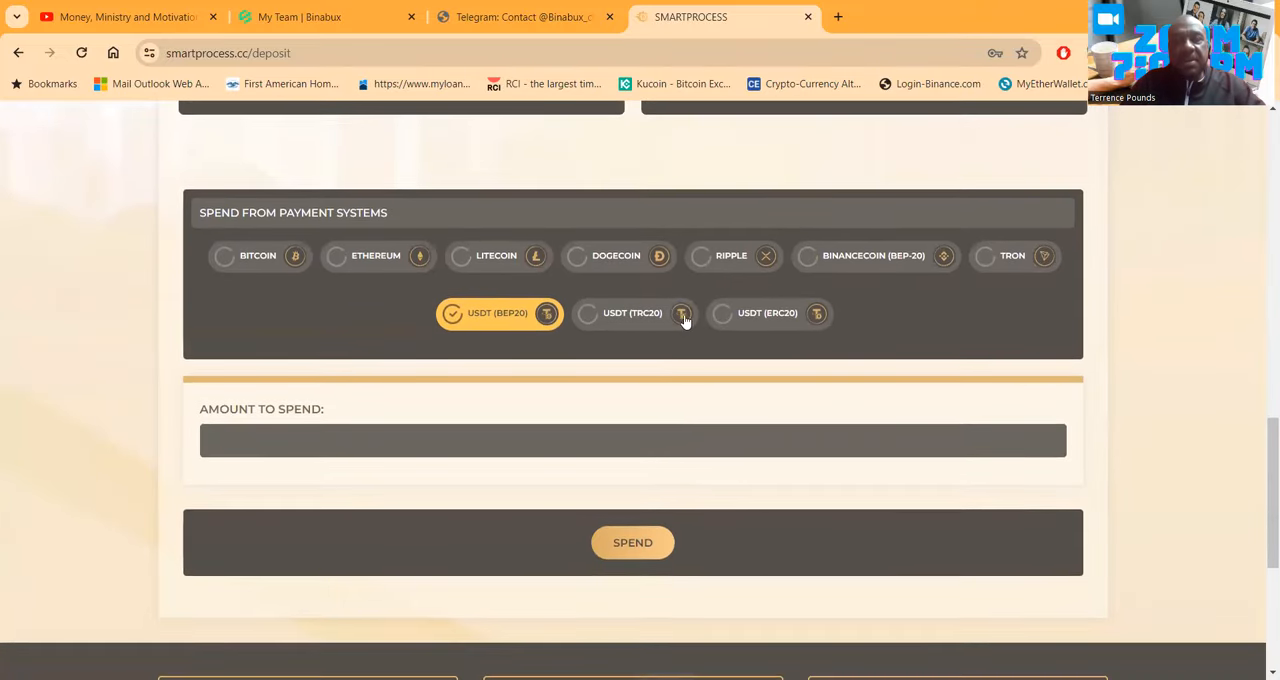
{"action": "left_click", "coordinate": [632, 312]}
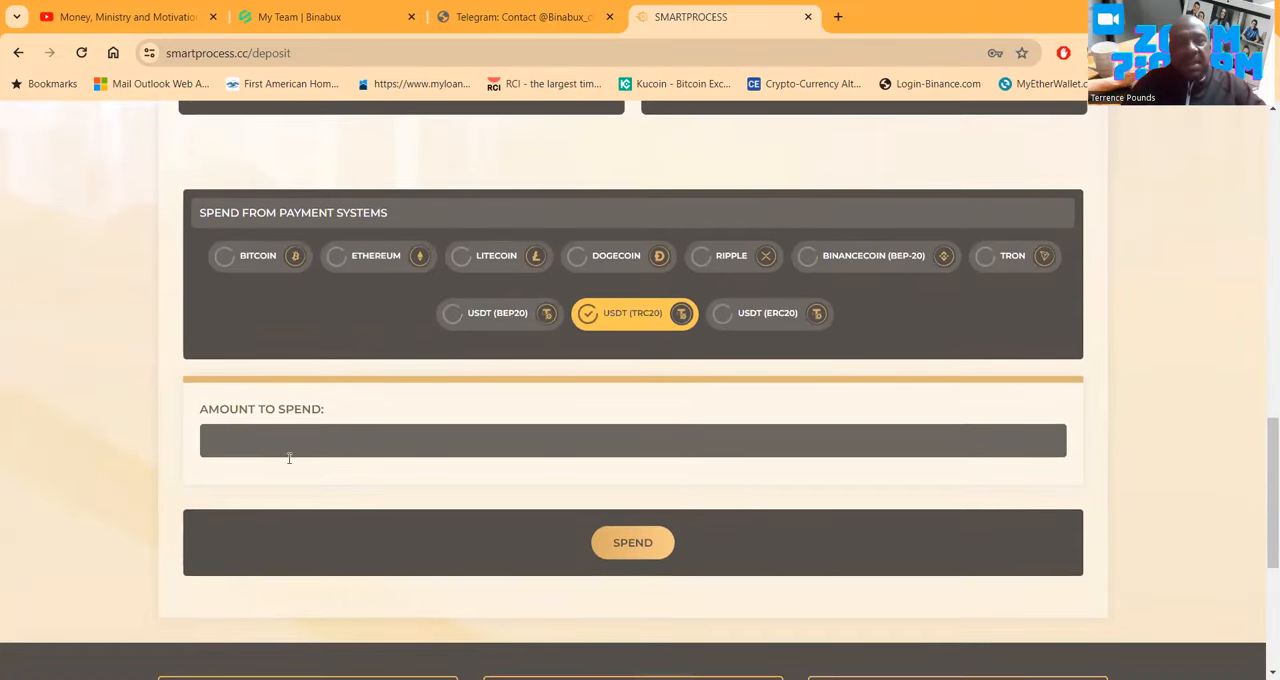
{"action": "left_click", "coordinate": [632, 440]}
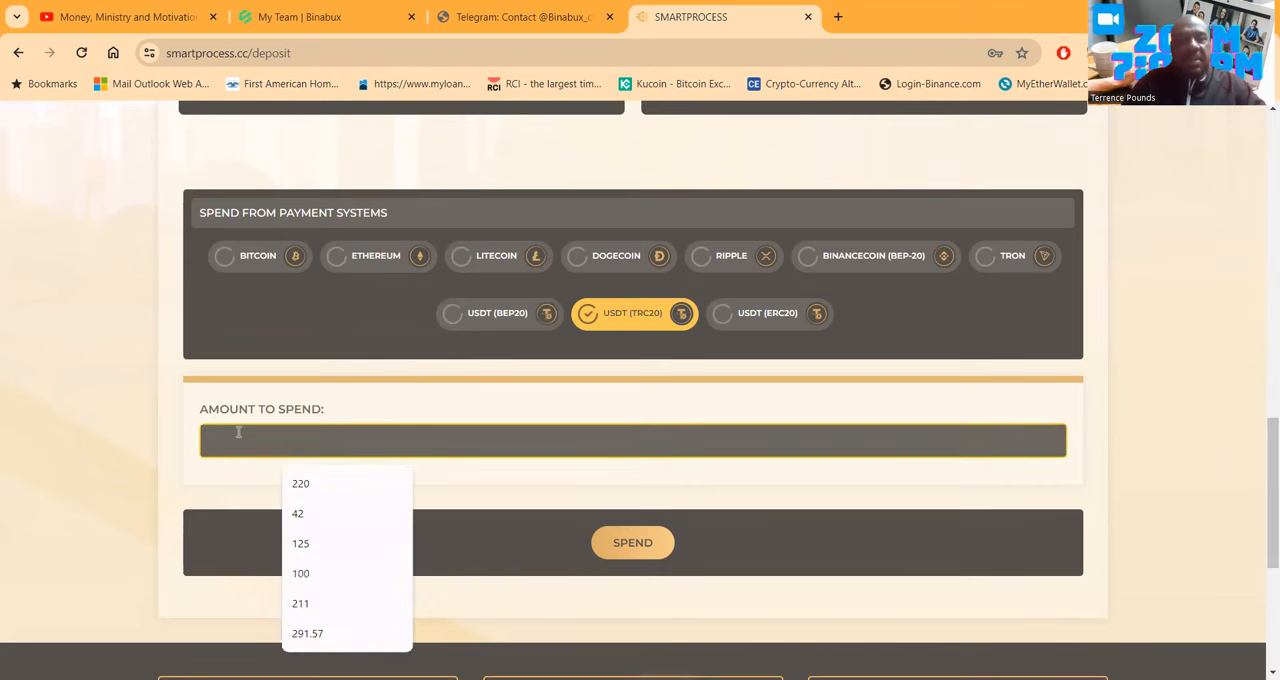
{"action": "type", "text": "1000"}
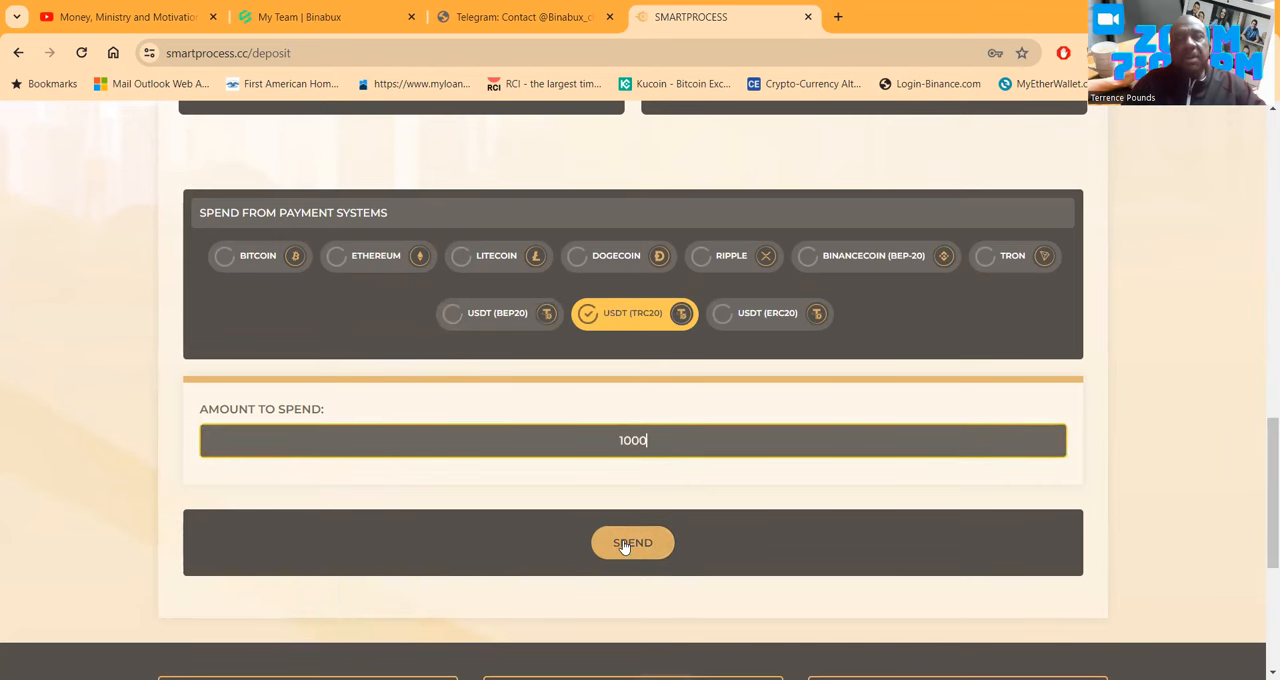
Submit the 1000 USDT deposit and confirm it as paid so it shows Pending in history.
{"action": "left_click", "coordinate": [632, 542]}
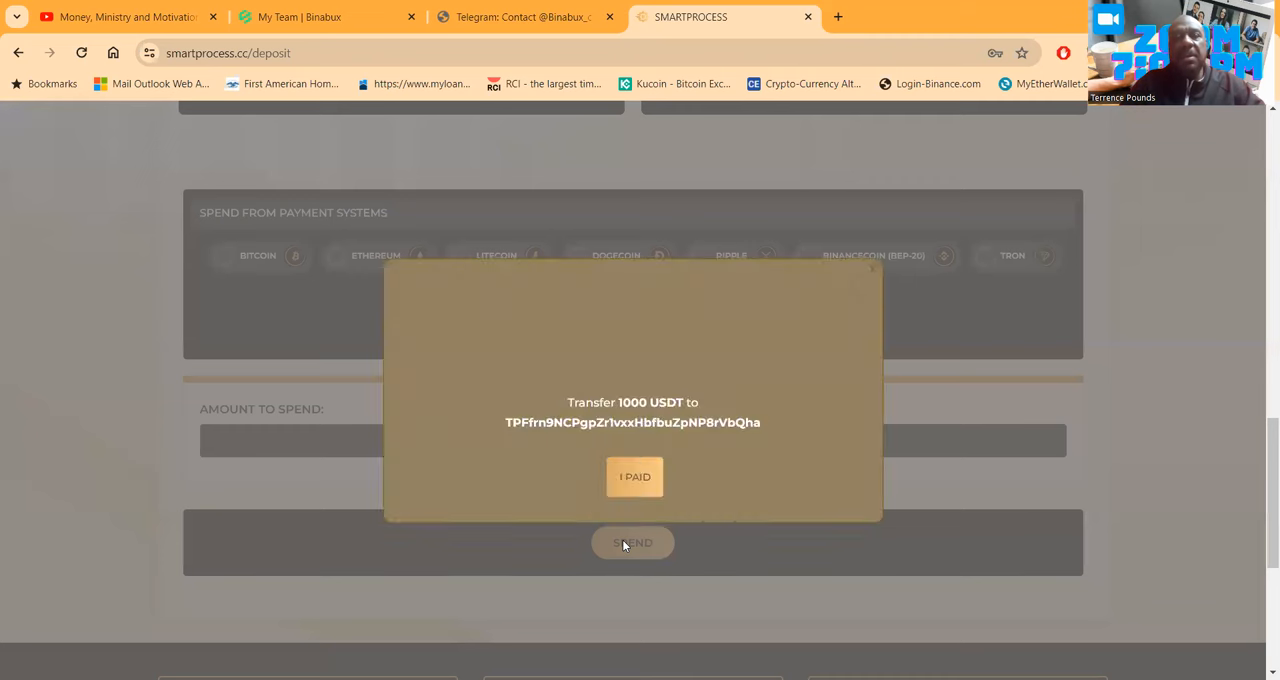
{"action": "mouse_move", "coordinate": [614, 286]}
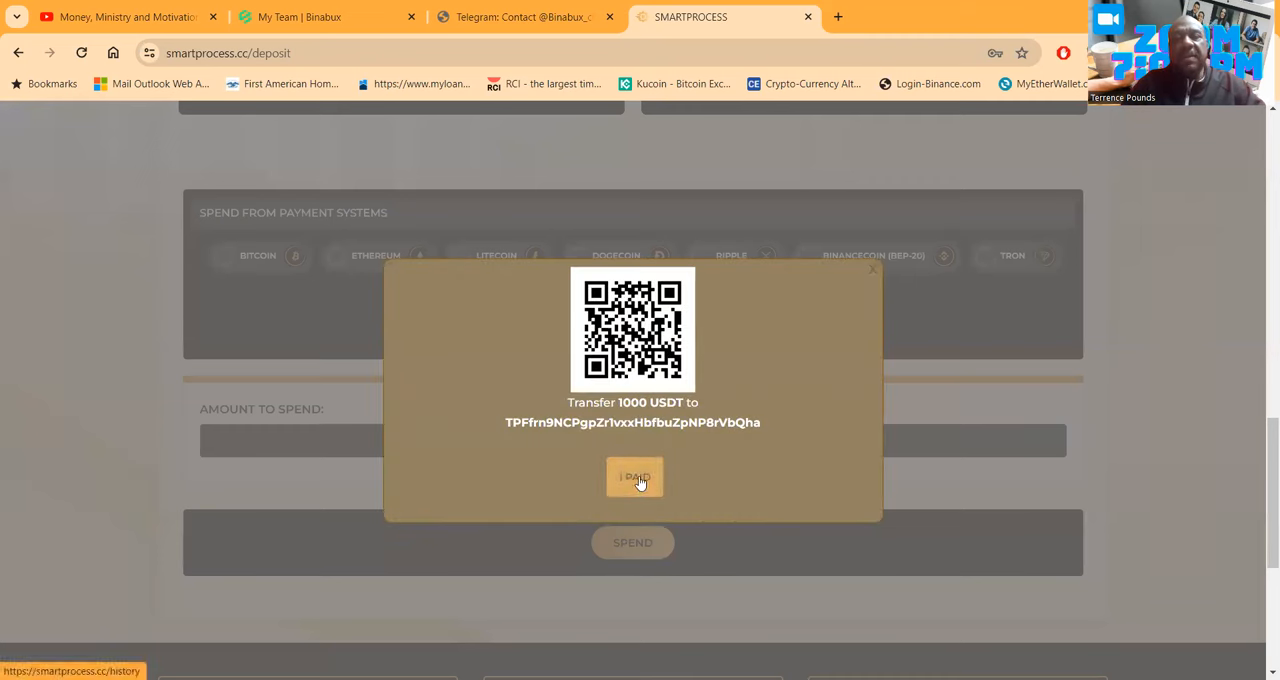
{"action": "left_click", "coordinate": [634, 476]}
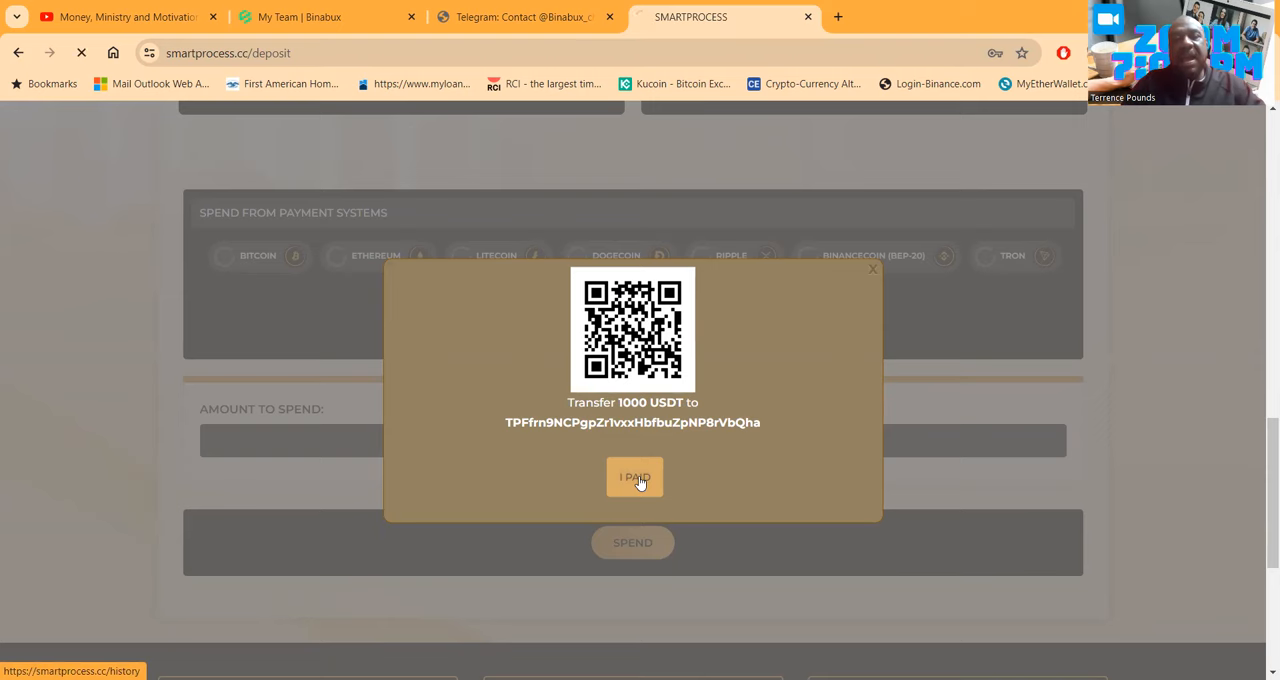
{"action": "left_click", "coordinate": [634, 476]}
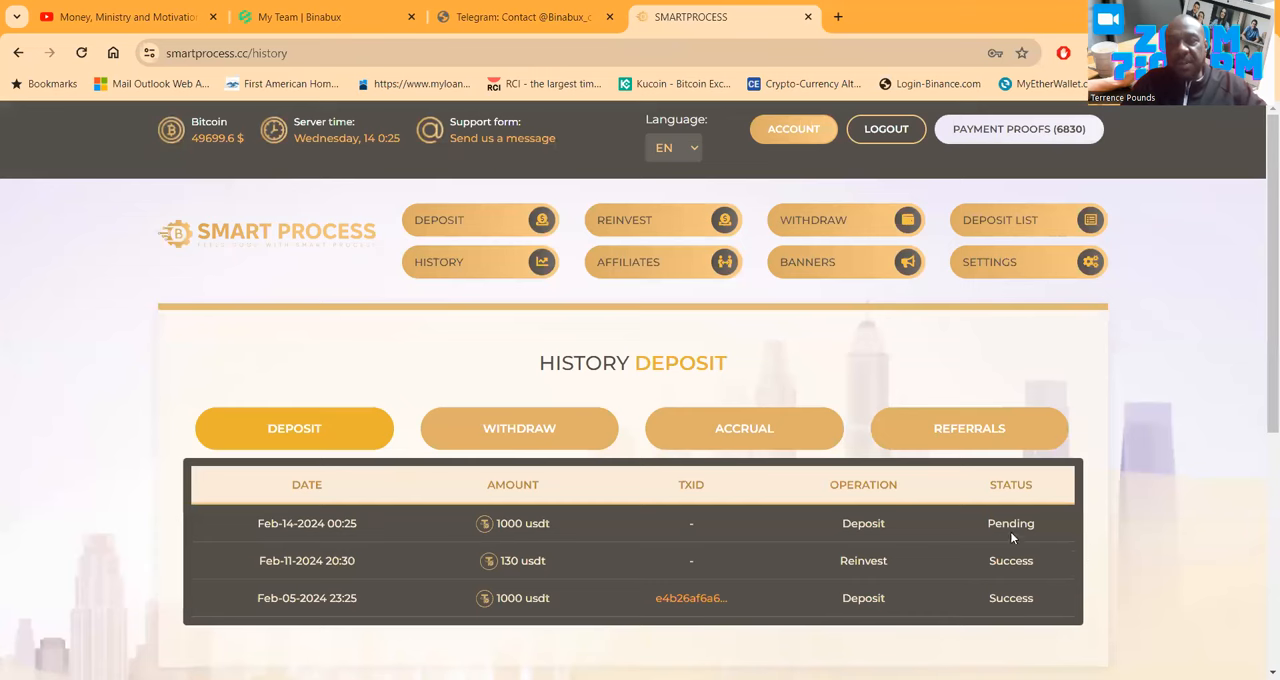
{"action": "mouse_move", "coordinate": [688, 572]}
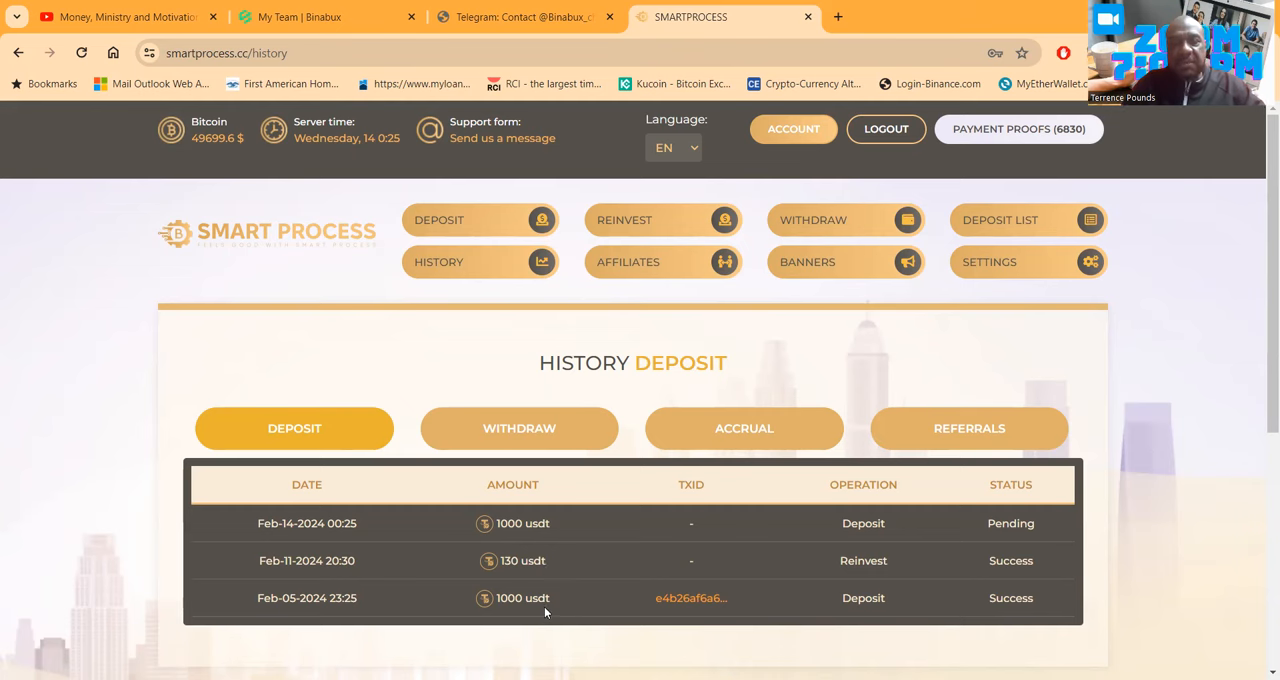
{"action": "mouse_move", "coordinate": [558, 590]}
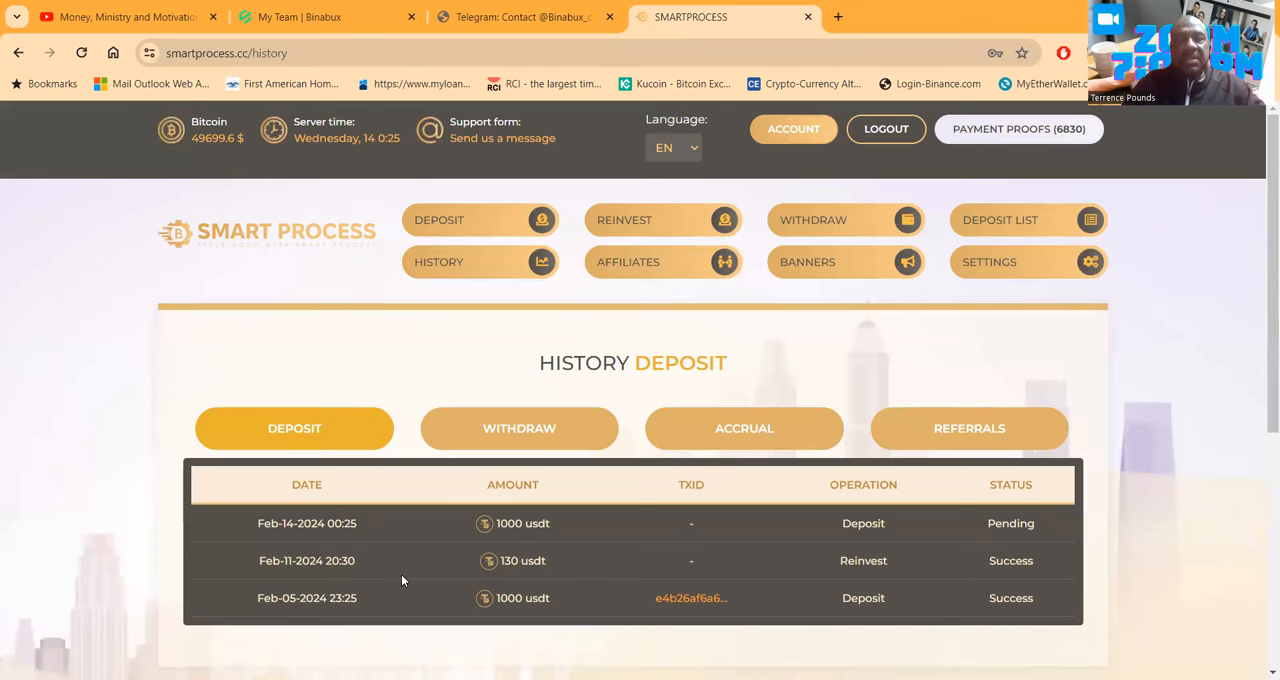
{"action": "mouse_move", "coordinate": [832, 220]}
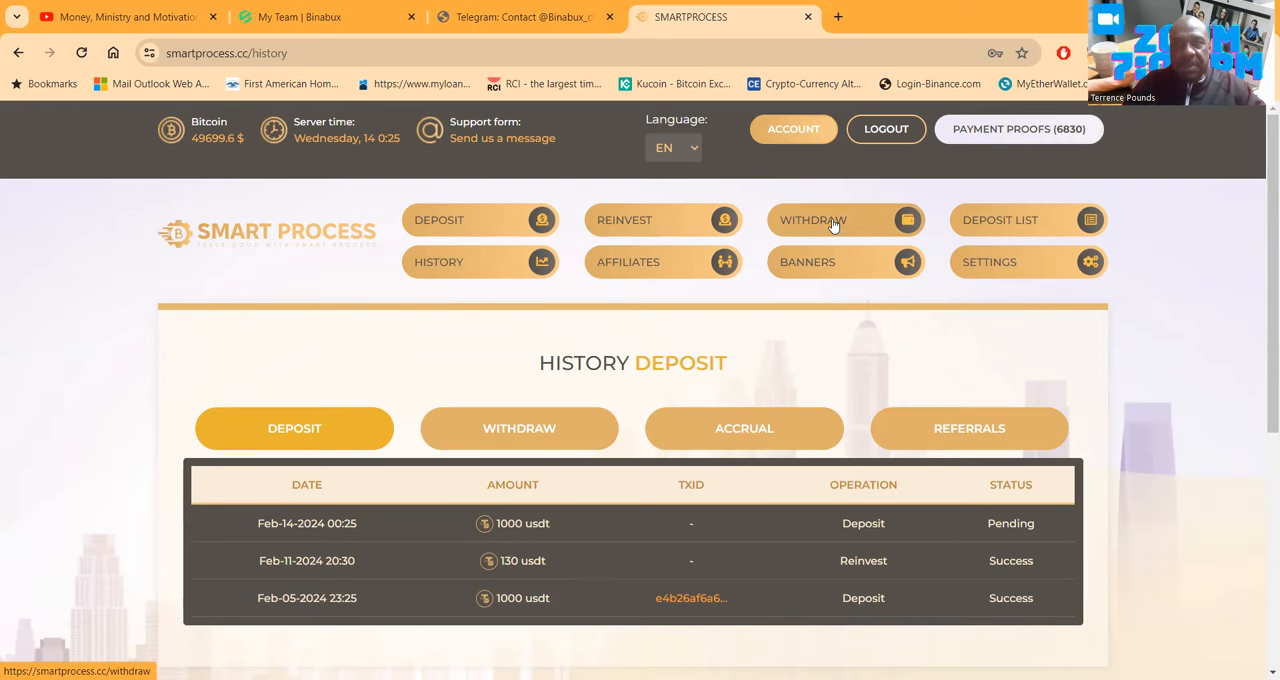
Submit a 346 USDT withdrawal to USDT (TRC20) and check its Blockchain process status in history.
{"action": "left_click", "coordinate": [812, 220]}
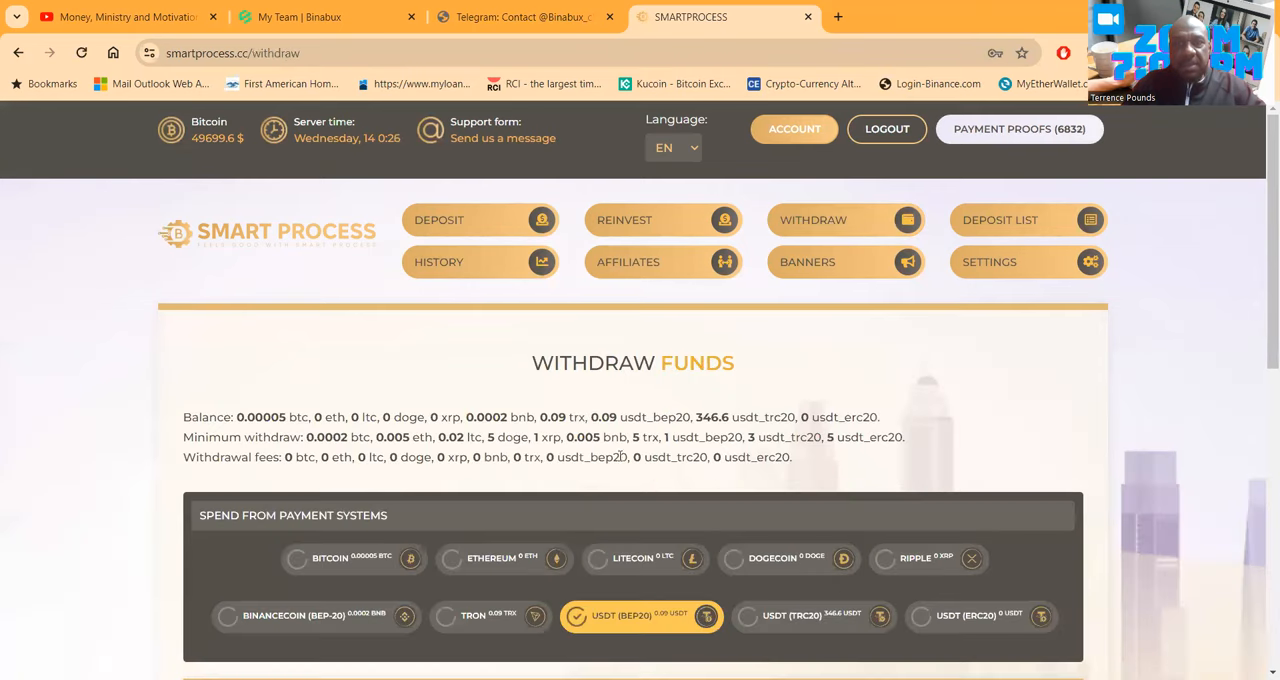
{"action": "left_click", "coordinate": [814, 396]}
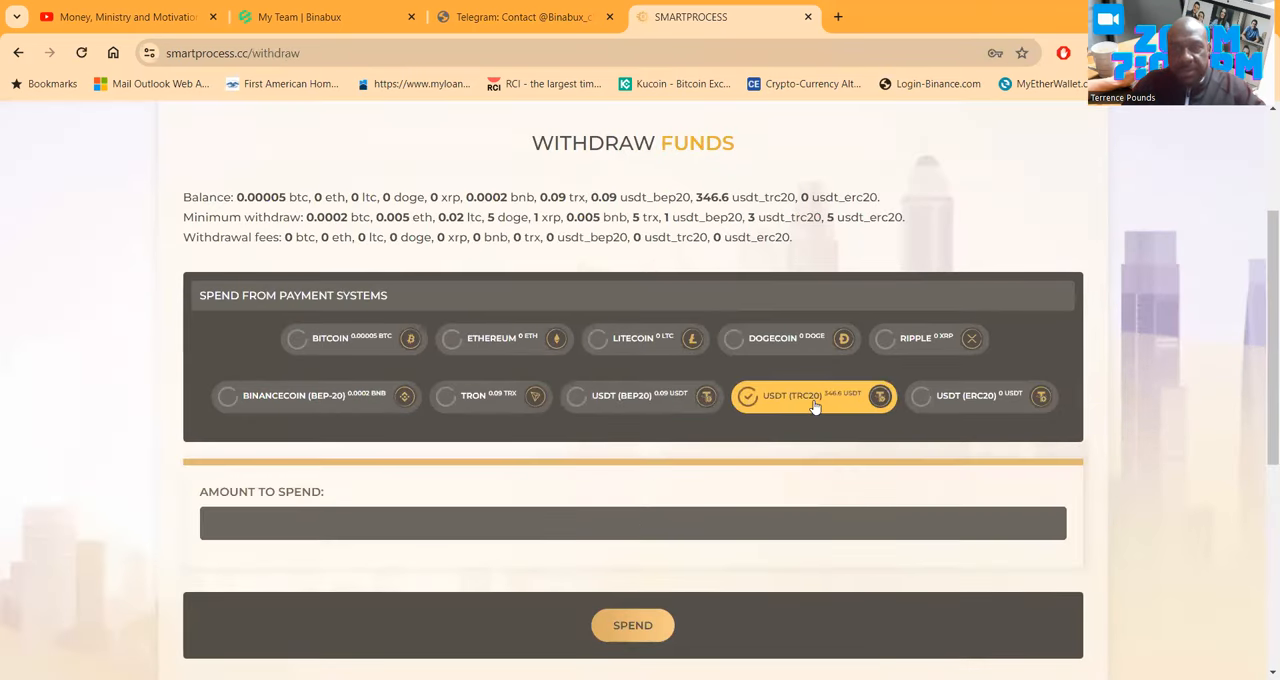
{"action": "left_click", "coordinate": [632, 522]}
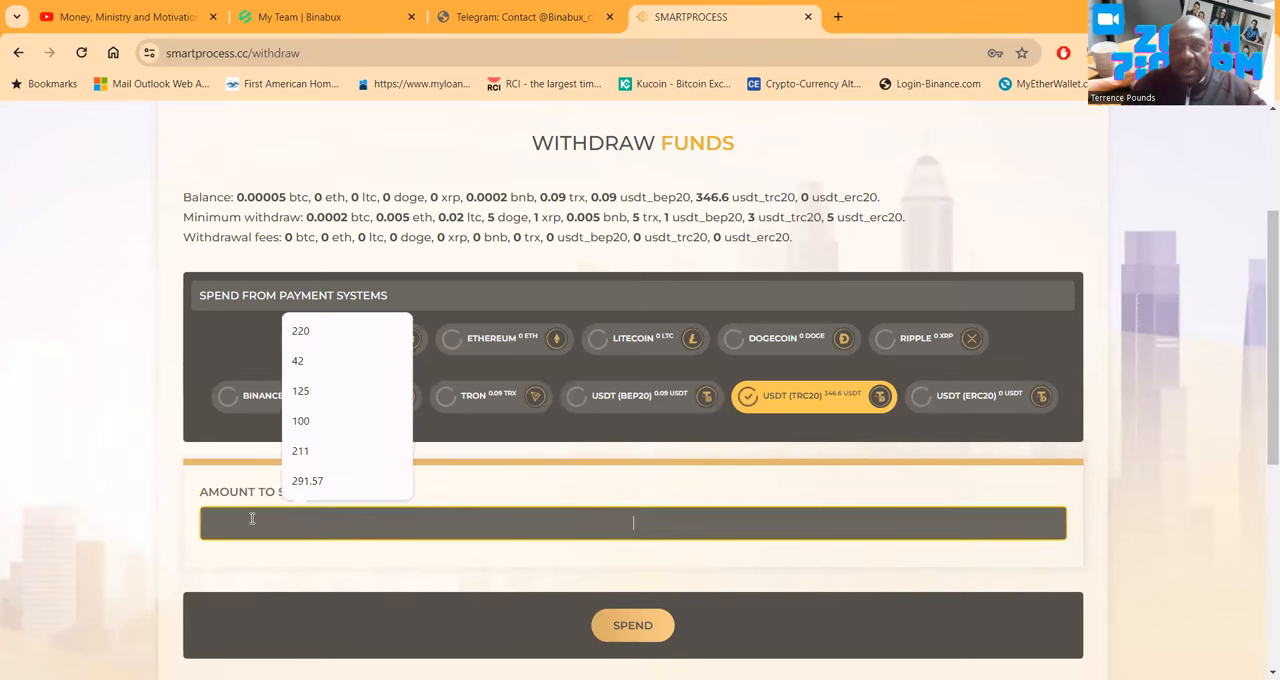
{"action": "type", "text": "346"}
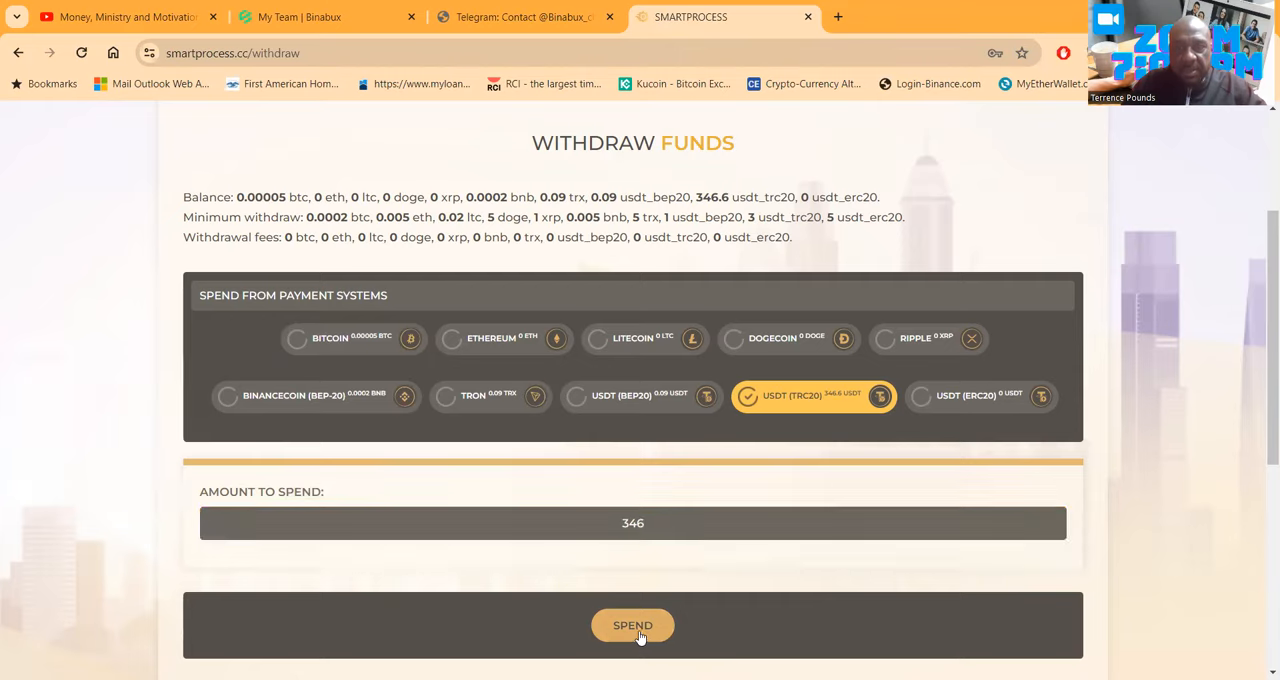
{"action": "left_click", "coordinate": [632, 624]}
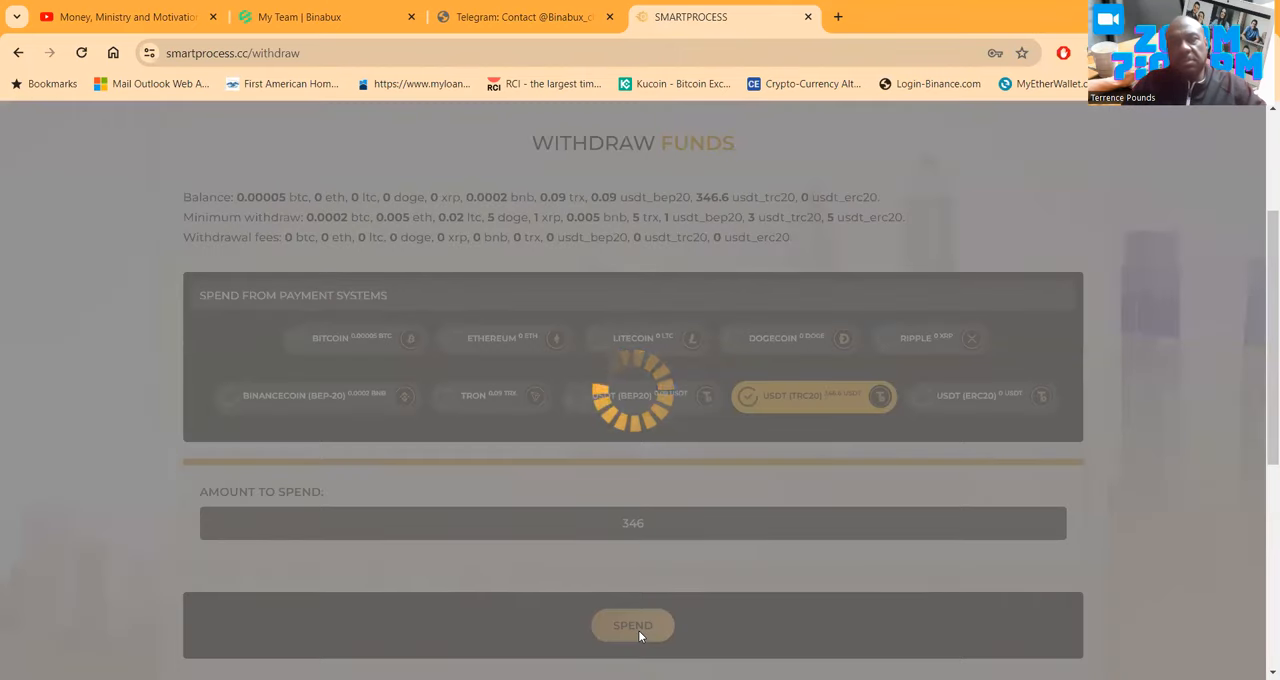
{"action": "left_click", "coordinate": [632, 624]}
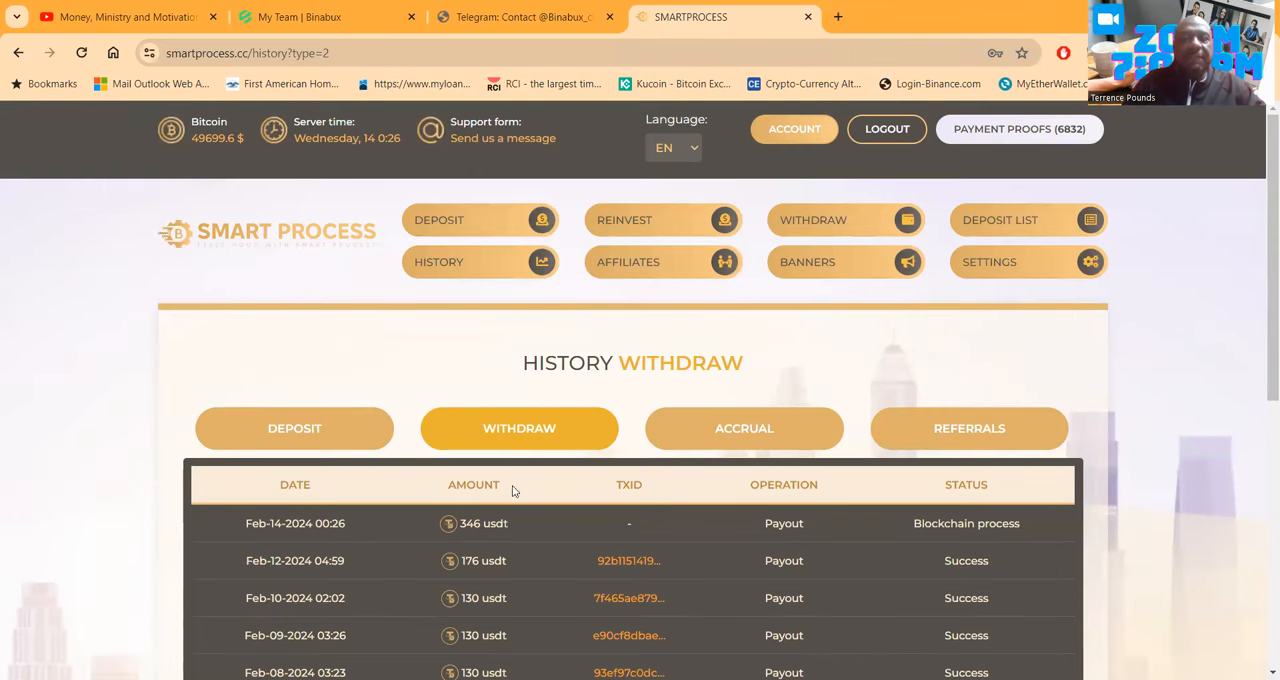
{"action": "scroll", "scroll_direction": "down", "scroll_amount": 3}
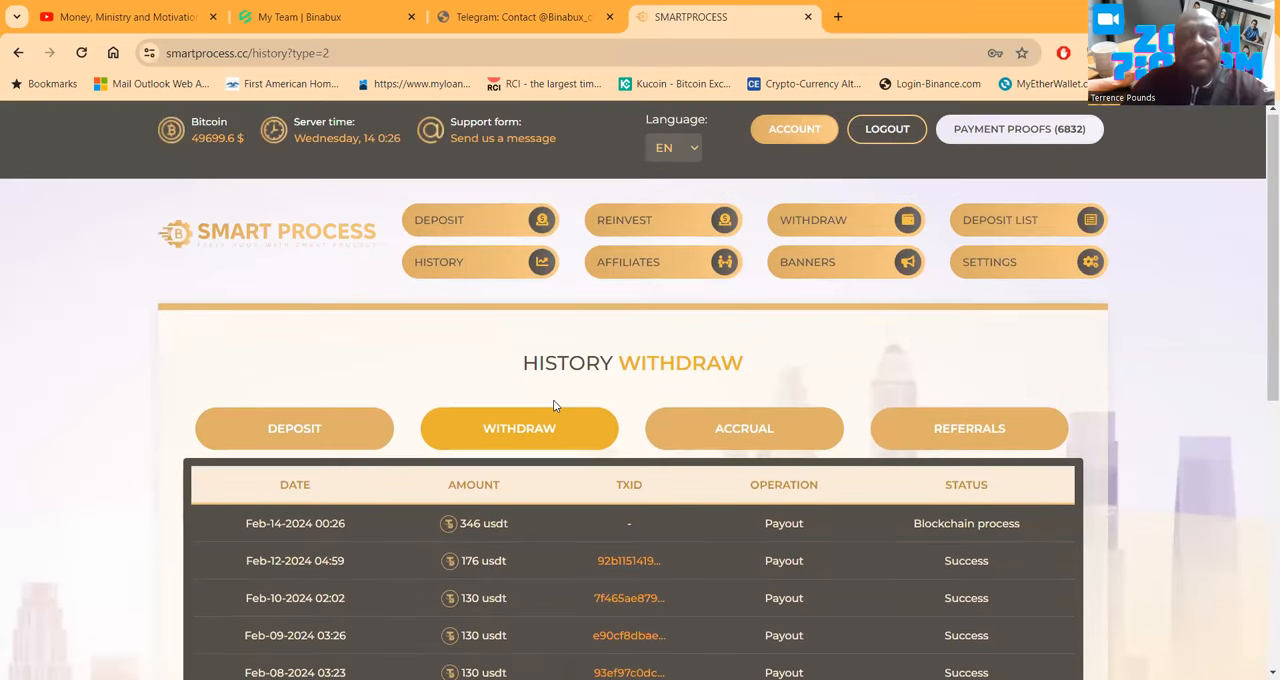
Review the referral stats (7 total, 1 active), then go to the Make a Deposit page.
{"action": "left_click", "coordinate": [628, 262]}
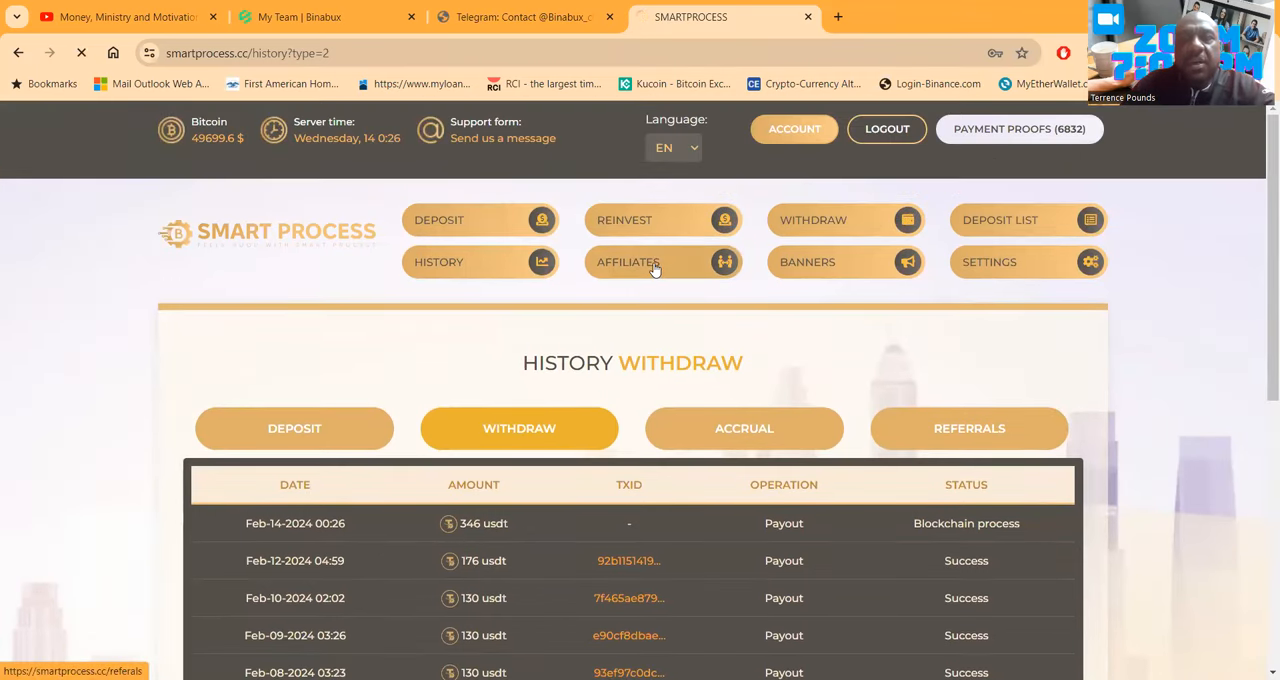
{"action": "left_click", "coordinate": [628, 262]}
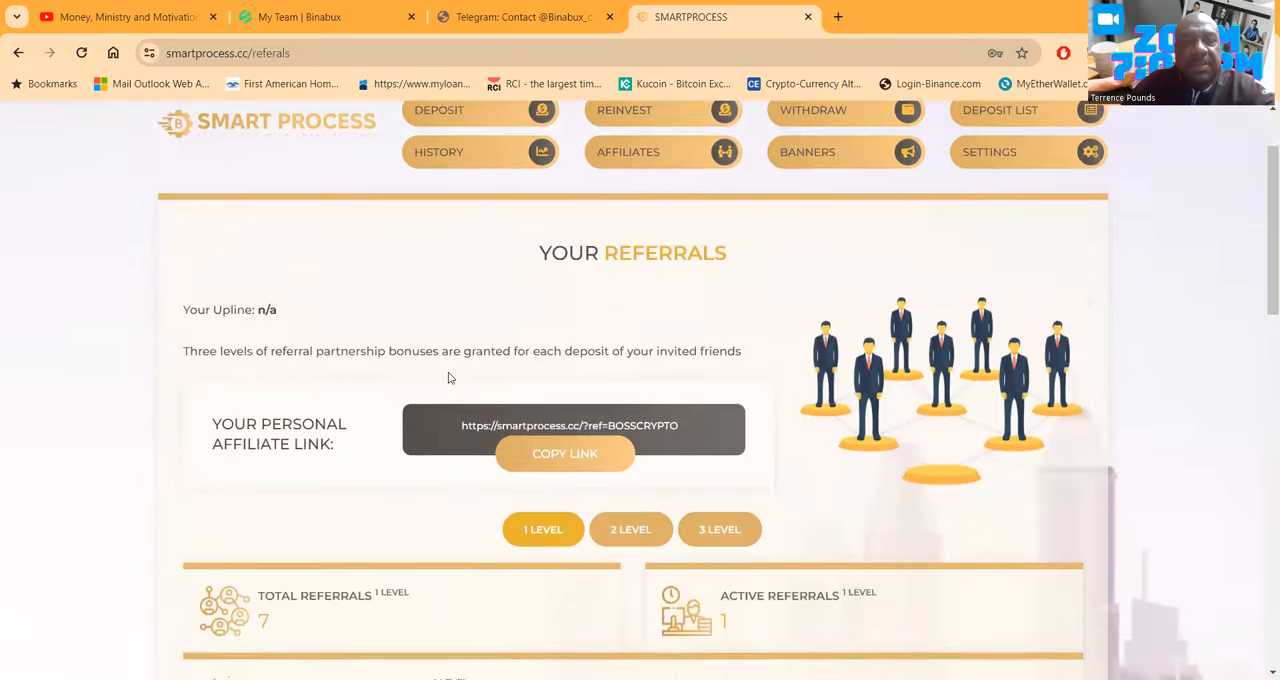
{"action": "scroll", "scroll_direction": "down", "scroll_amount": 3}
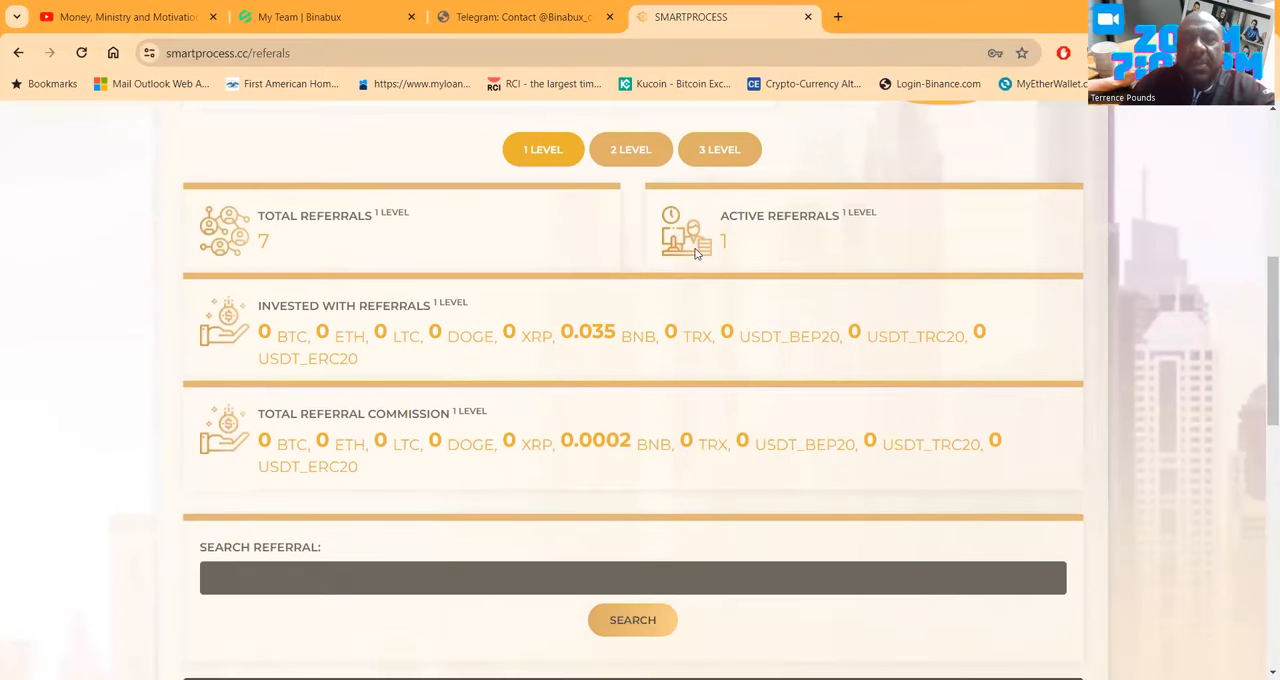
{"action": "scroll", "scroll_direction": "down", "scroll_amount": 3}
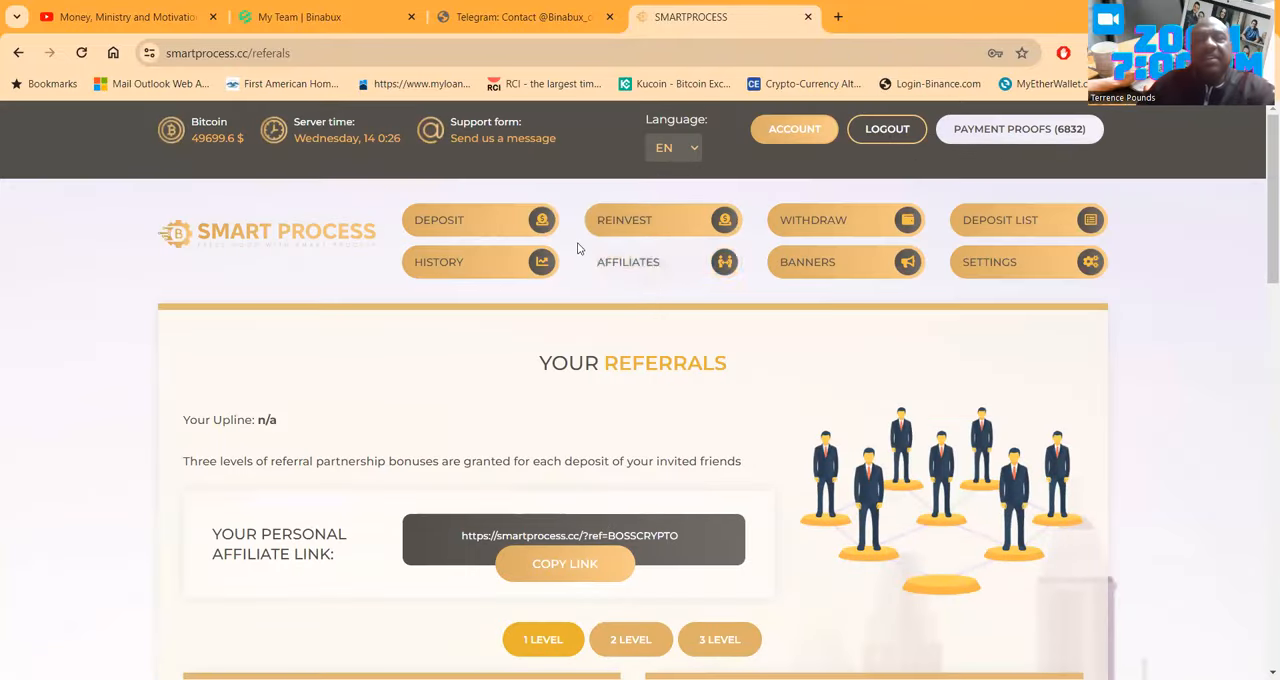
{"action": "mouse_move", "coordinate": [440, 220]}
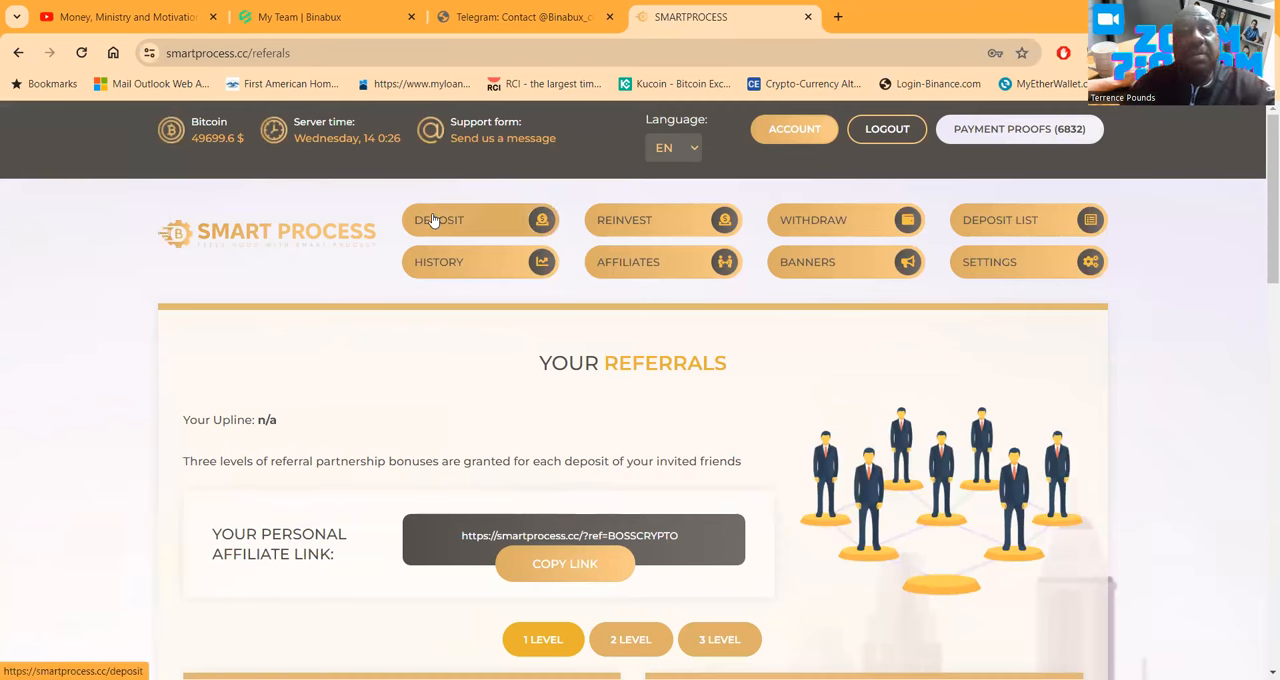
{"action": "left_click", "coordinate": [440, 220]}
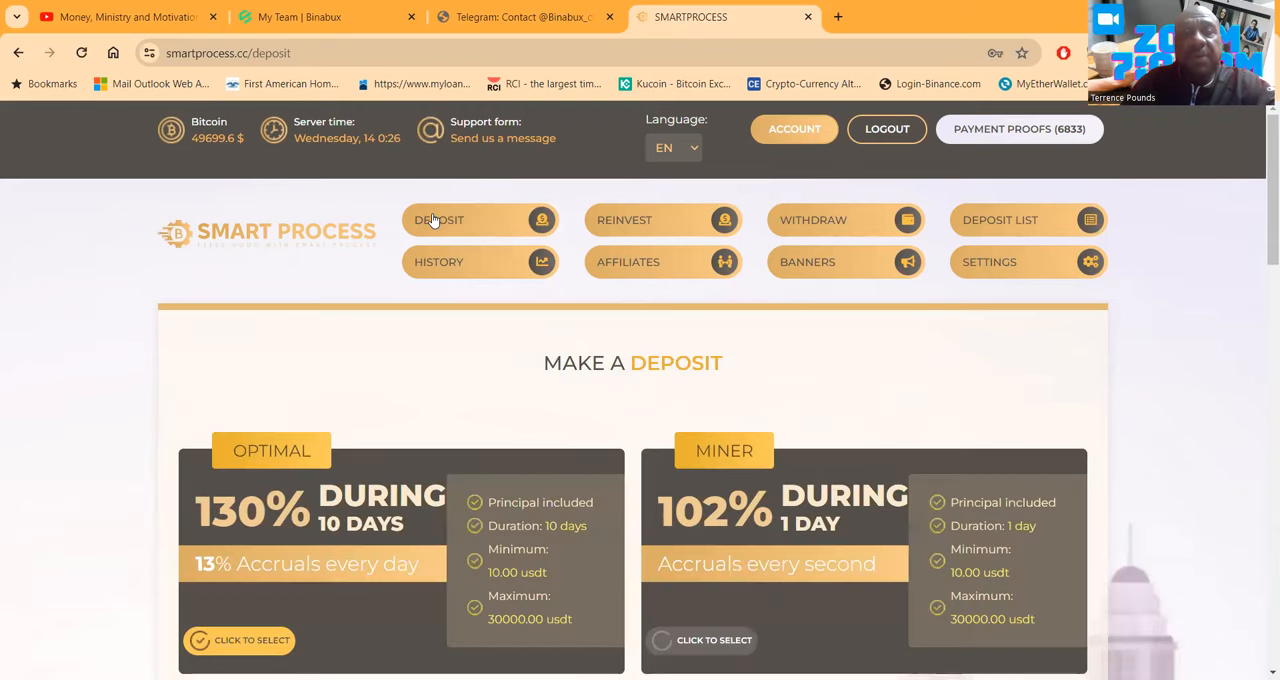
{"action": "mouse_move", "coordinate": [886, 128]}
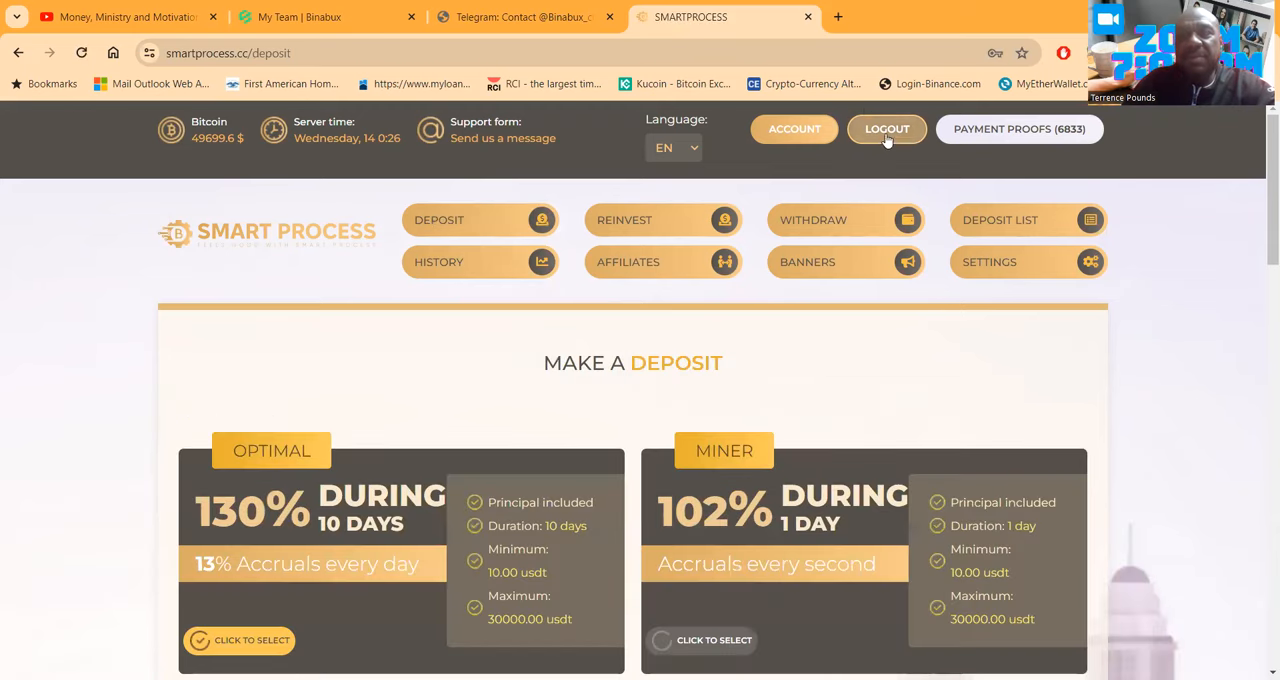
{"action": "scroll", "scroll_direction": "down", "scroll_amount": 3}
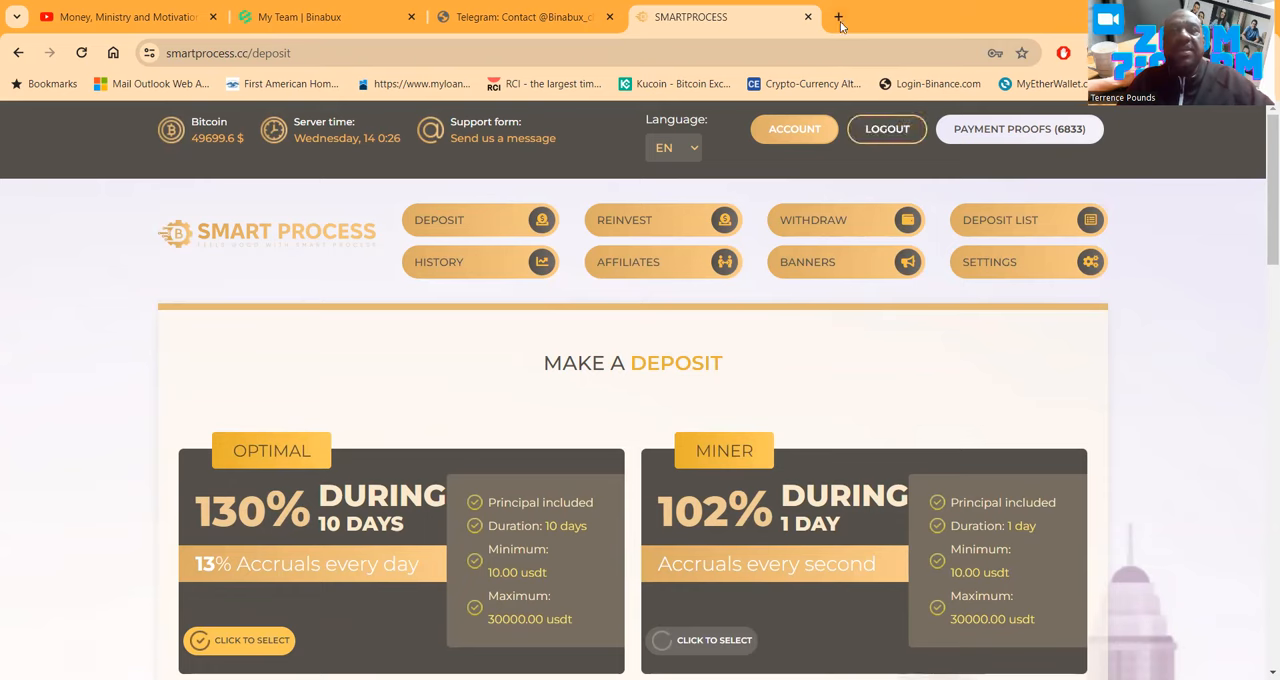
Switch to the YouTube channel page and close its About details panel.
{"action": "left_click", "coordinate": [120, 16]}
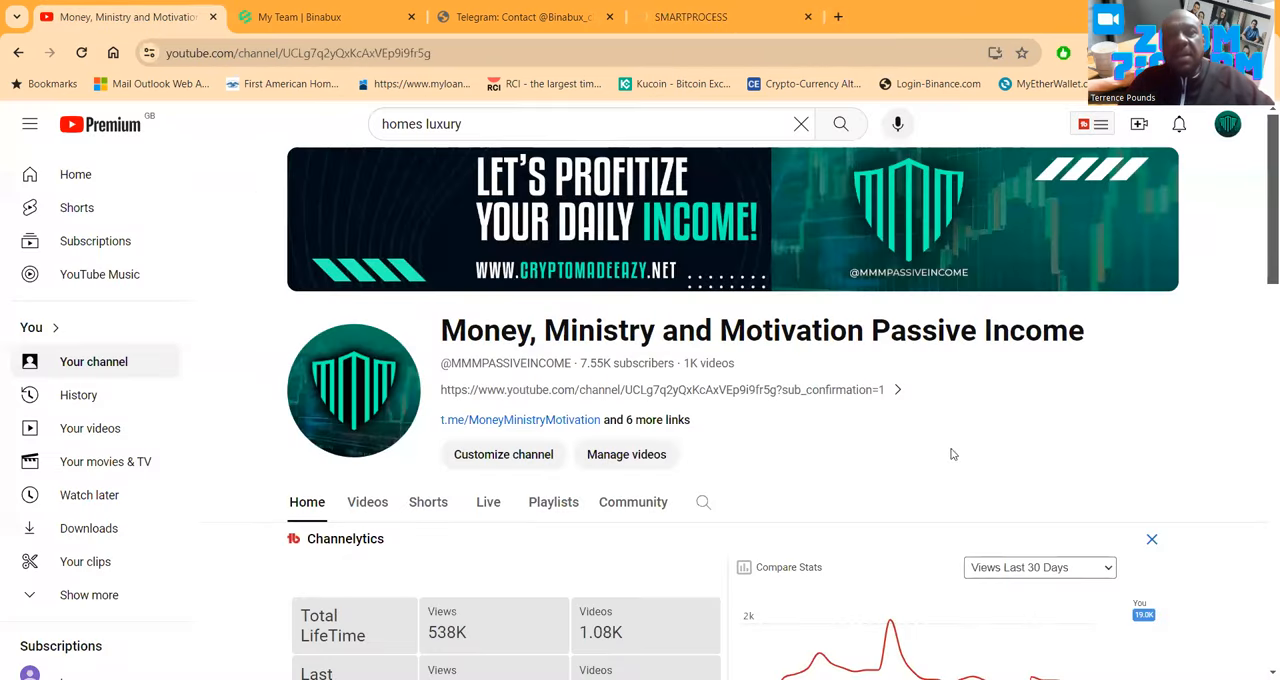
{"action": "mouse_move", "coordinate": [1014, 356]}
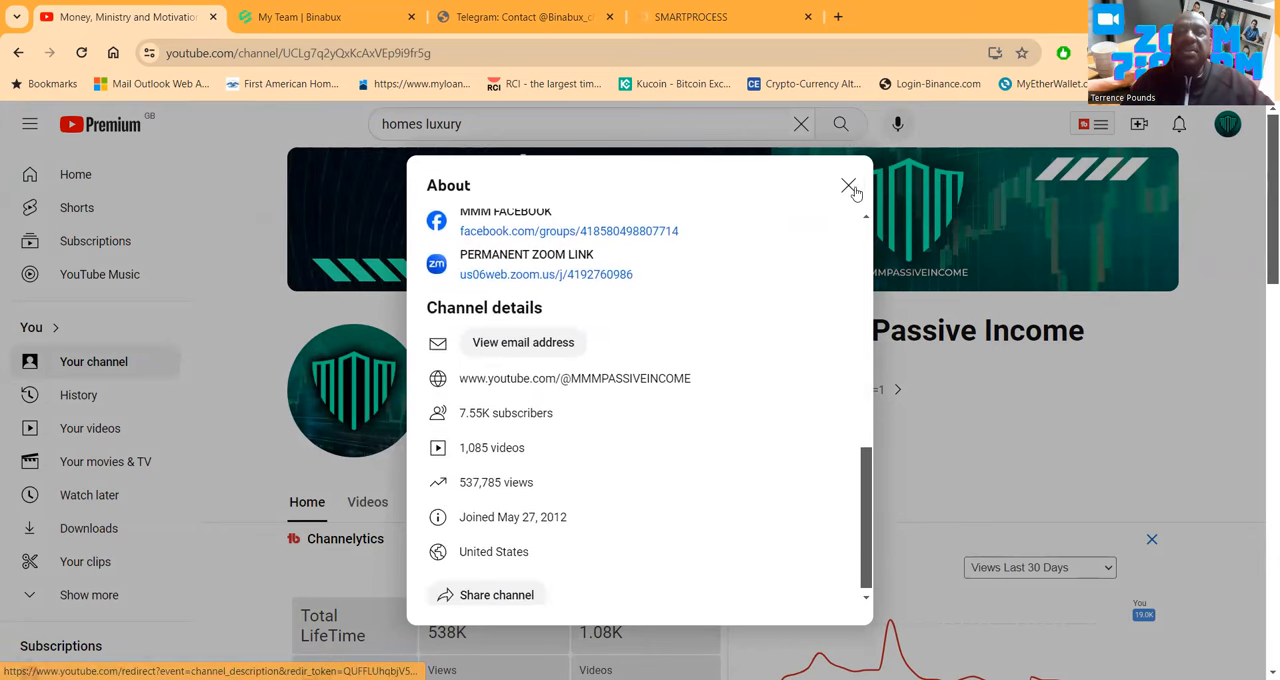
{"action": "left_click", "coordinate": [848, 188]}
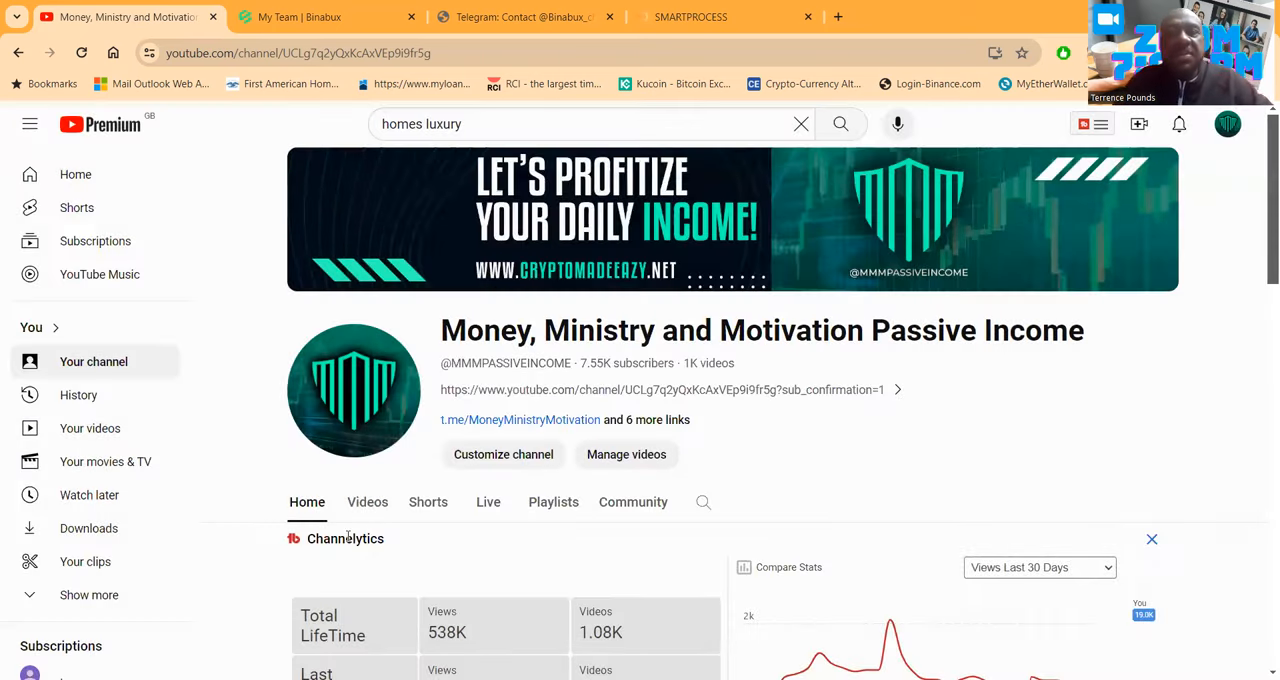
{"action": "mouse_move", "coordinate": [736, 620]}
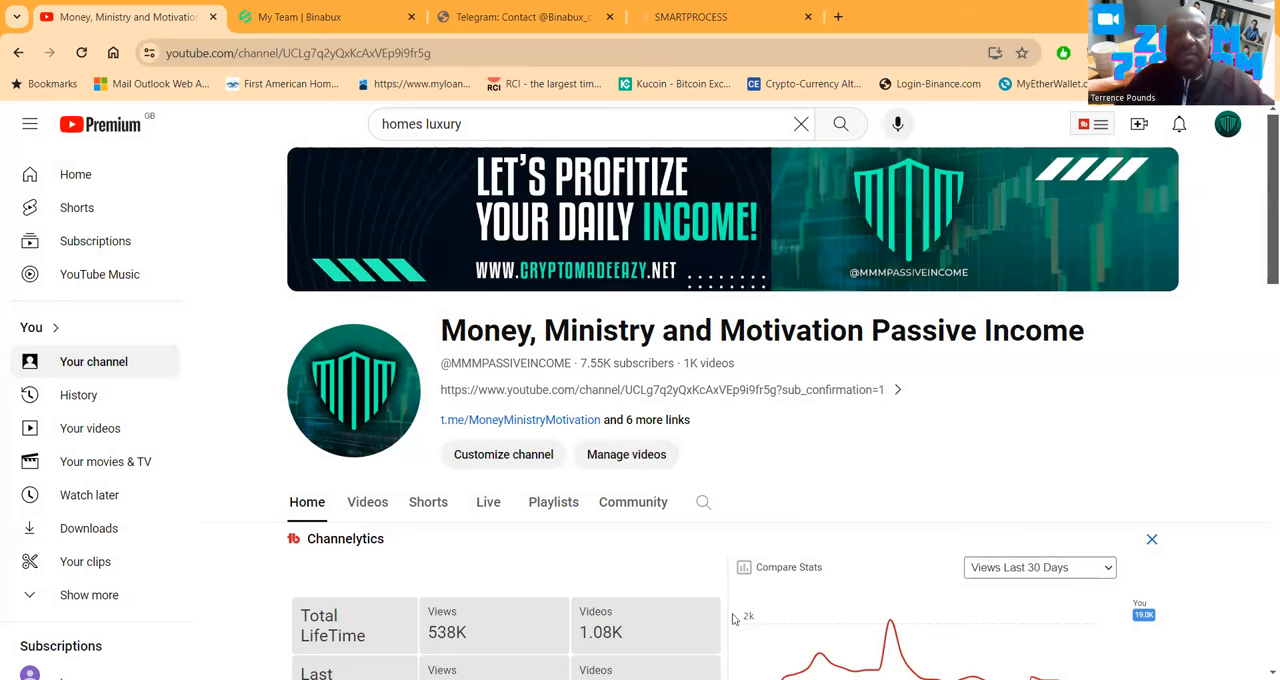